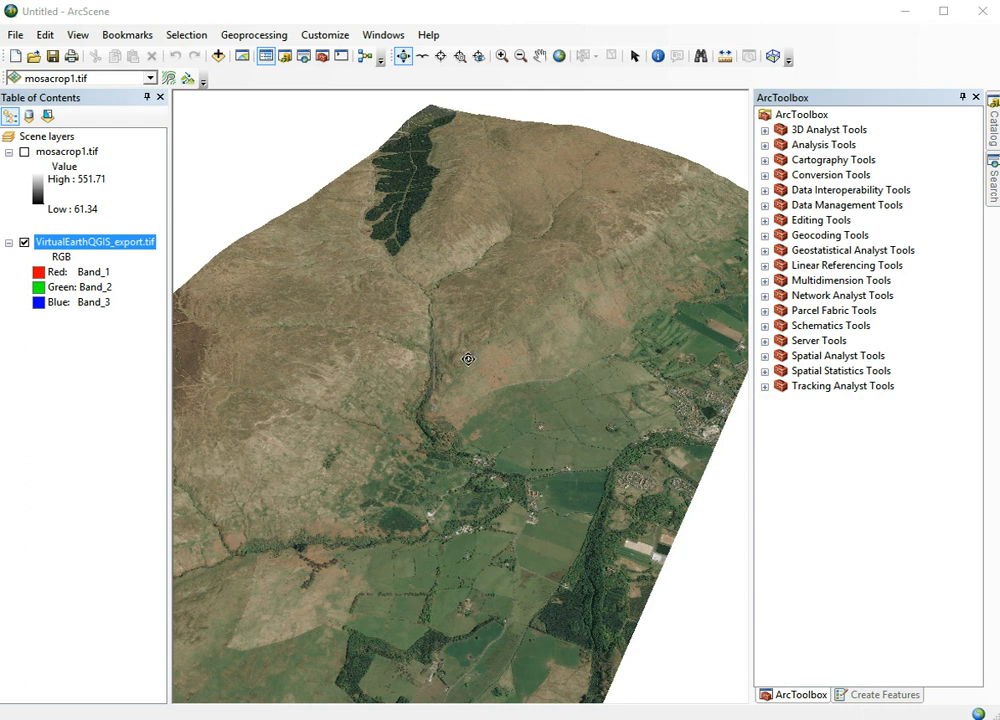
Zoom in close on the terrain surface draped with VirtualEarth aerial imagery
drag(469, 360, 471, 319)
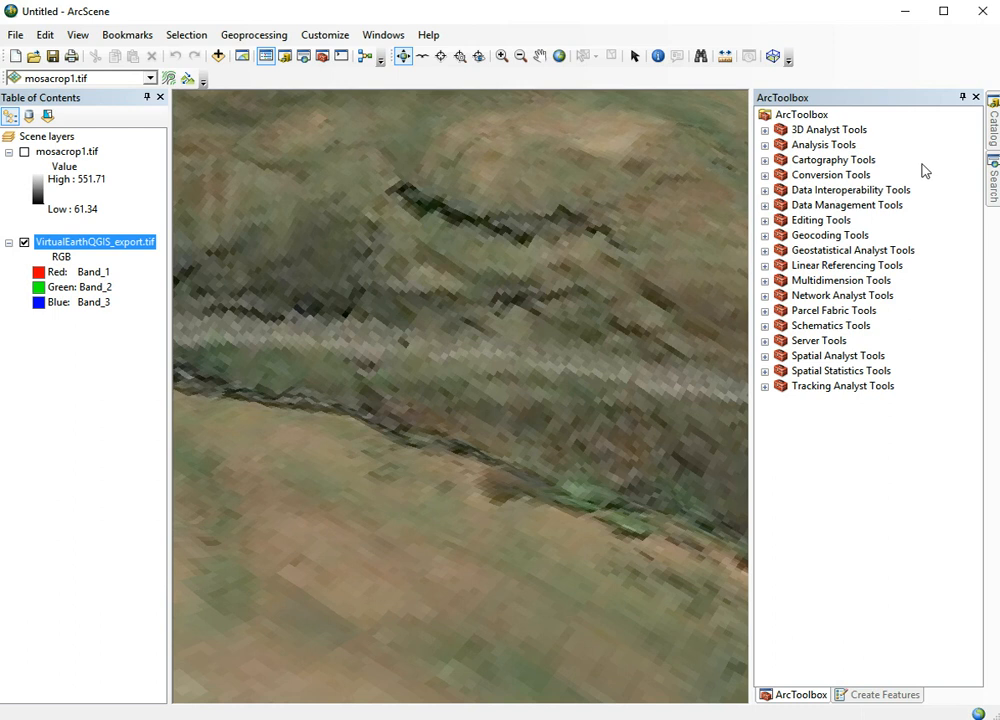
mouse_move(989, 155)
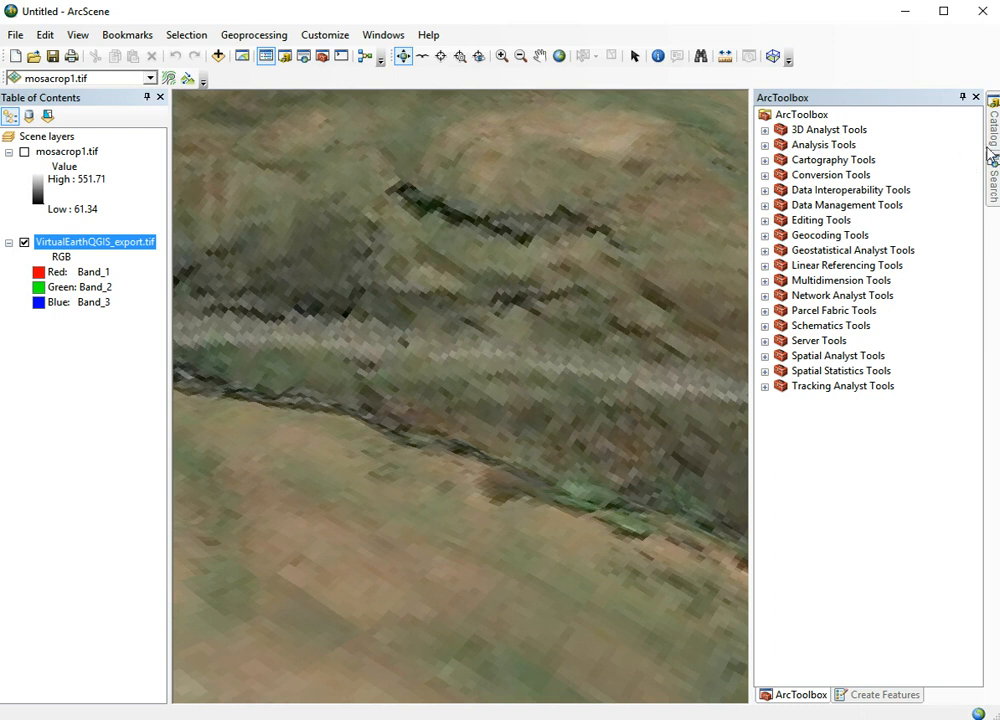
Add a new file geodatabase to GISExamples > campsies in the Catalog window
click(992, 140)
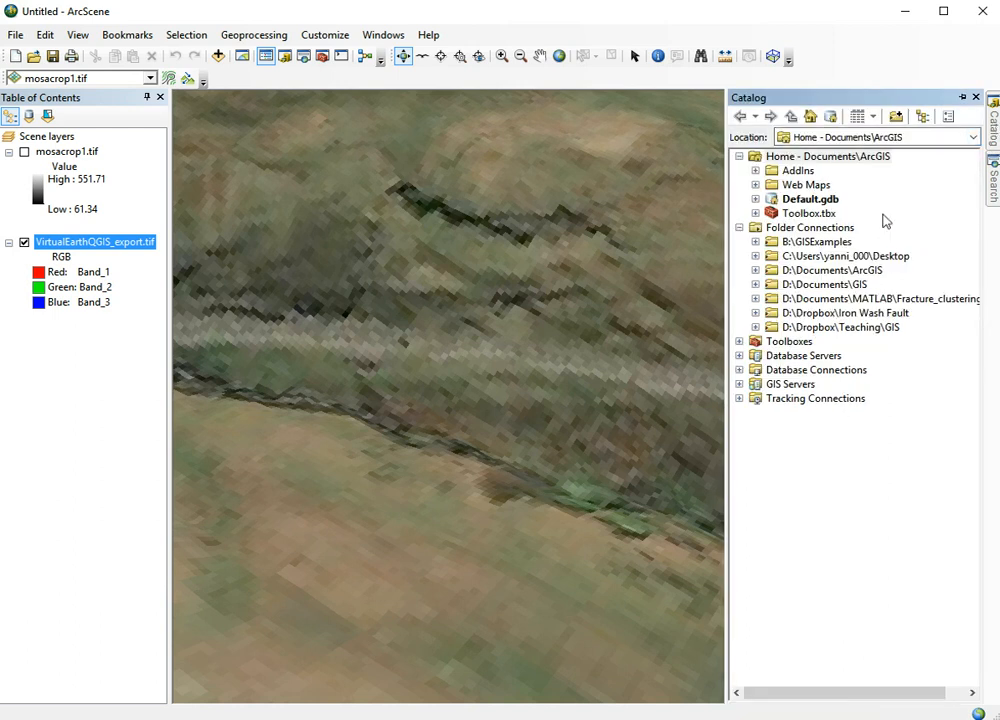
click(812, 241)
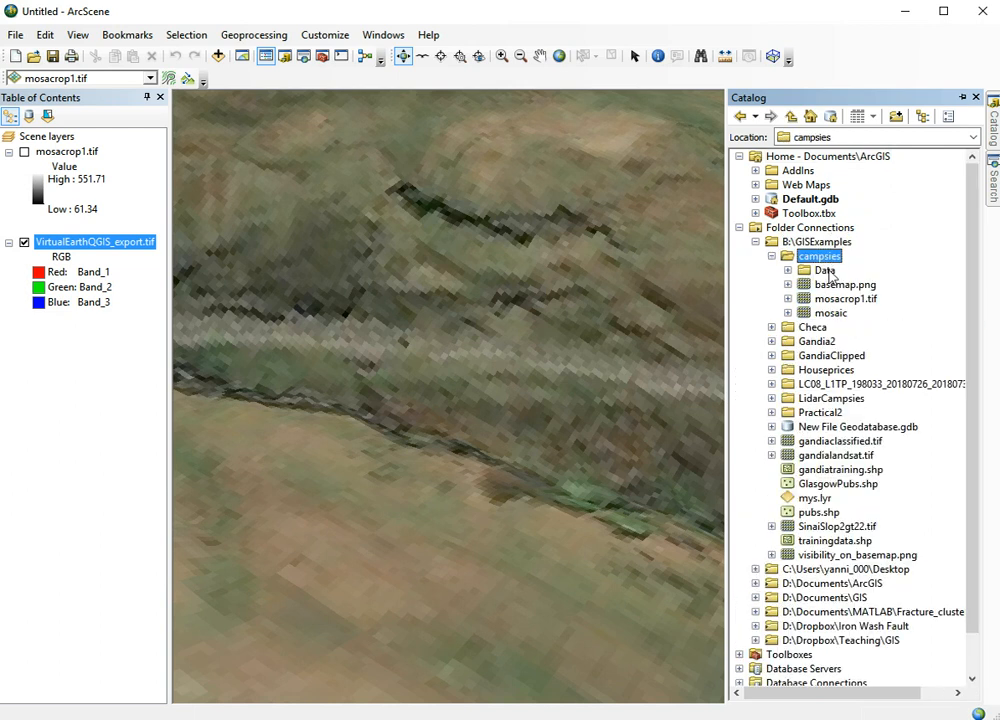
right_click(819, 256)
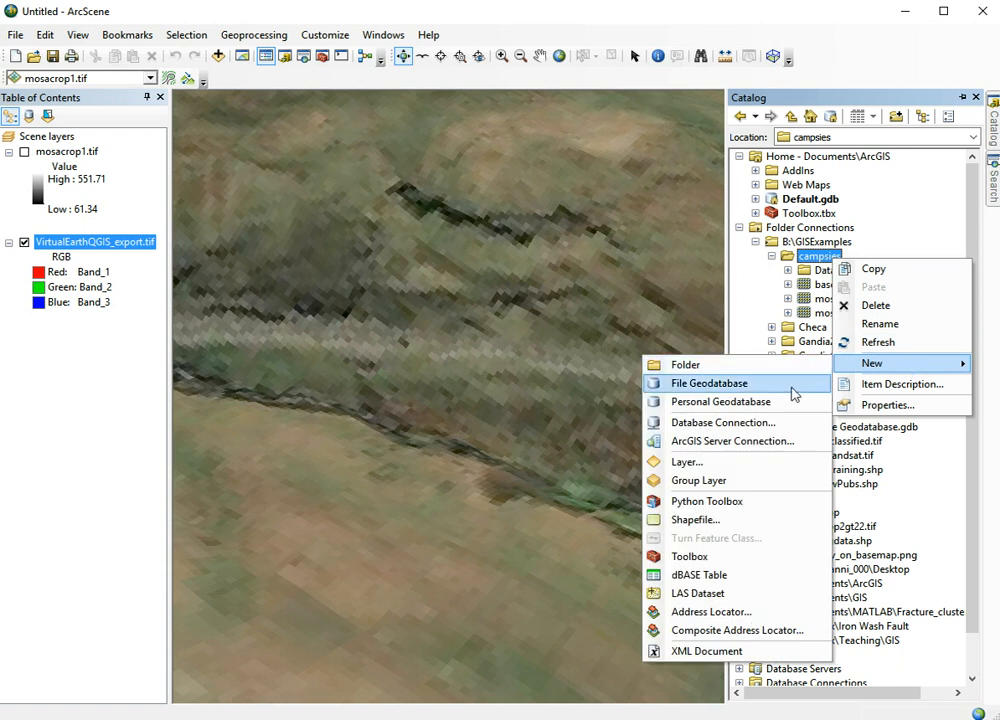
click(709, 383)
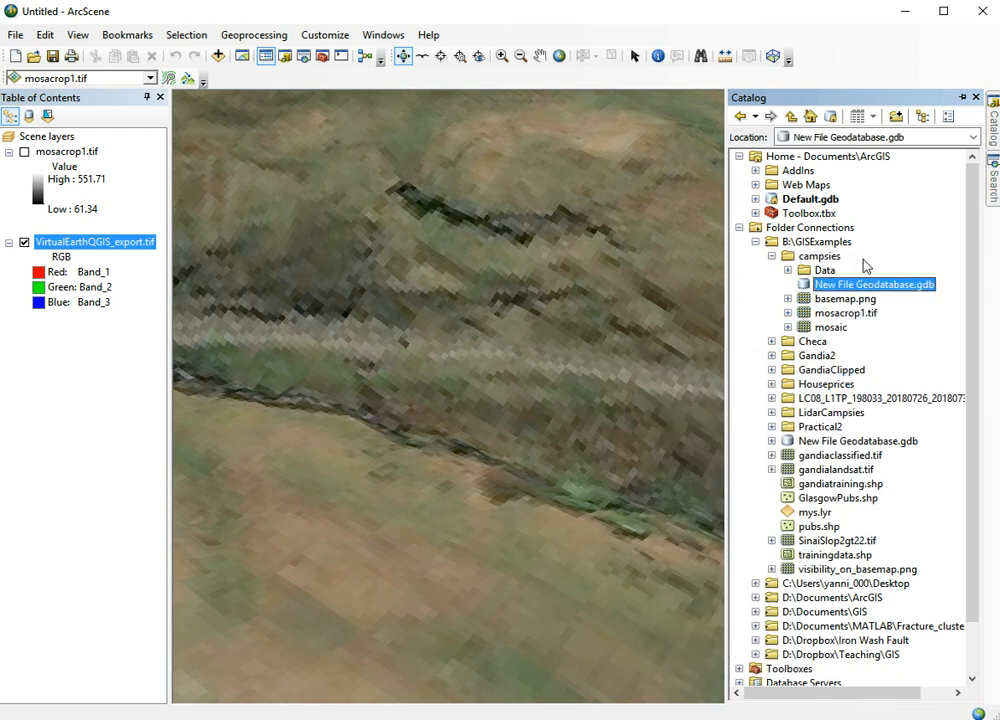
right_click(872, 284)
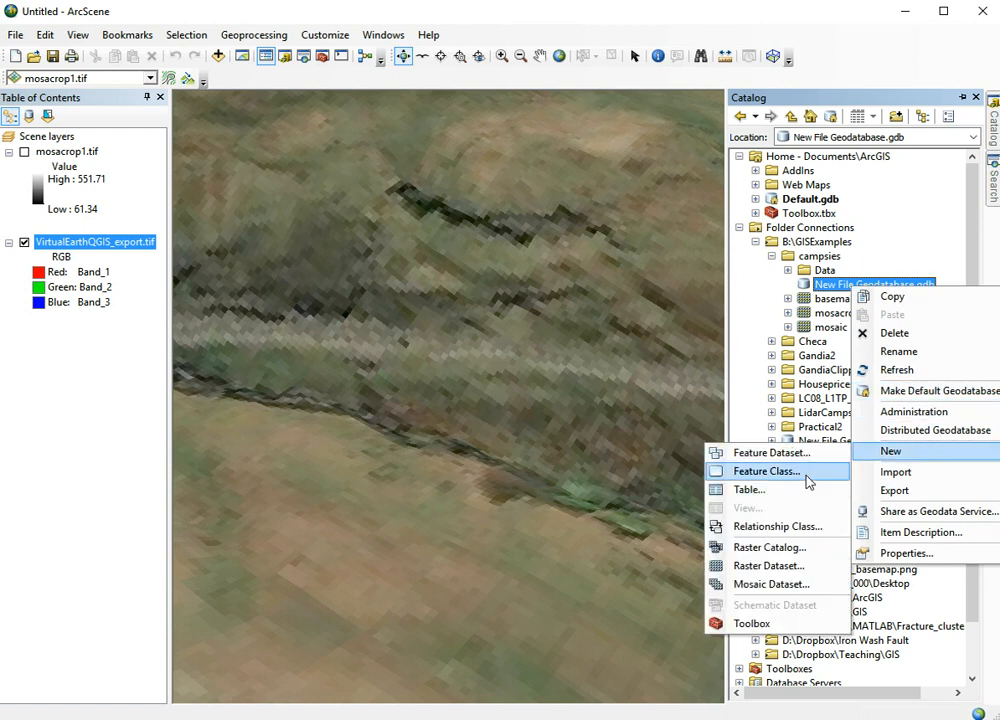
Name the new feature class housemodel, alias house, with MultiPatch feature type
click(768, 471)
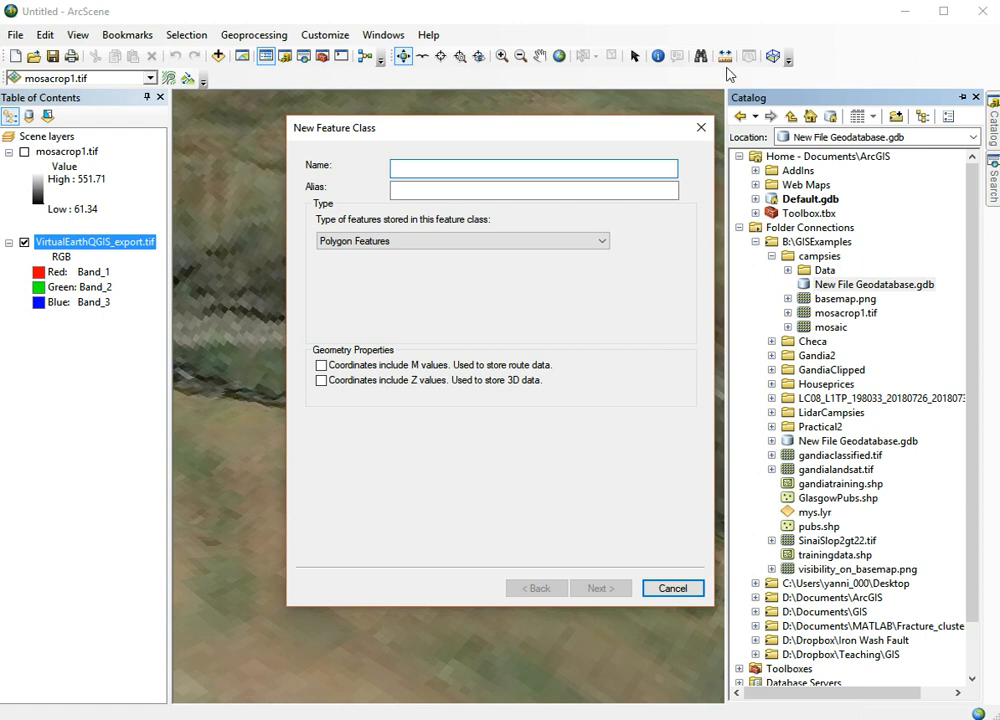
text(hou)
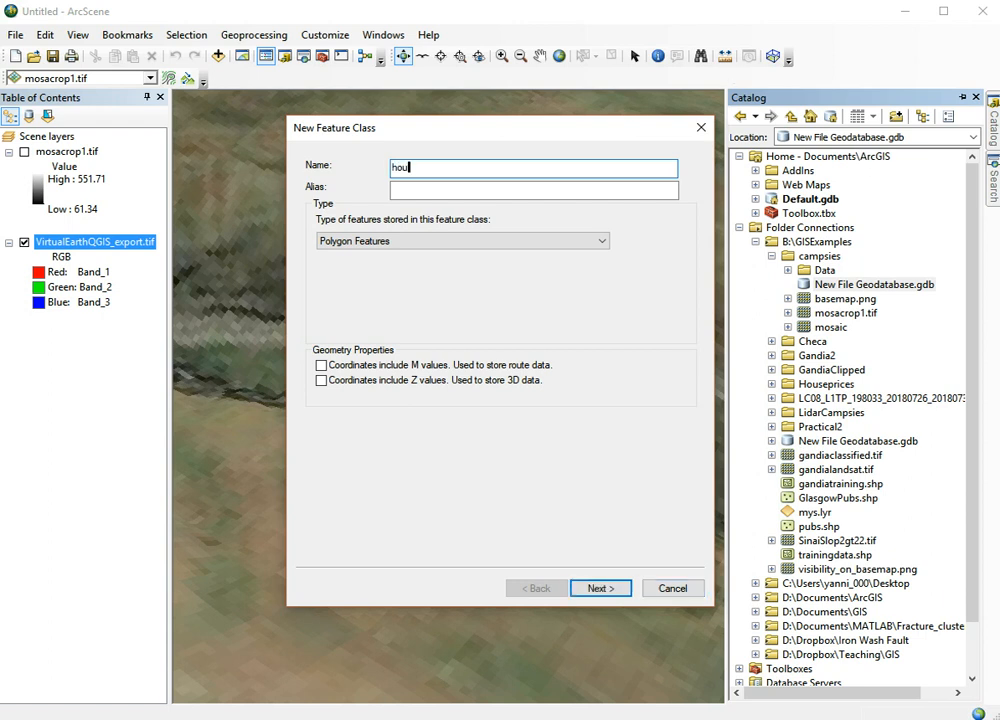
text(se)
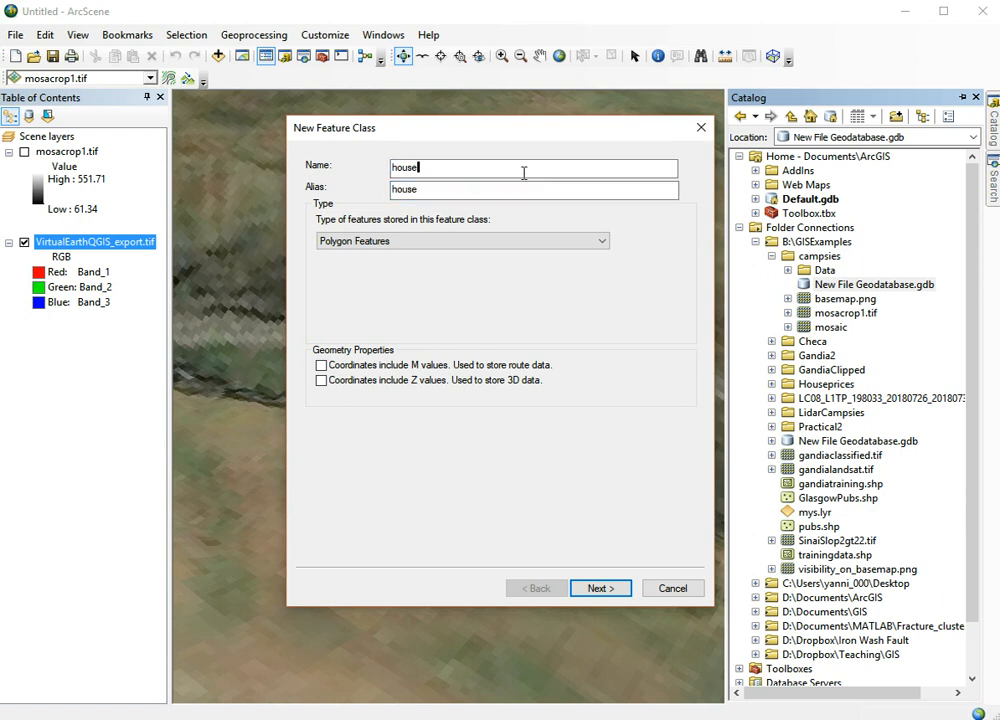
text(locs)
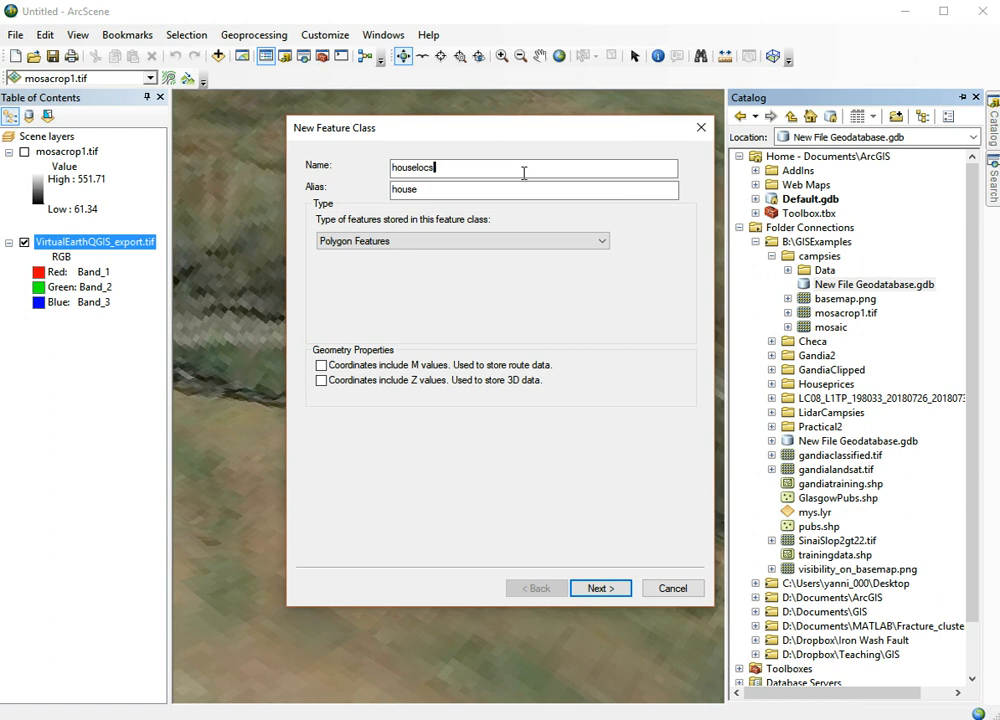
text(ati)
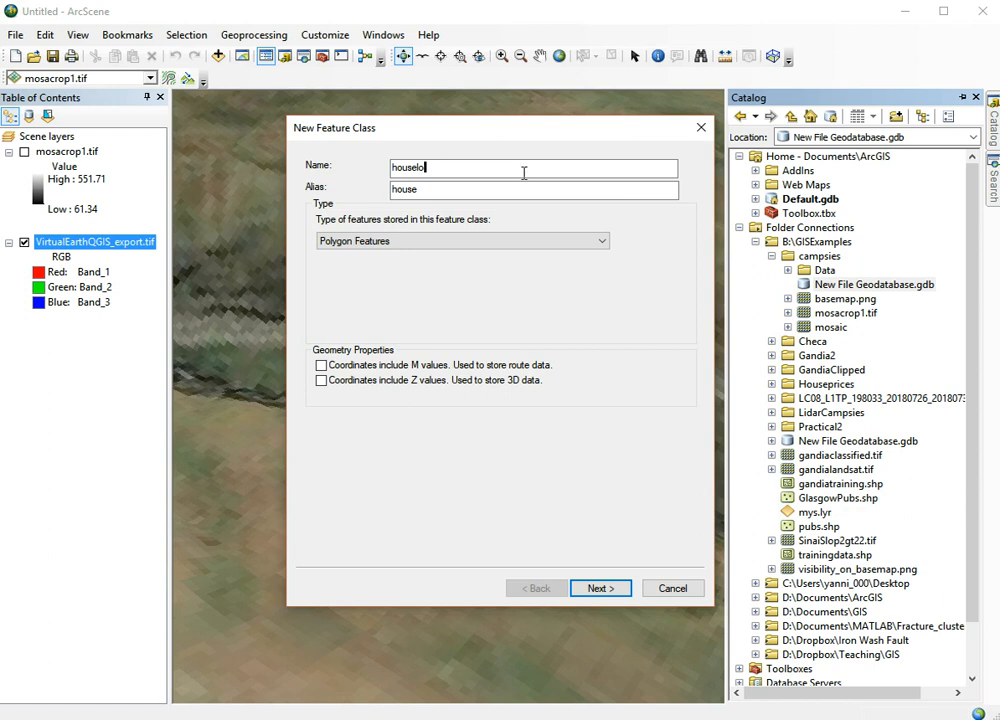
text(model)
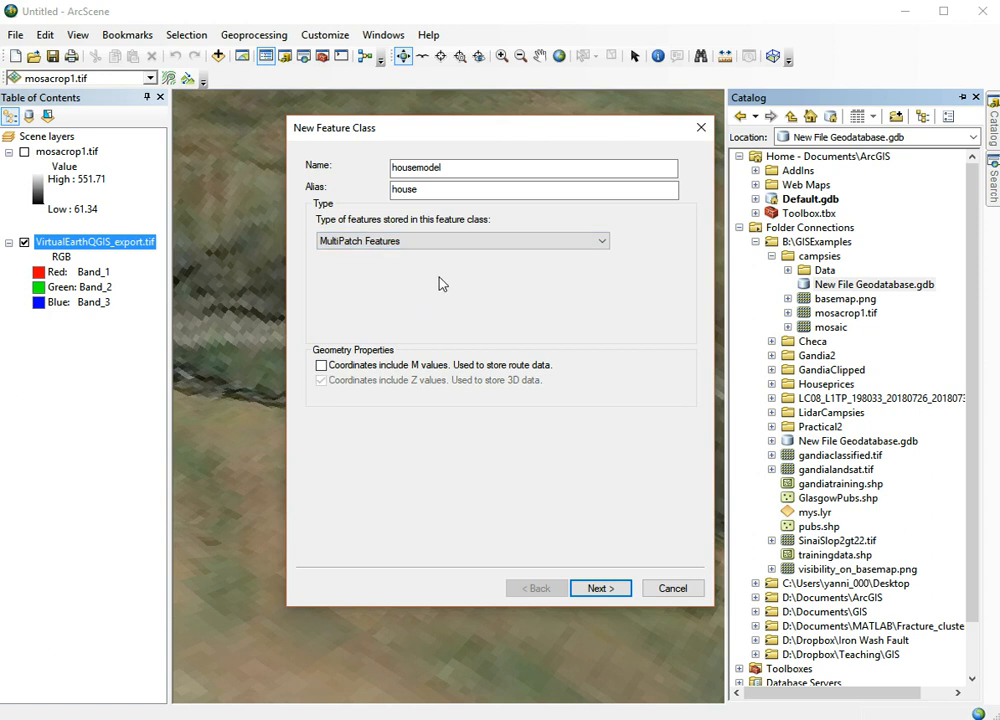
Assign British National Grid as XY and EVRF 2007 as vertical coordinate system
click(600, 587)
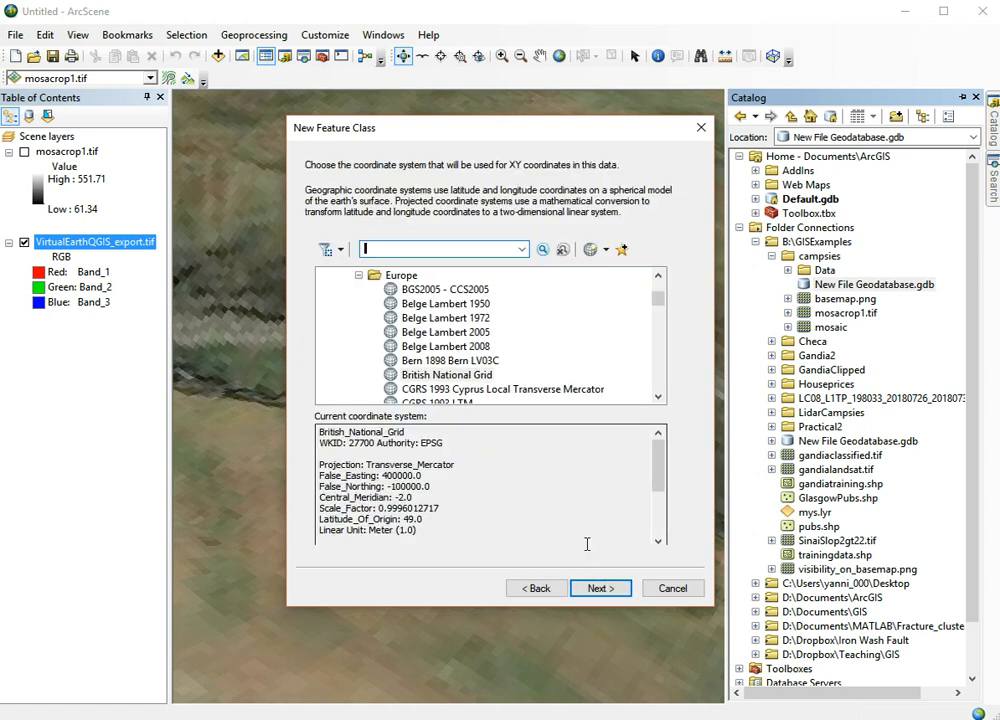
click(444, 374)
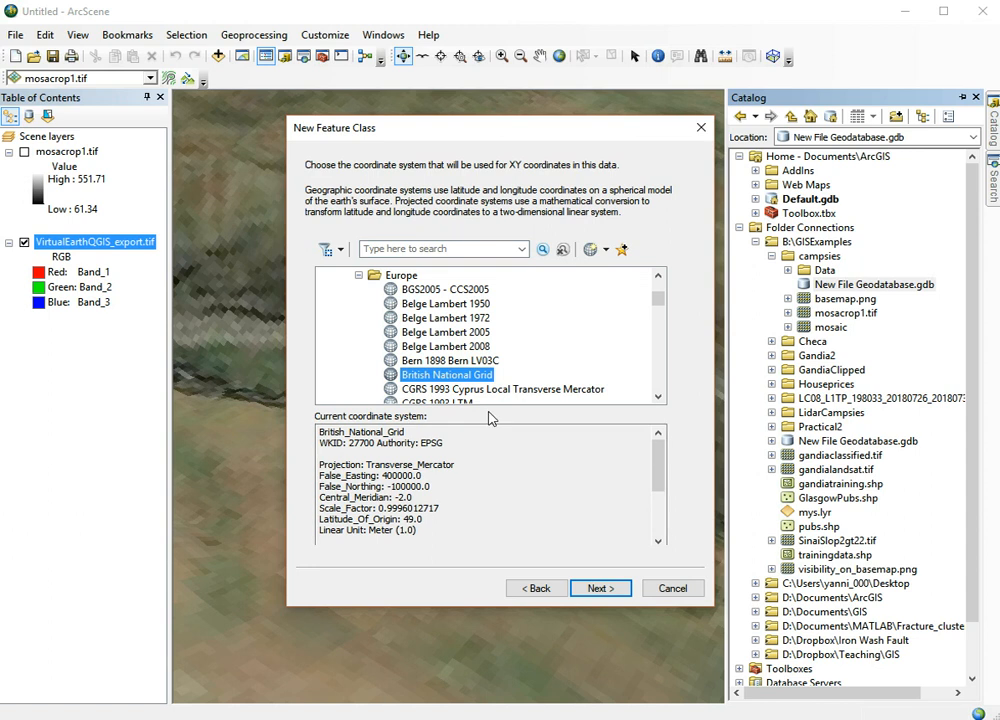
click(600, 588)
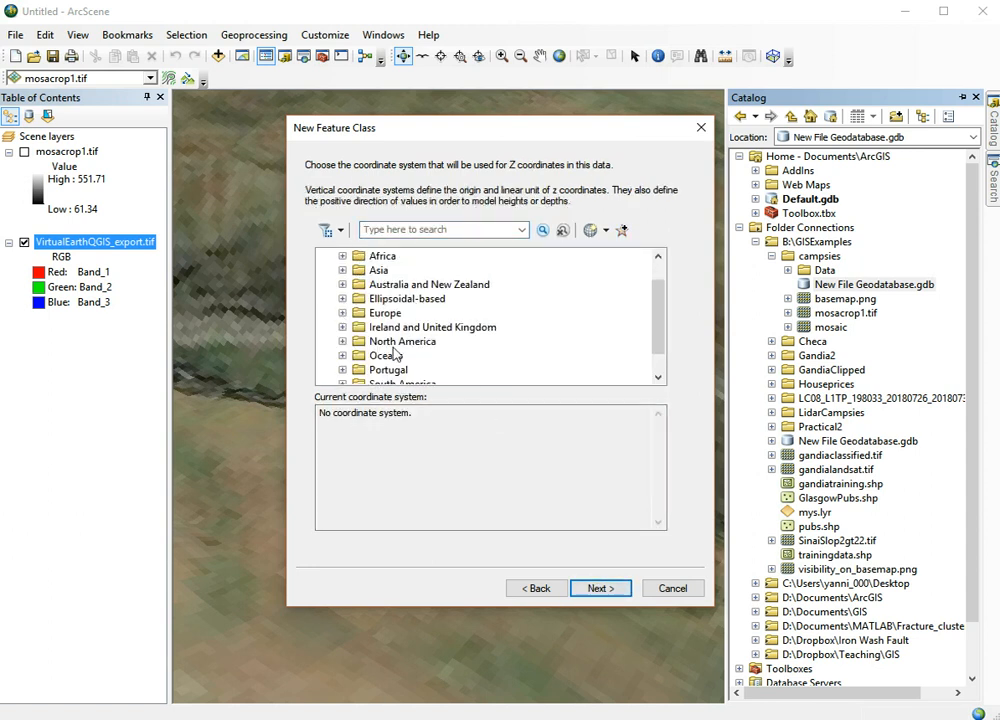
scroll(down, 3)
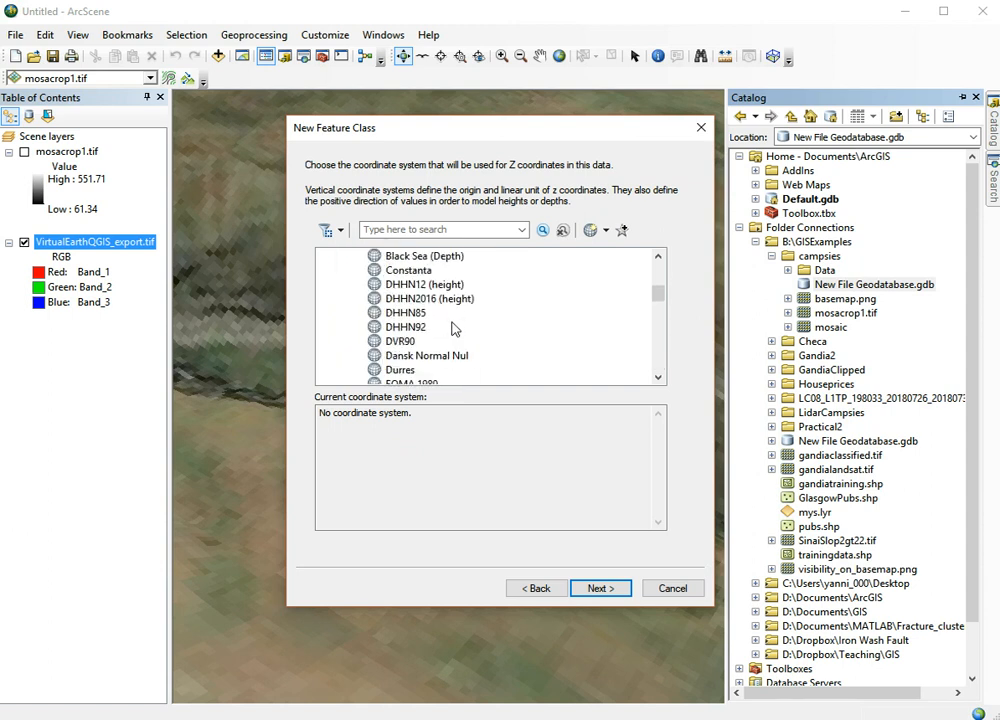
scroll(down, 3)
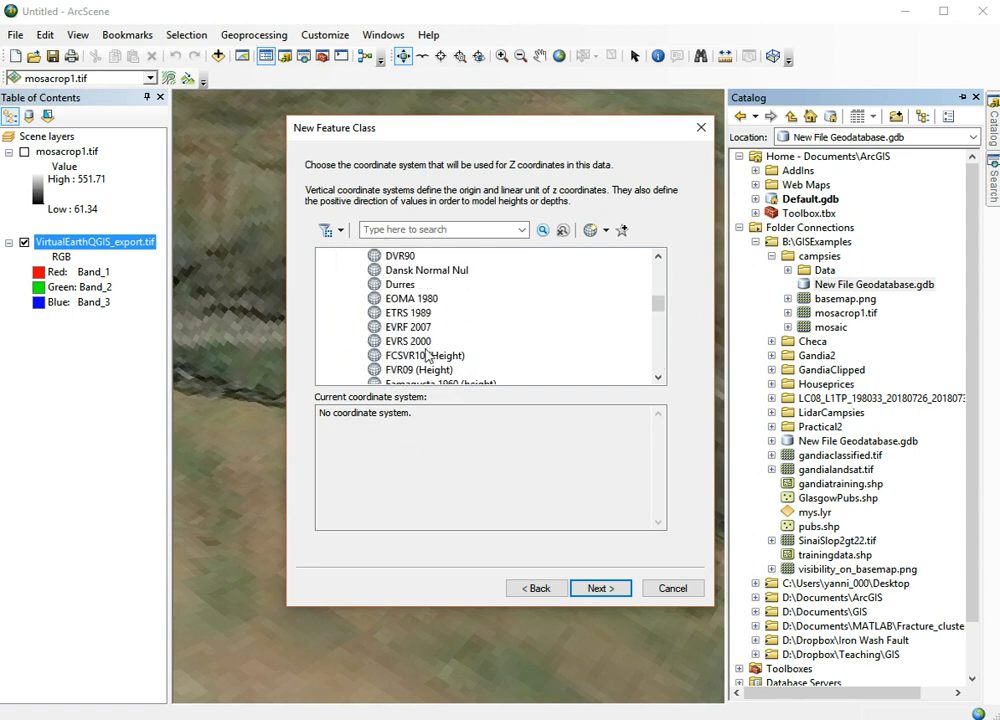
click(407, 327)
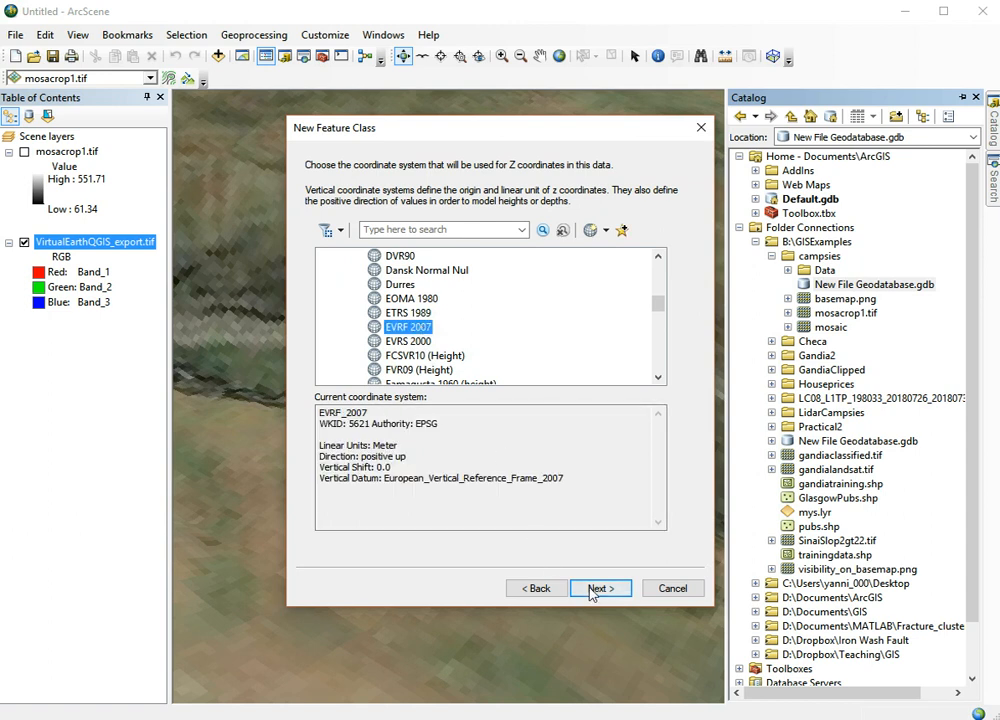
Accept default tolerances, storage and fields to finish creating housemodel
click(600, 588)
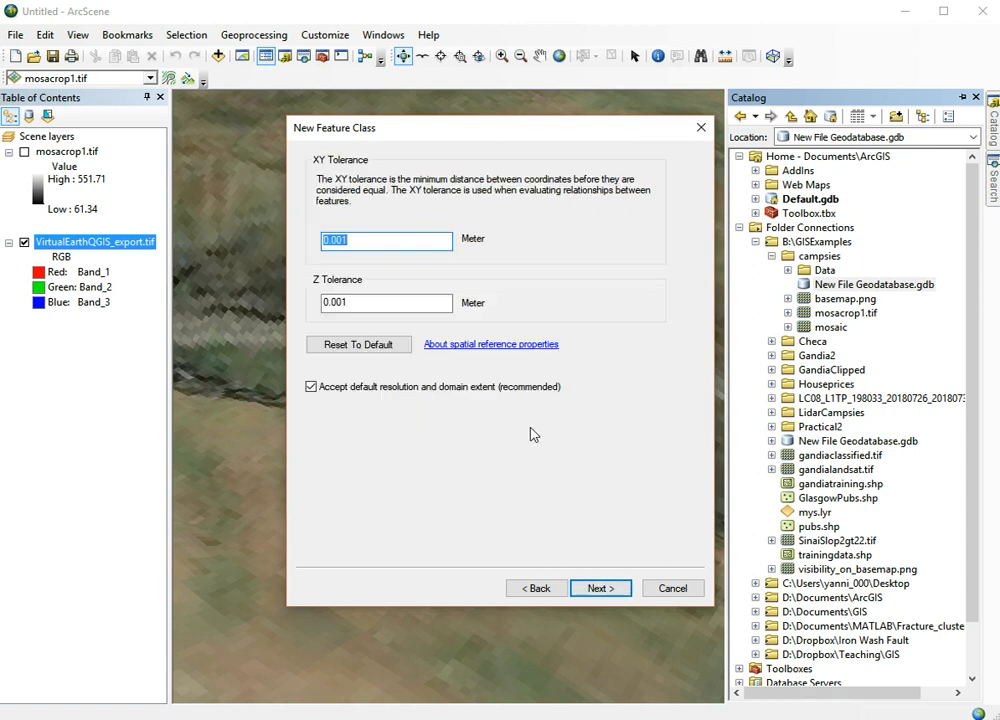
click(600, 588)
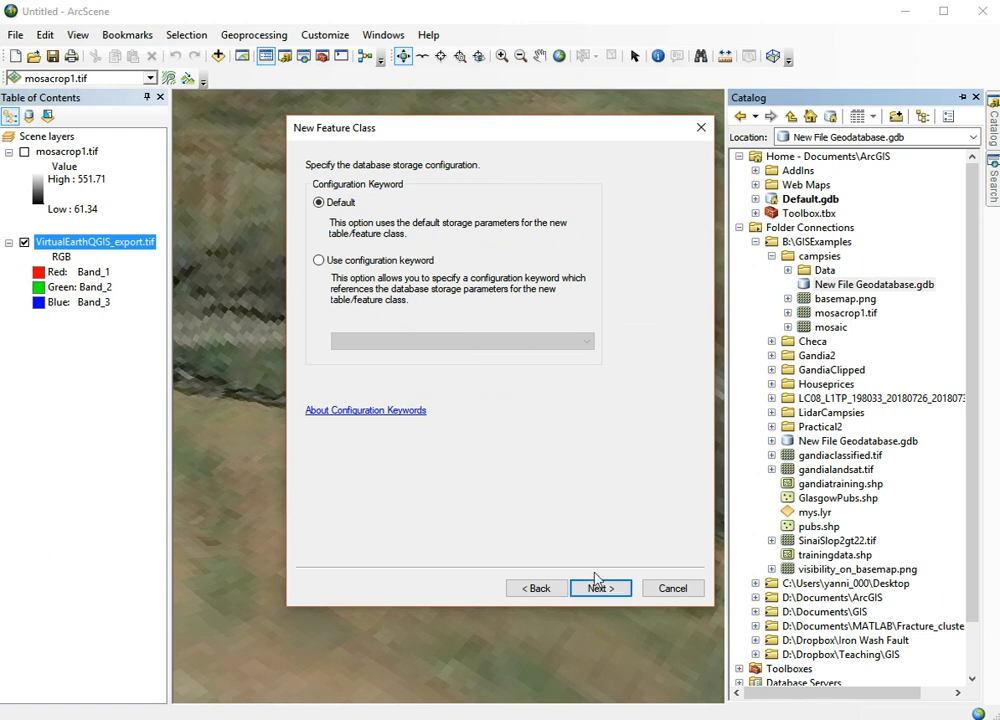
click(600, 588)
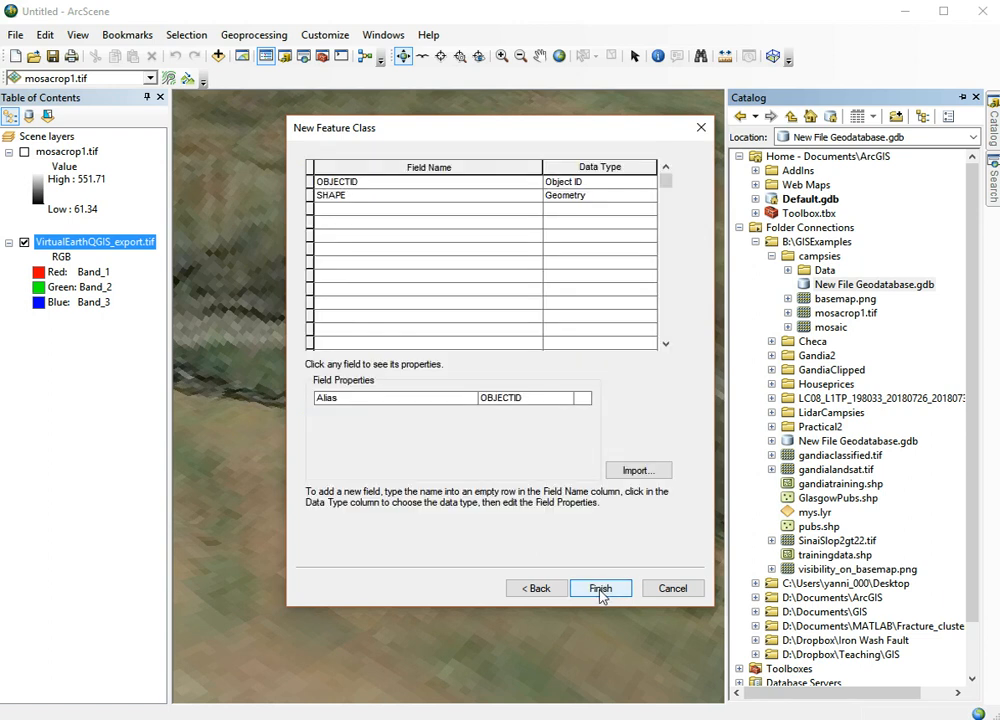
click(600, 588)
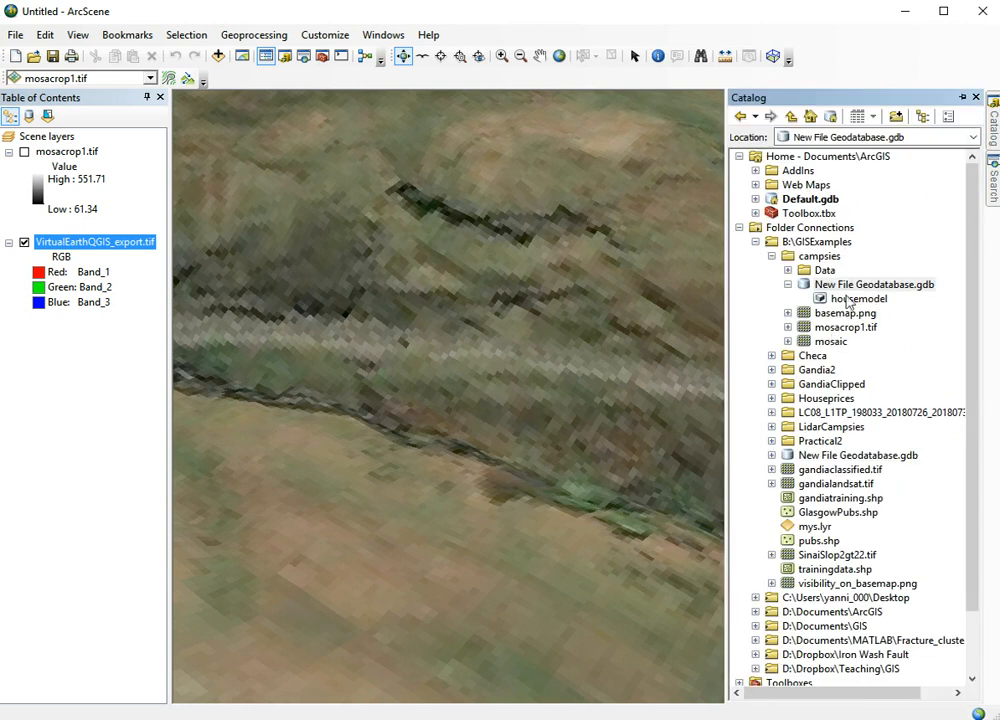
Select the housemodel feature class and the house layer to see its templates
click(856, 298)
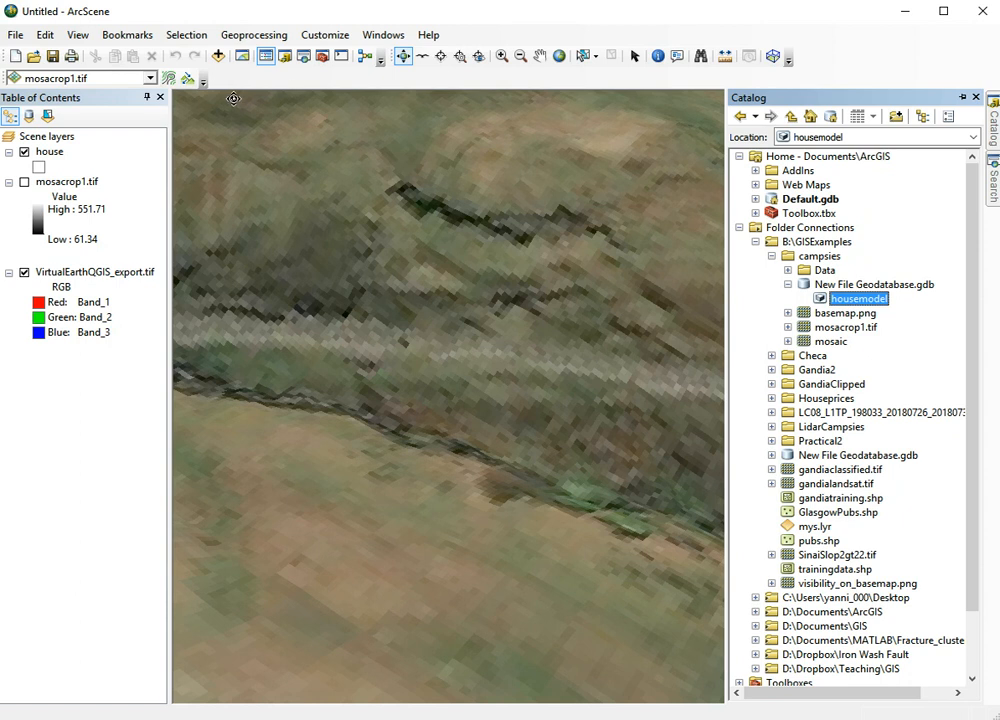
mouse_move(278, 96)
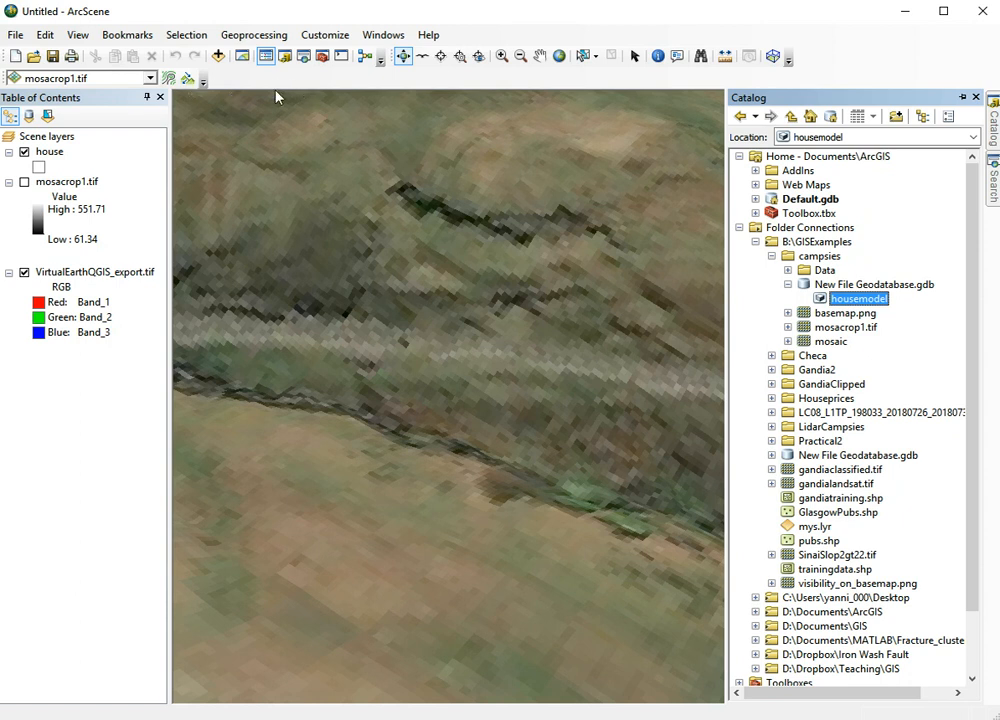
mouse_move(294, 101)
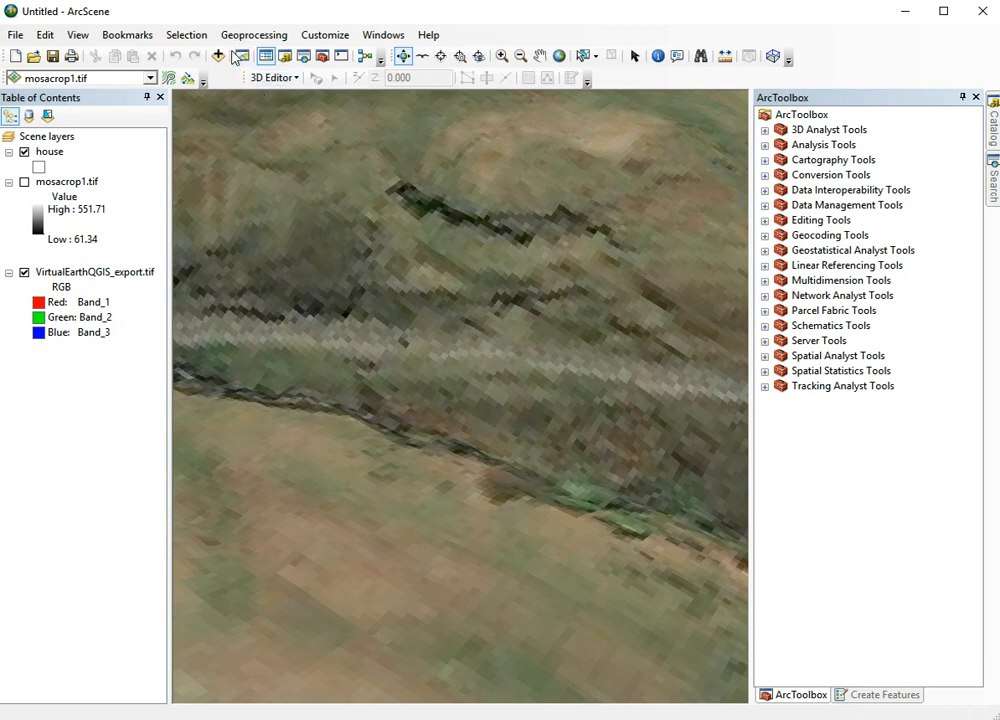
mouse_move(270, 91)
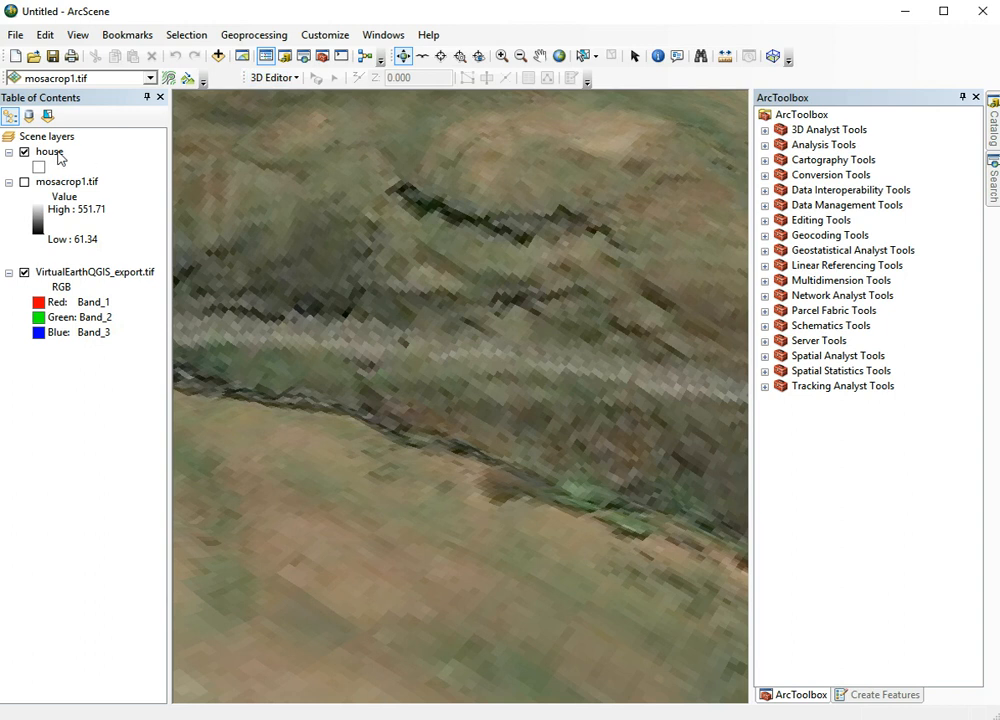
click(271, 77)
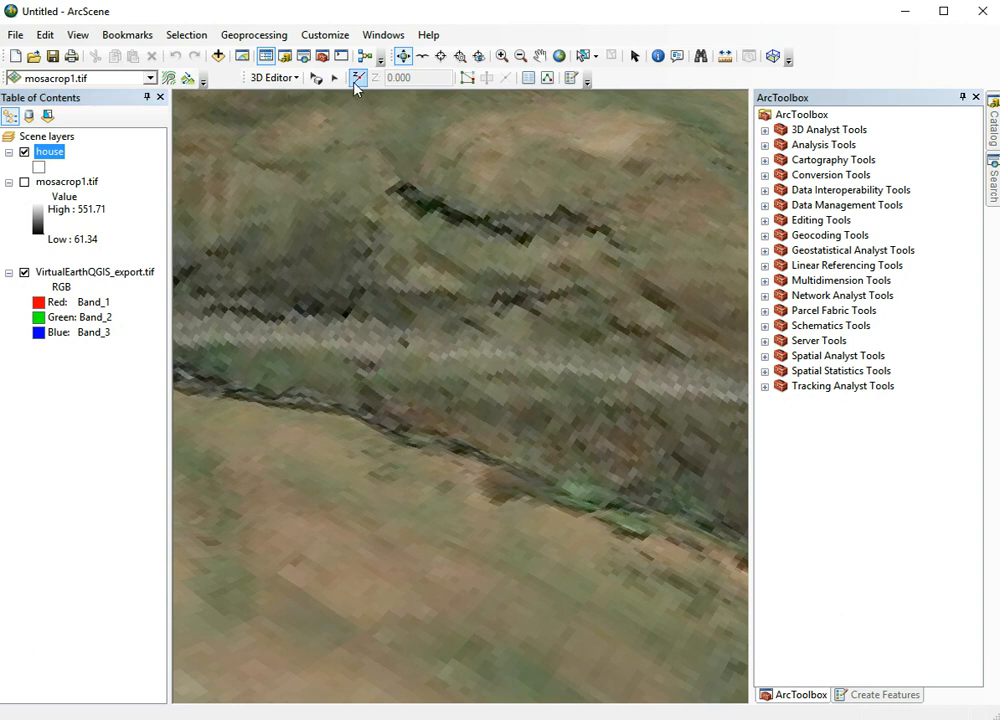
mouse_move(571, 78)
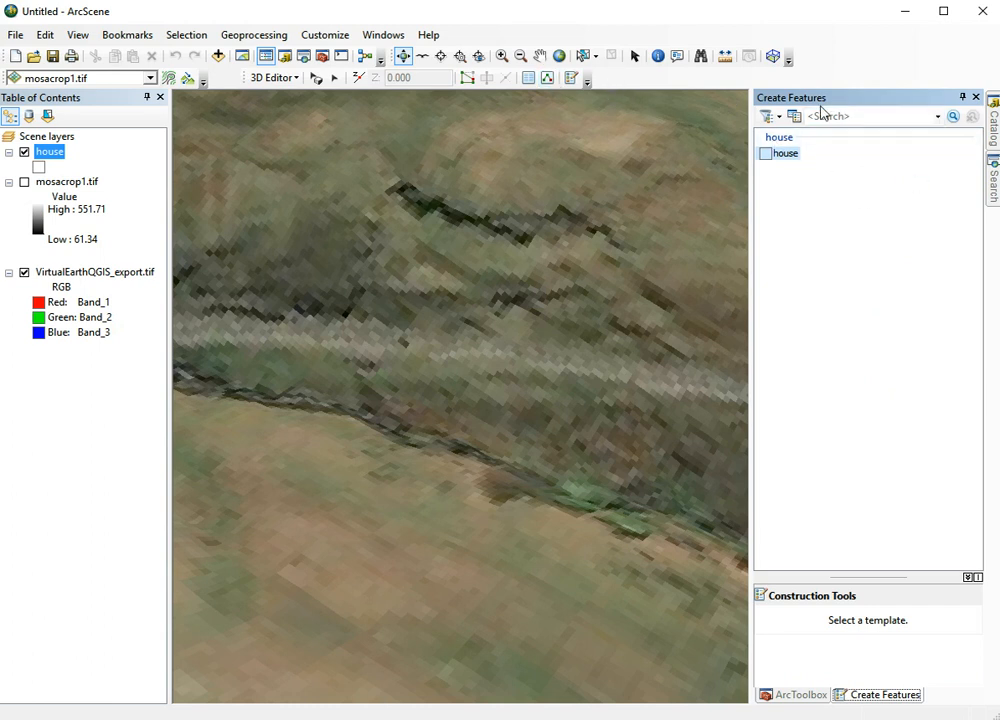
Choose the house feature template for new features
click(785, 153)
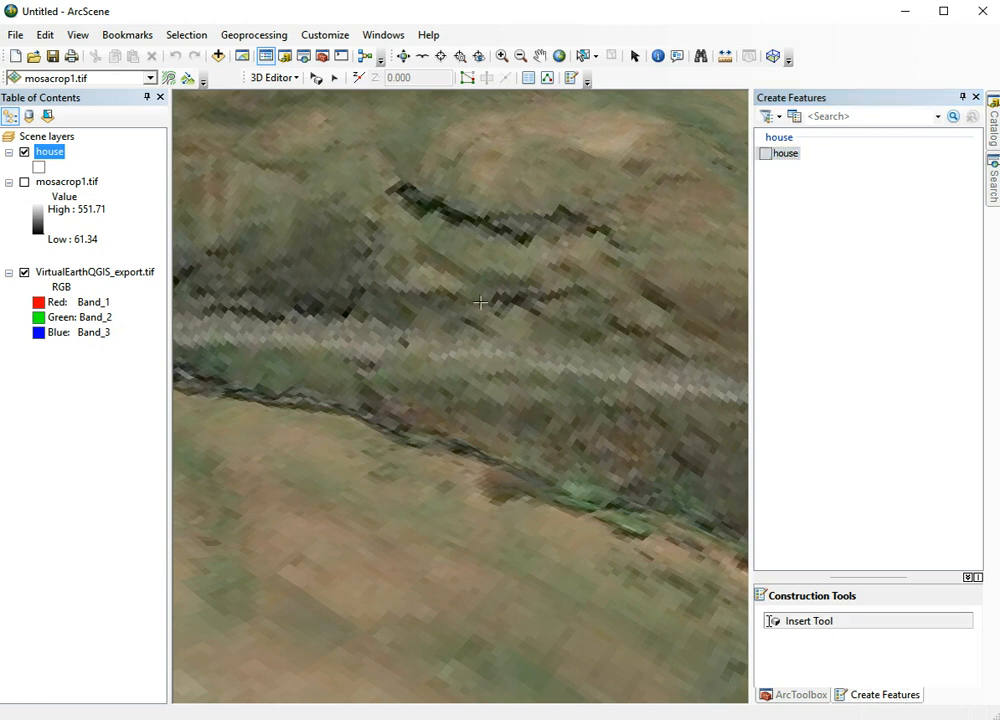
mouse_move(435, 232)
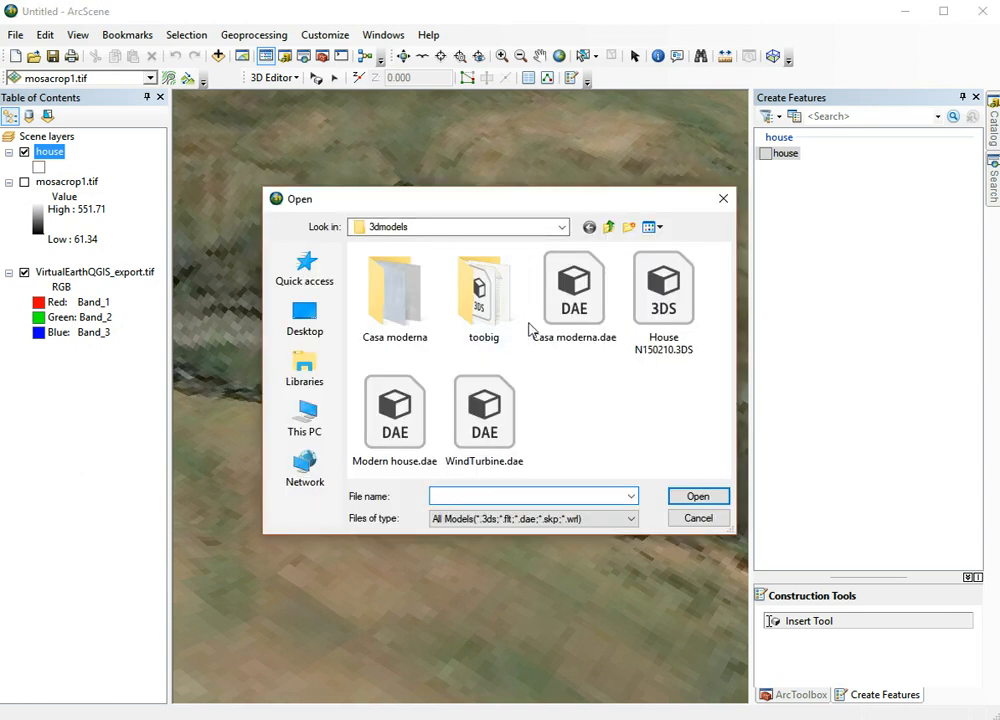
Insert Casa moderna.dae on the hillside above the dark gully
click(573, 290)
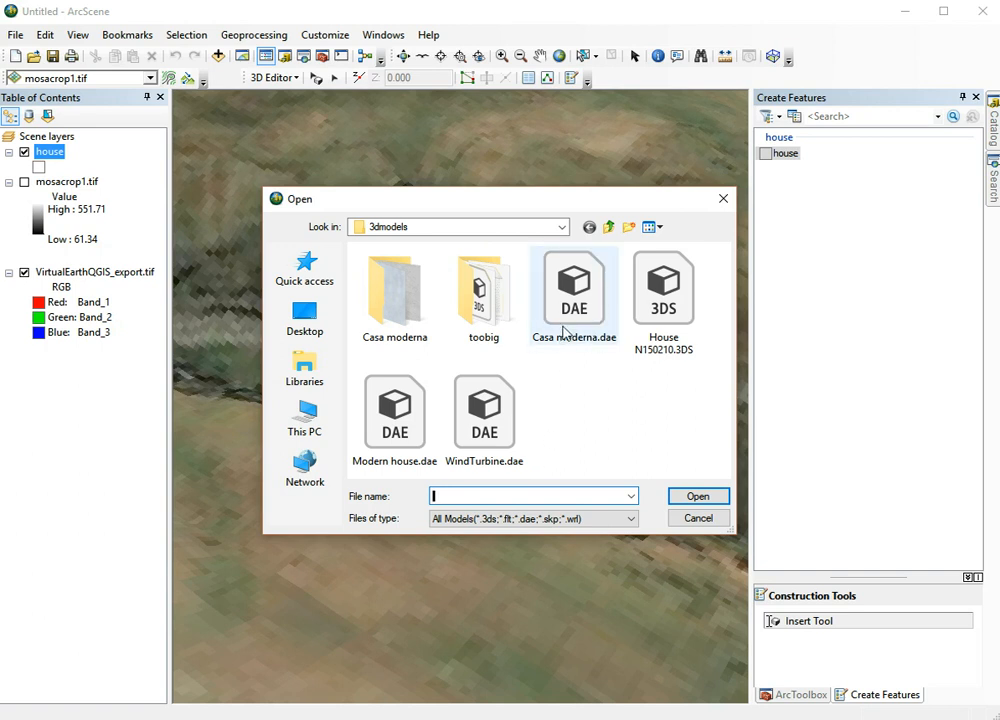
click(573, 285)
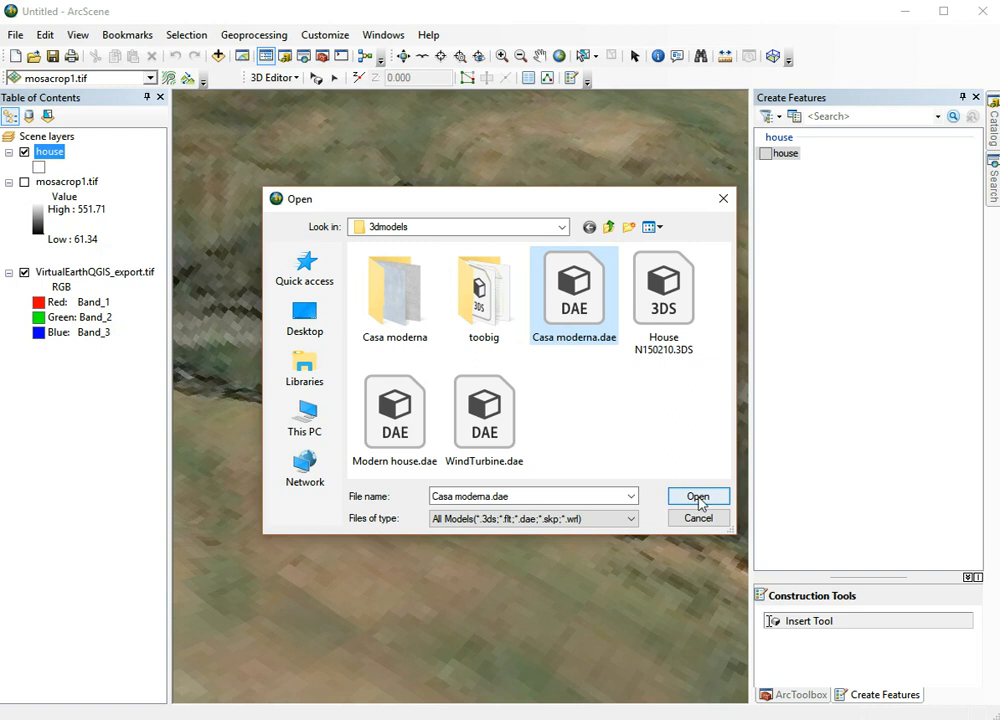
click(698, 497)
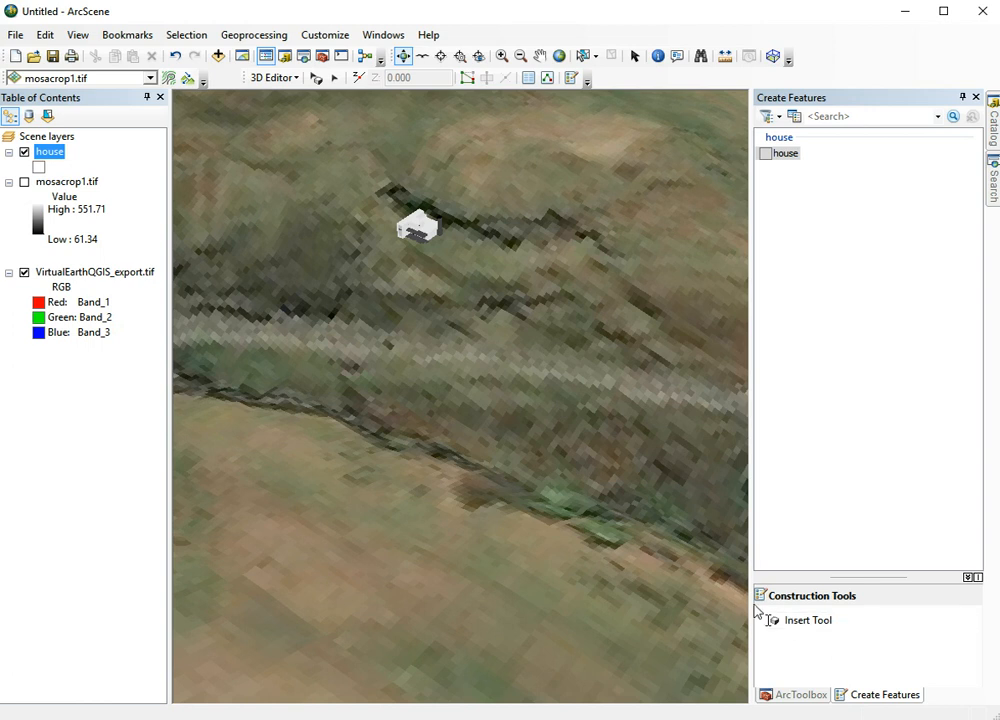
mouse_move(399, 222)
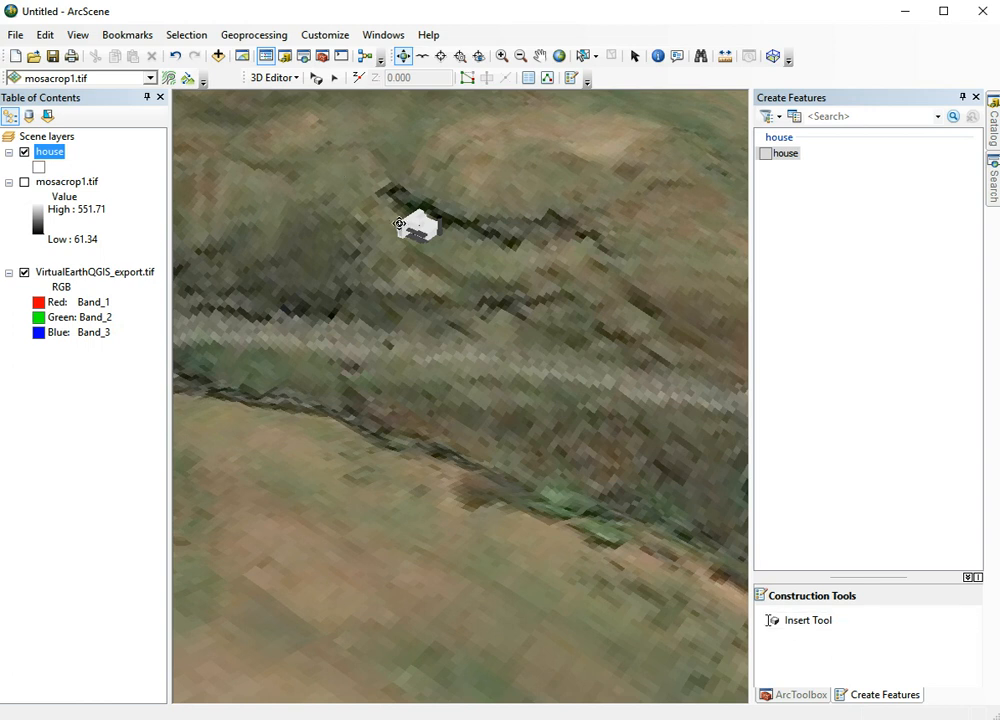
mouse_move(316, 78)
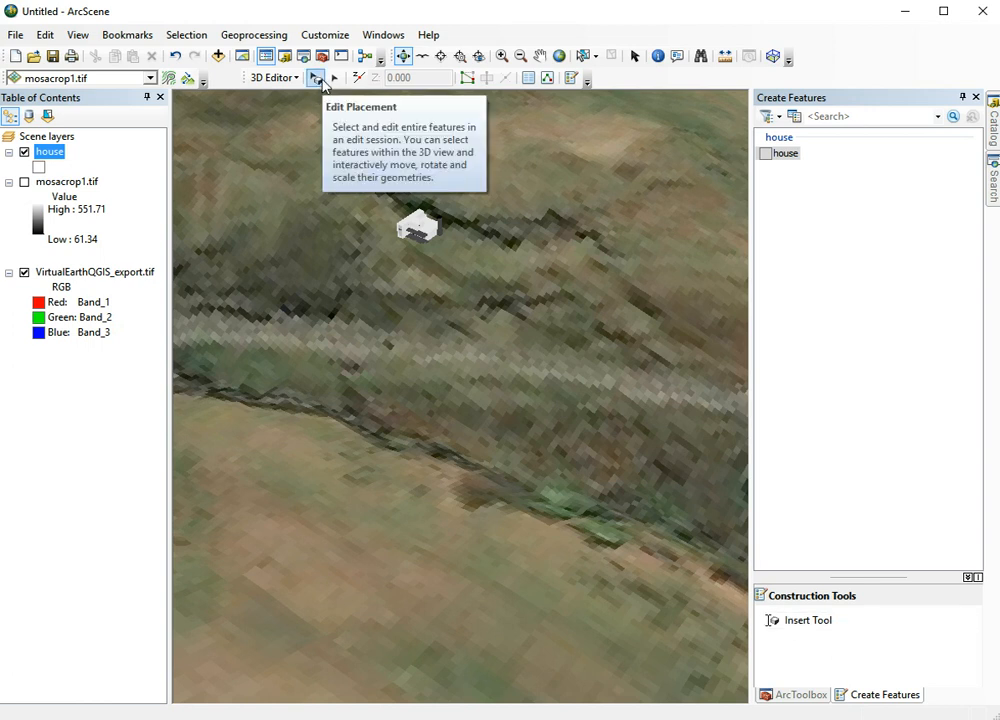
Select the placed house with Edit Placement, then stop editing the house layer
click(418, 225)
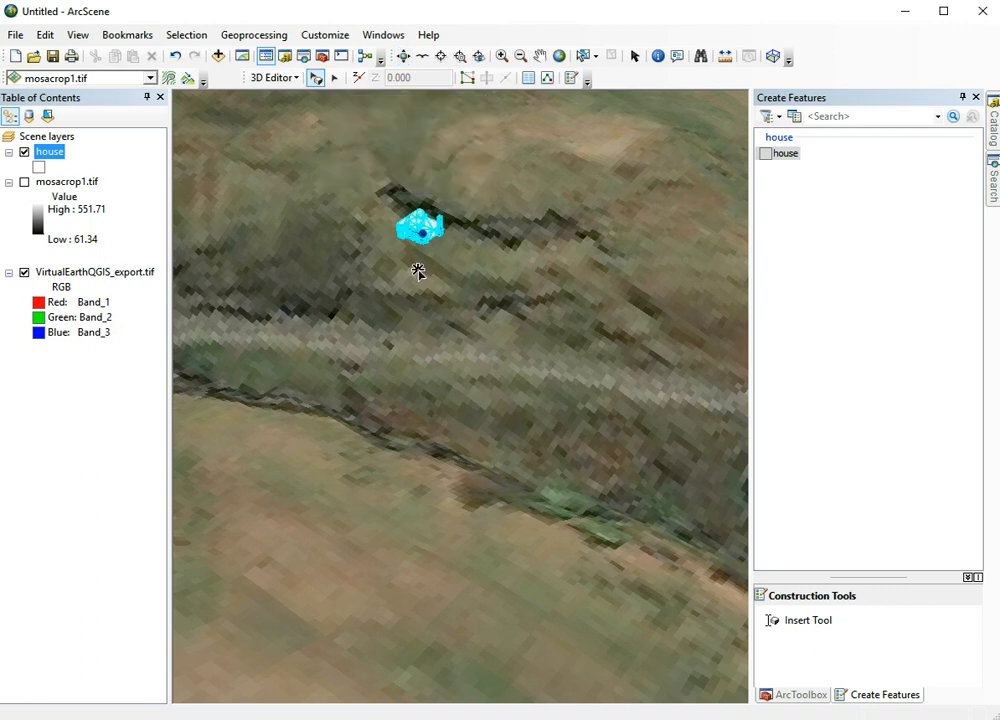
click(270, 77)
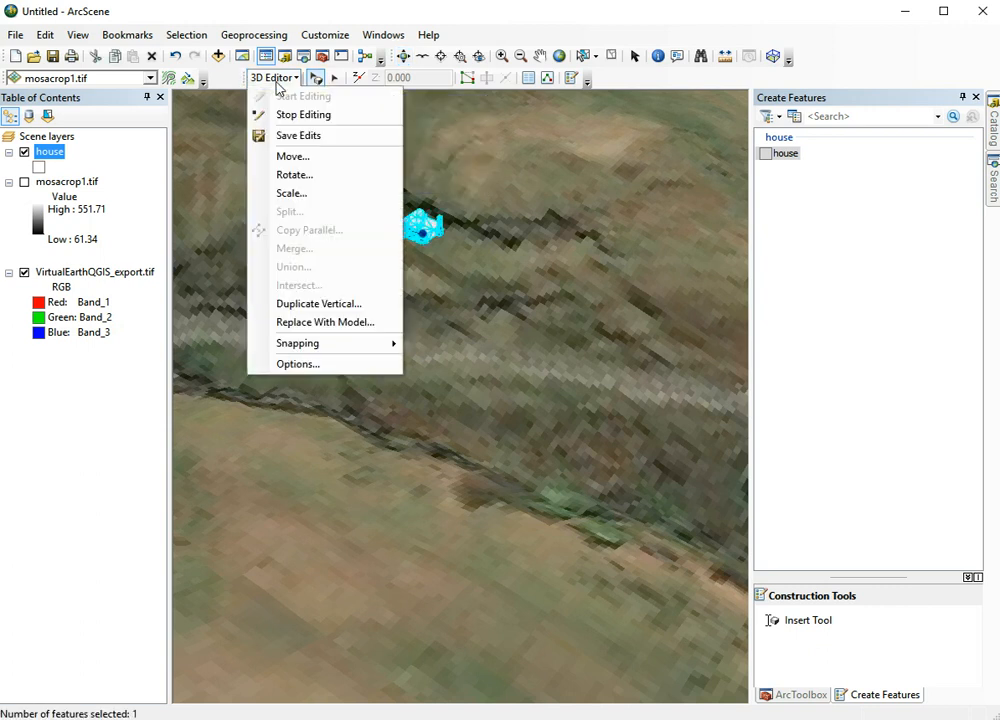
mouse_move(294, 174)
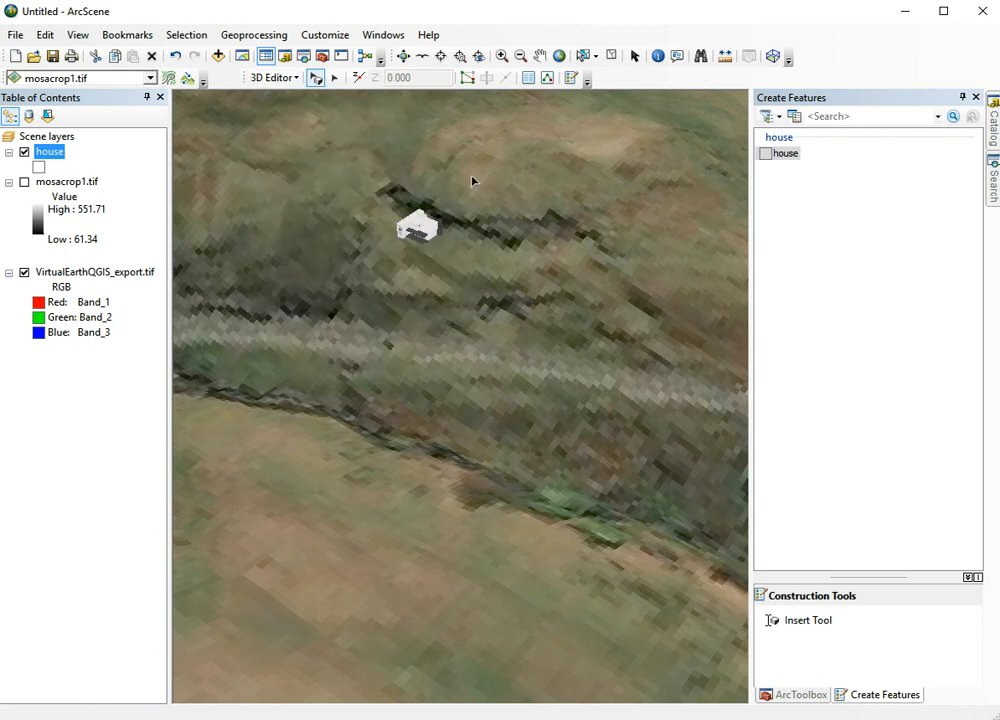
mouse_move(428, 228)
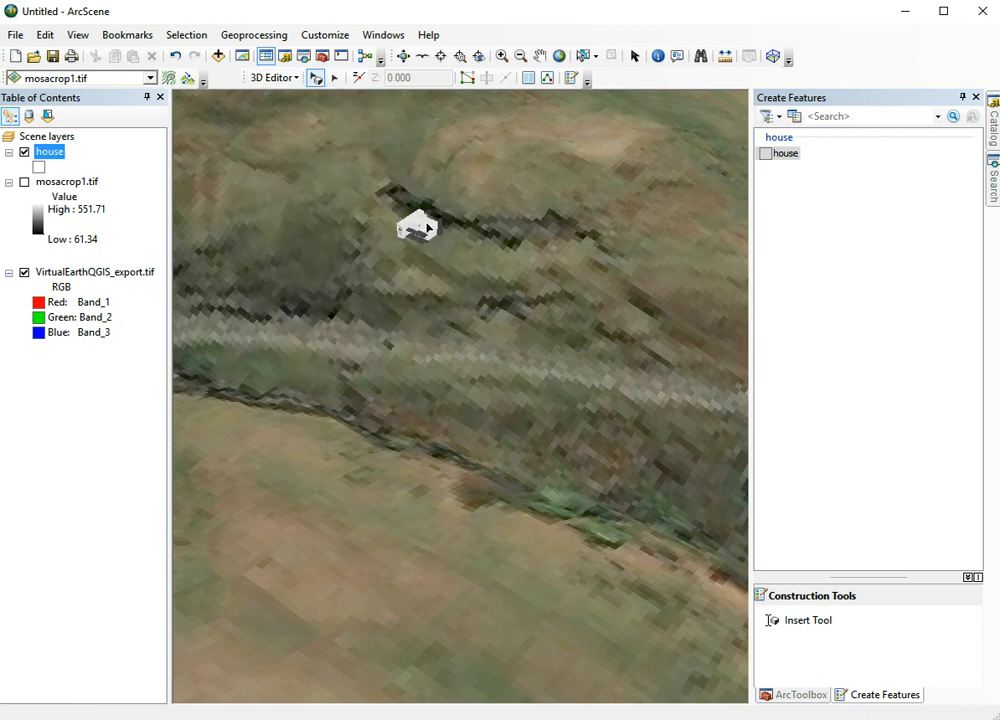
mouse_move(390, 186)
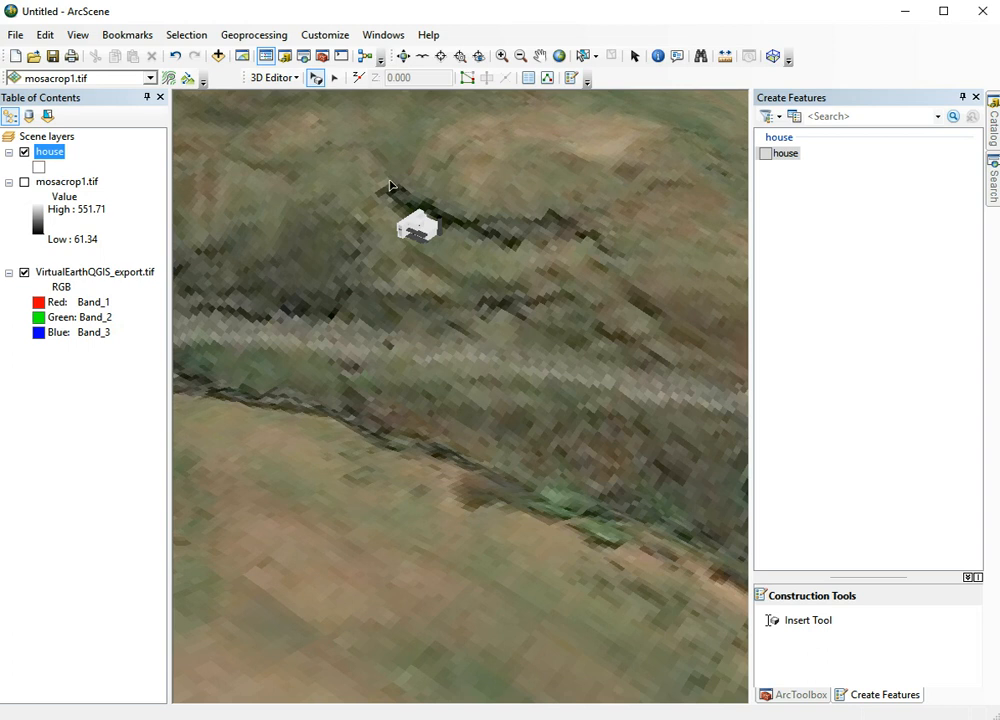
click(270, 78)
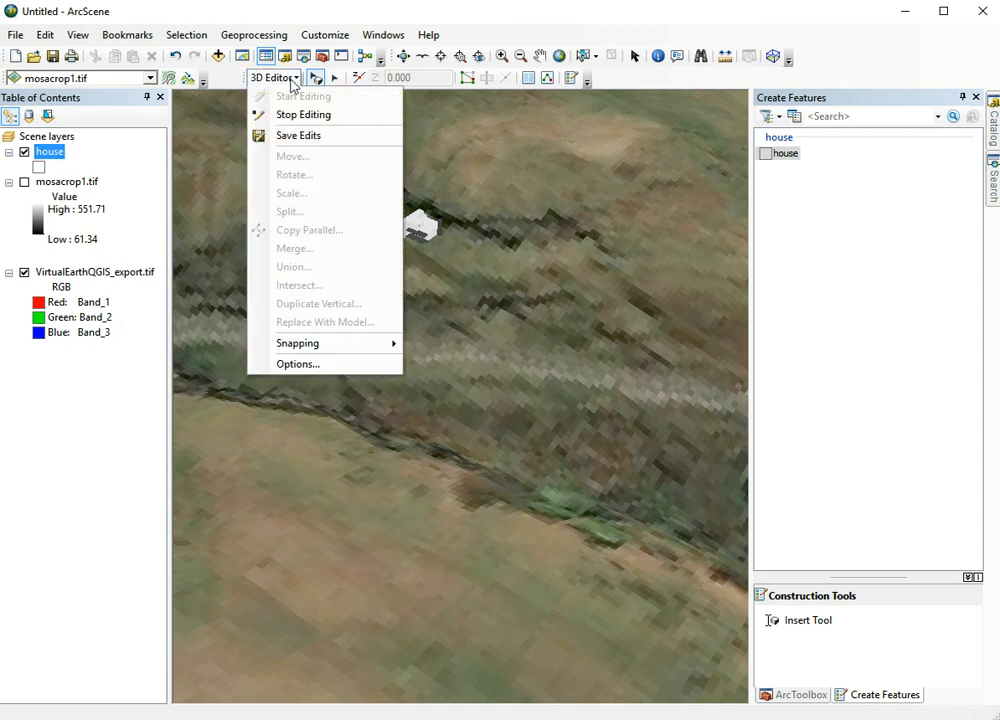
mouse_move(302, 114)
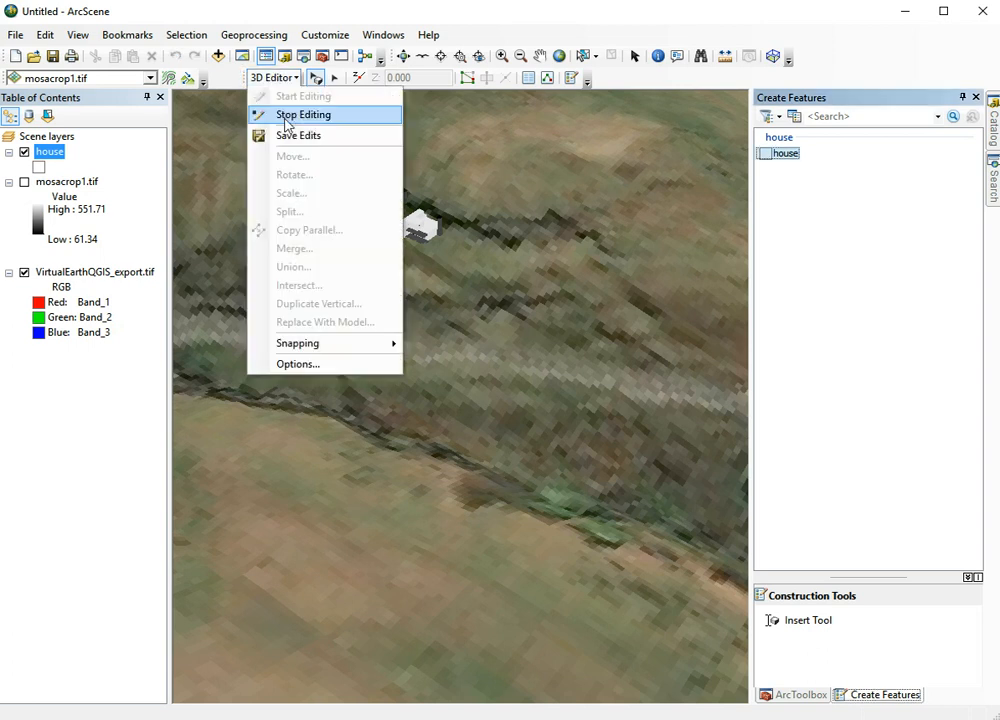
click(302, 114)
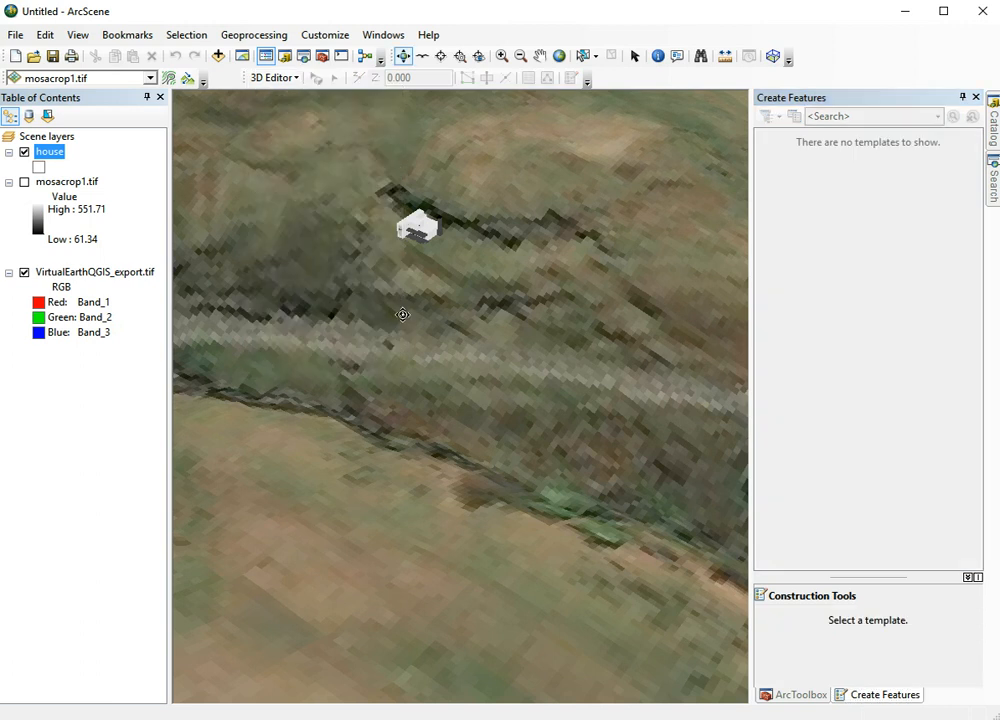
mouse_move(416, 333)
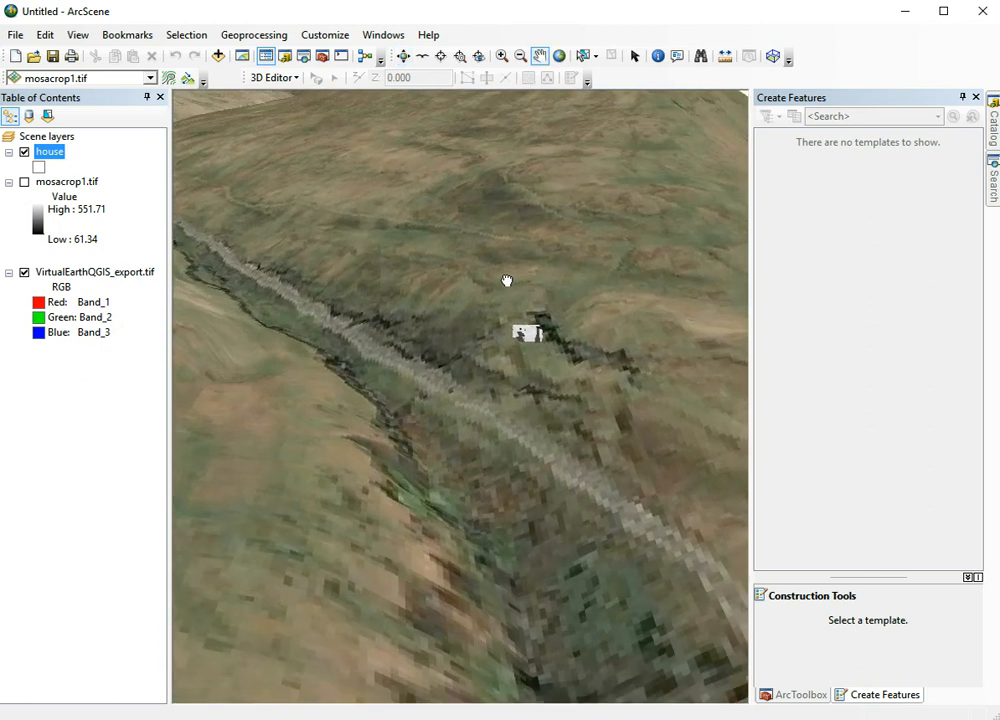
drag(507, 280, 374, 190)
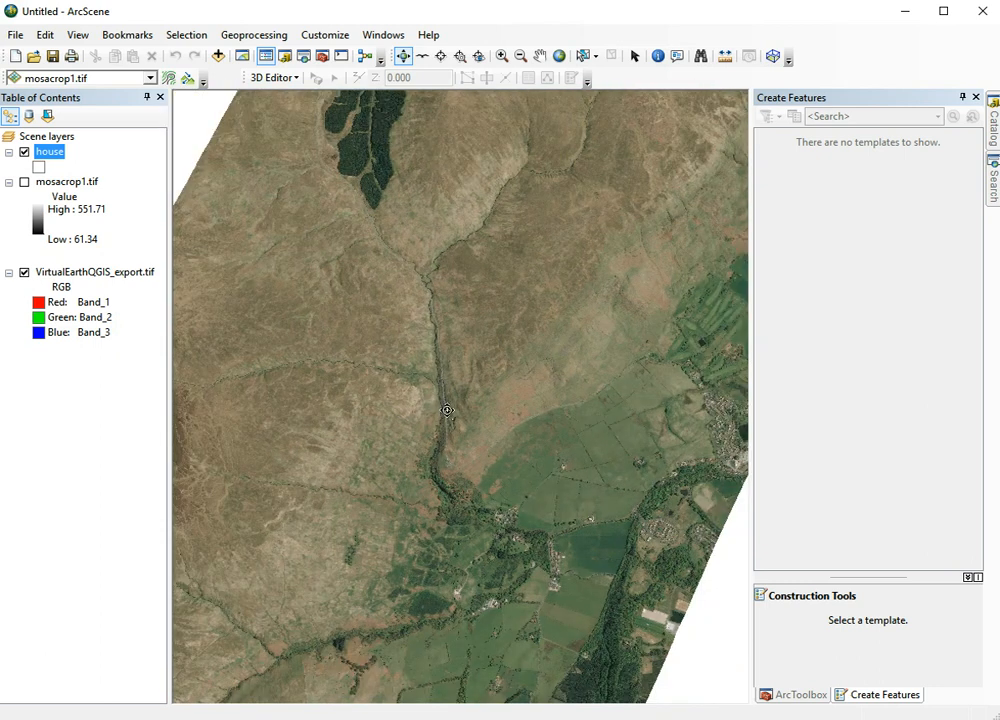
Start a new feature class in the campsies file geodatabase
click(991, 140)
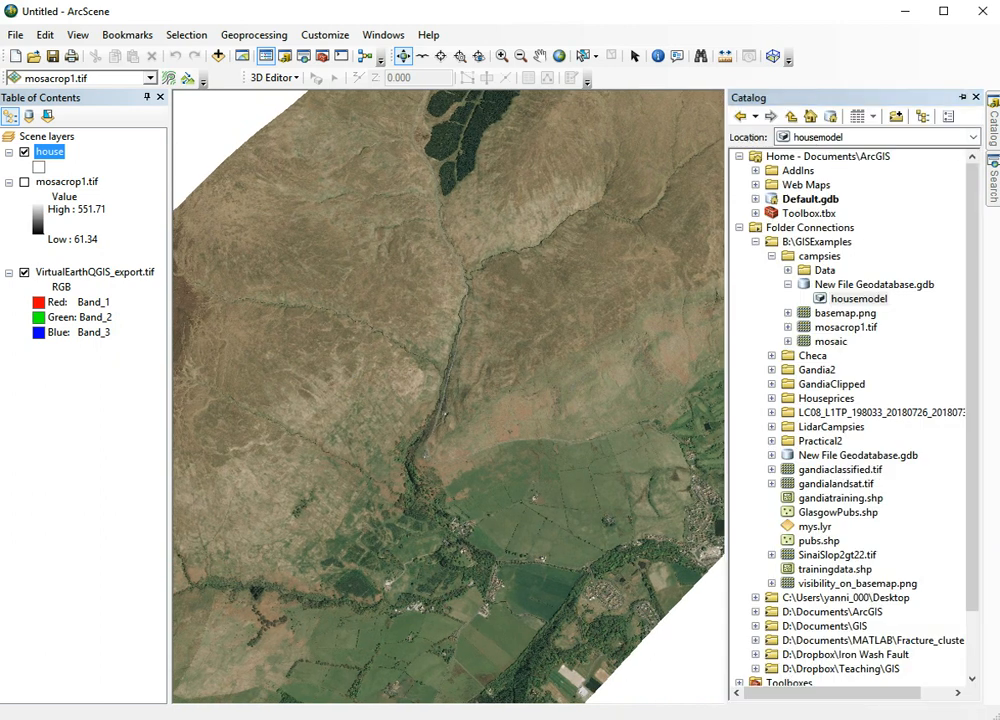
click(873, 284)
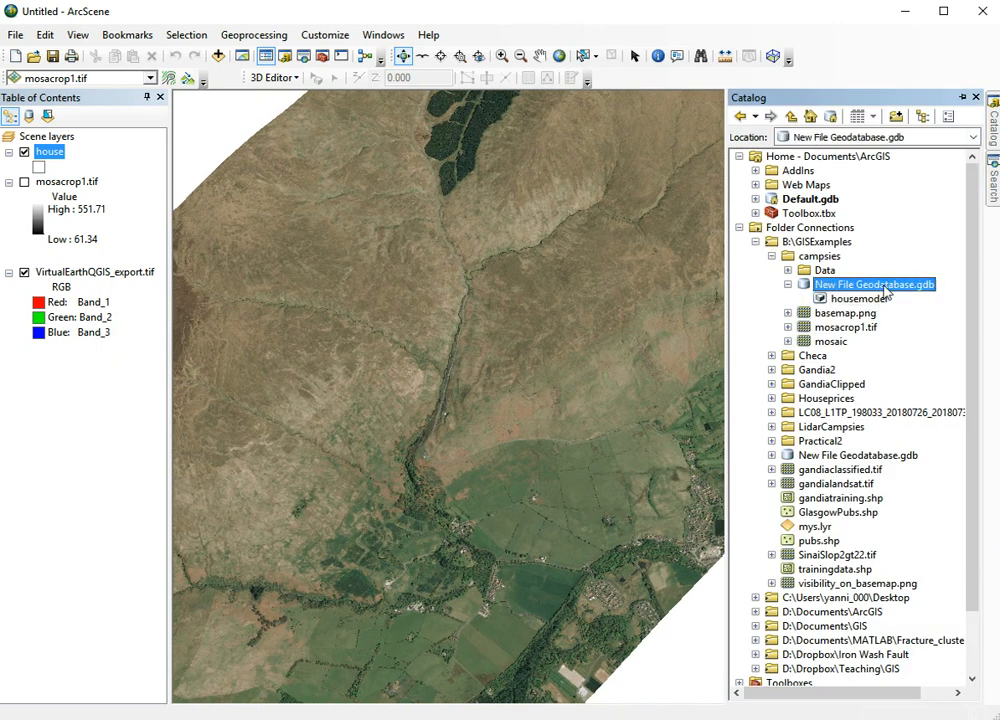
right_click(873, 285)
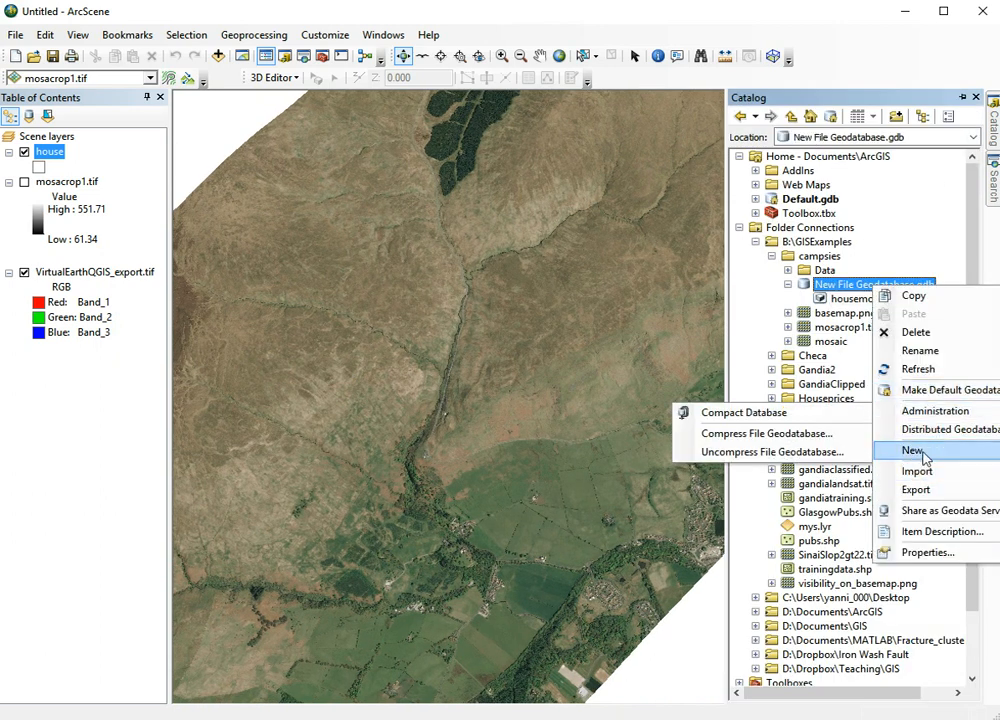
click(912, 450)
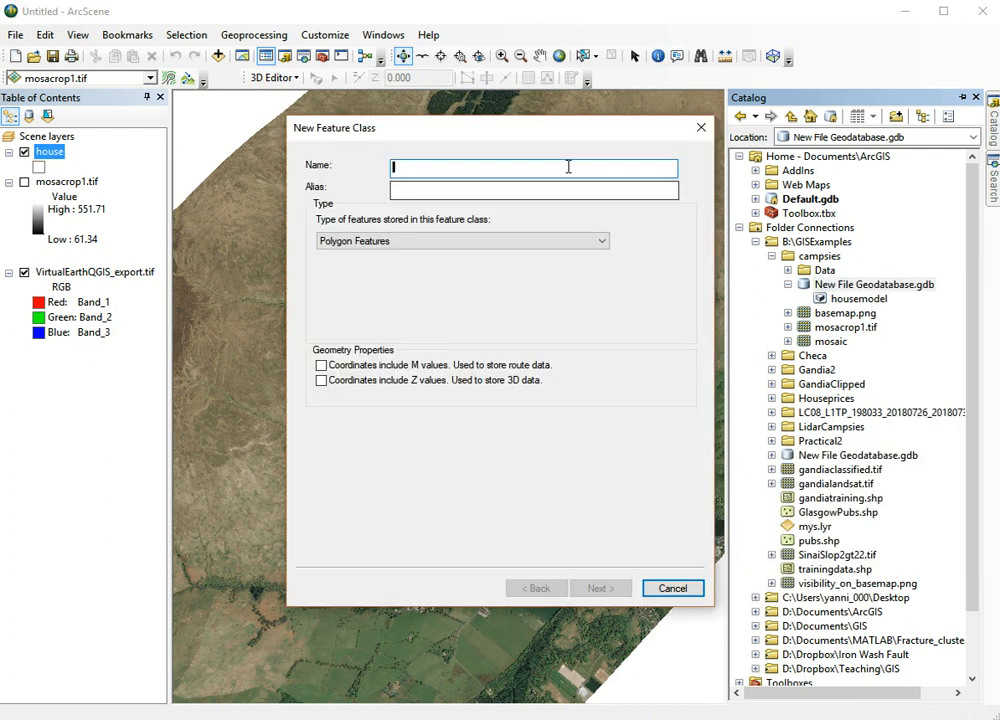
Name it turbinemodels, alias turbines, with MultiPatch feature type
text(turbinem)
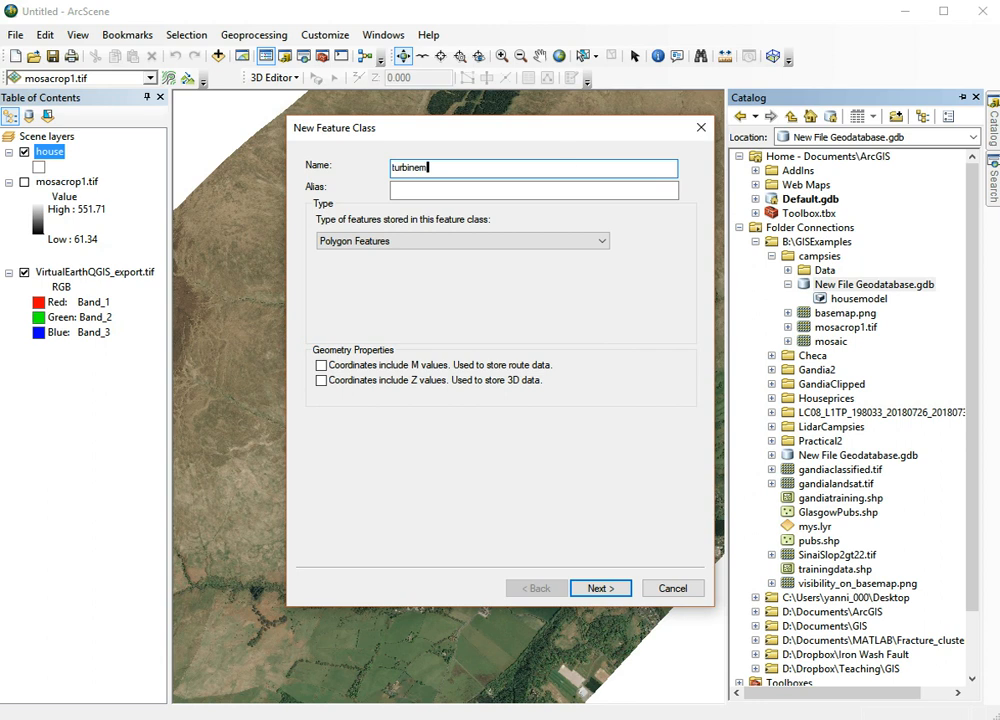
text(odels)
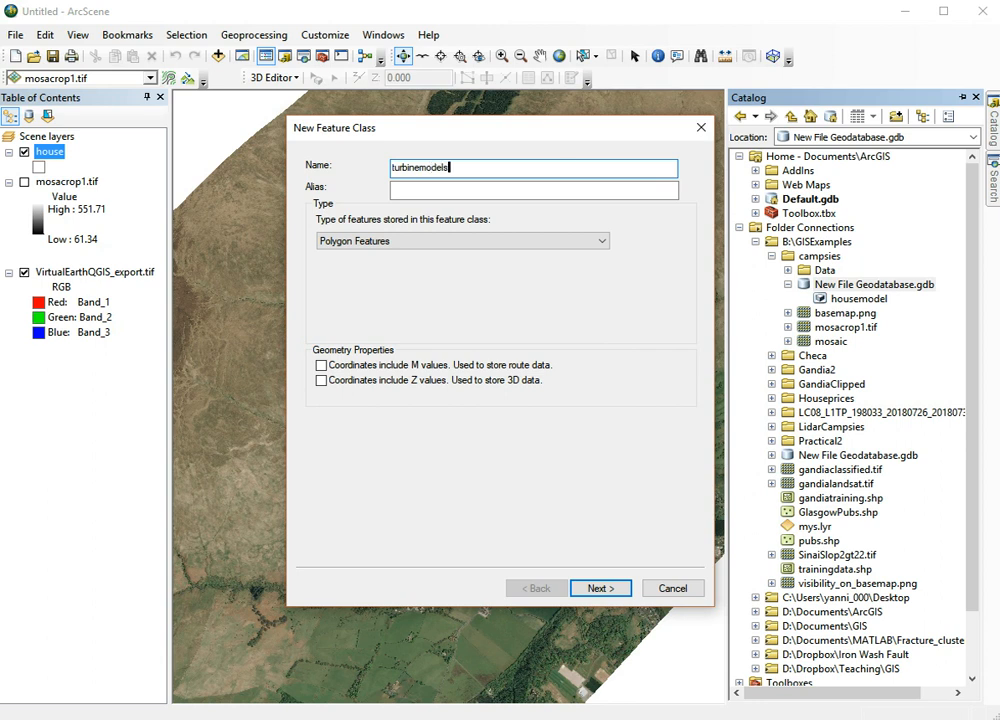
click(533, 190)
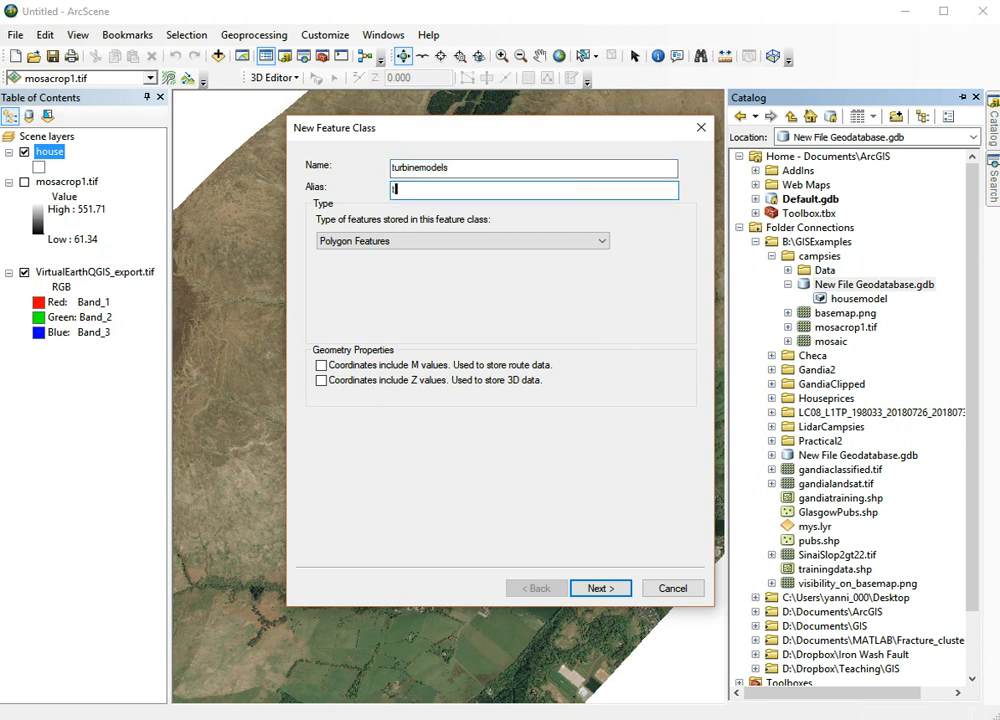
text(turbines)
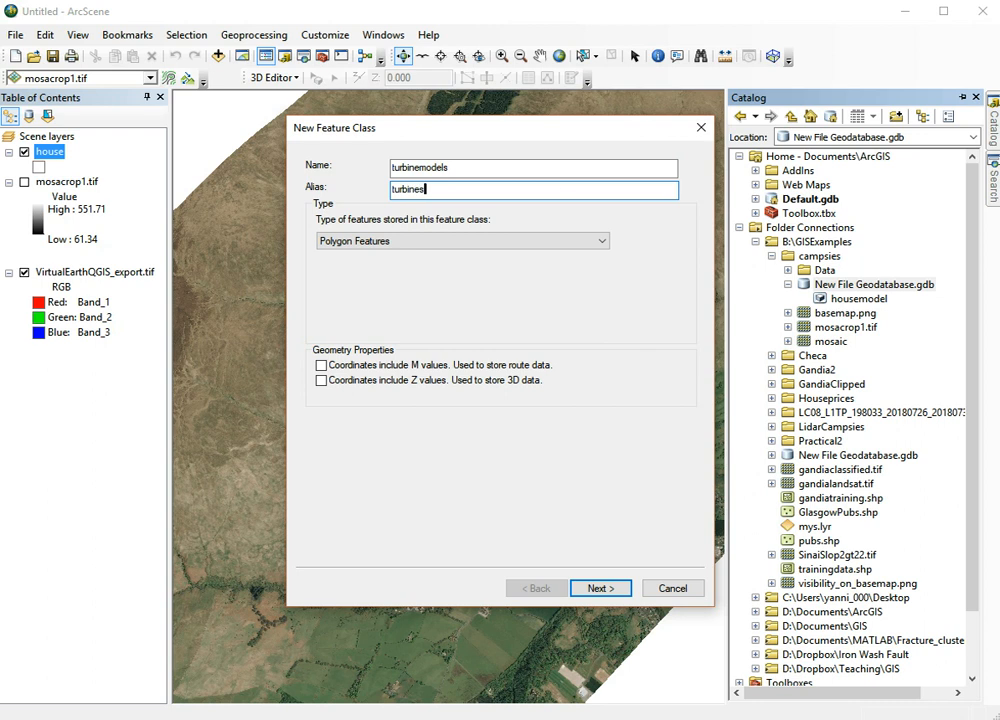
click(601, 240)
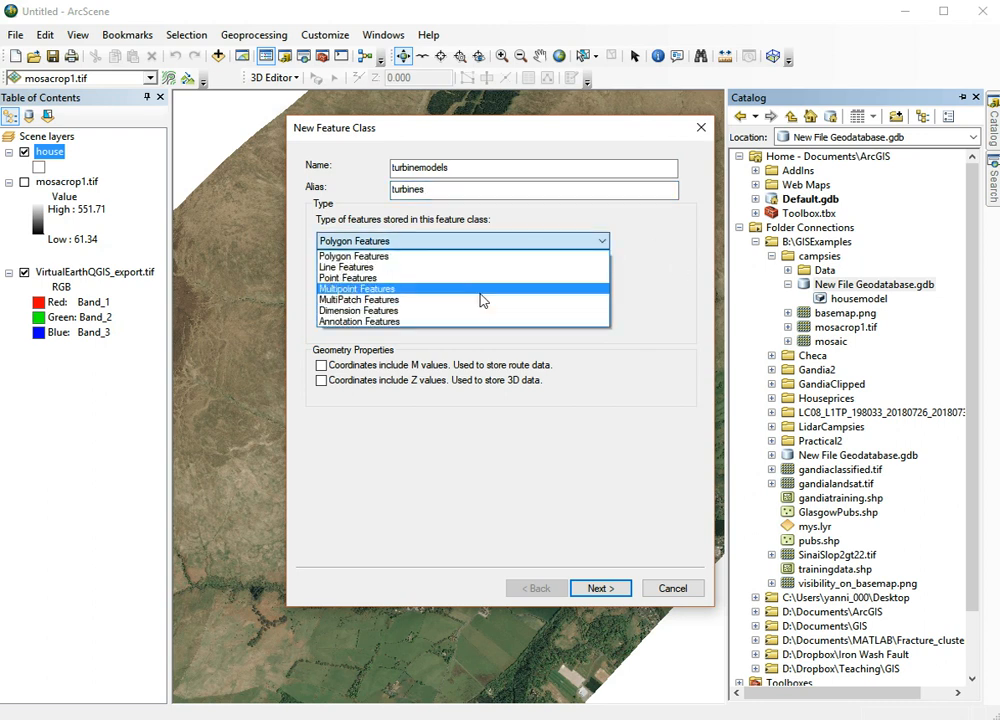
click(359, 299)
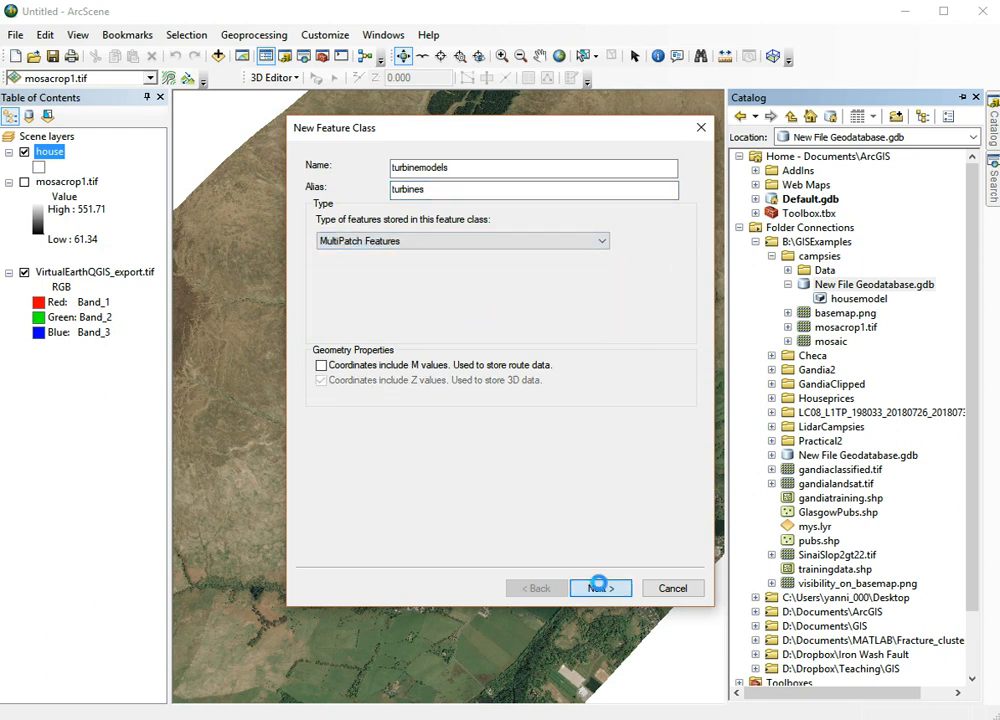
Use British National Grid and EVRF 2007, keep default tolerances, and finish
click(599, 588)
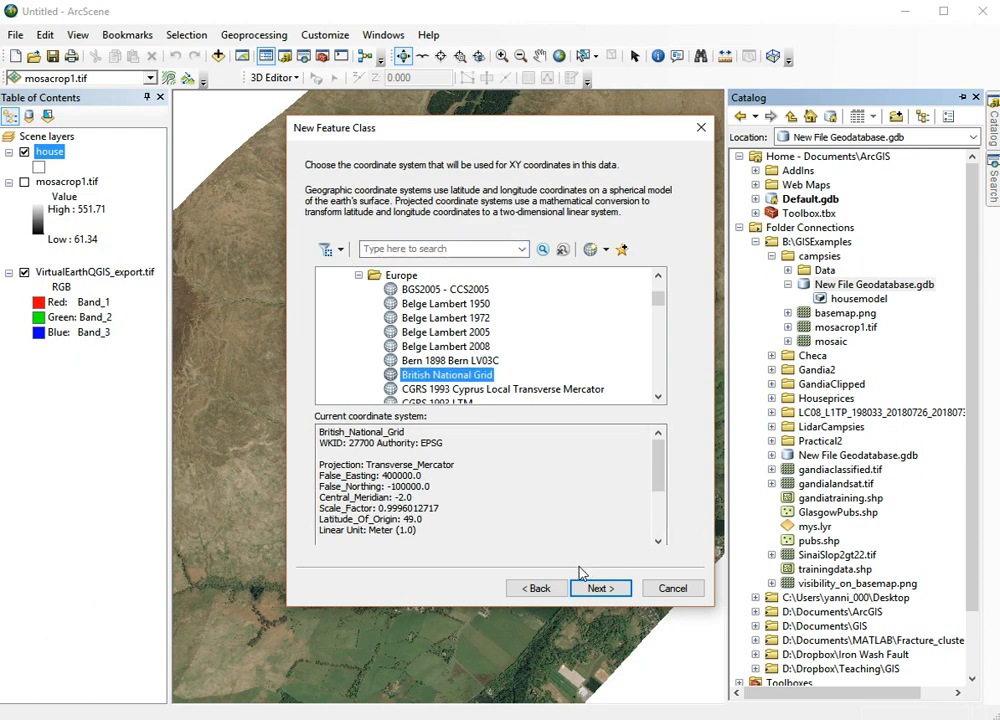
click(599, 588)
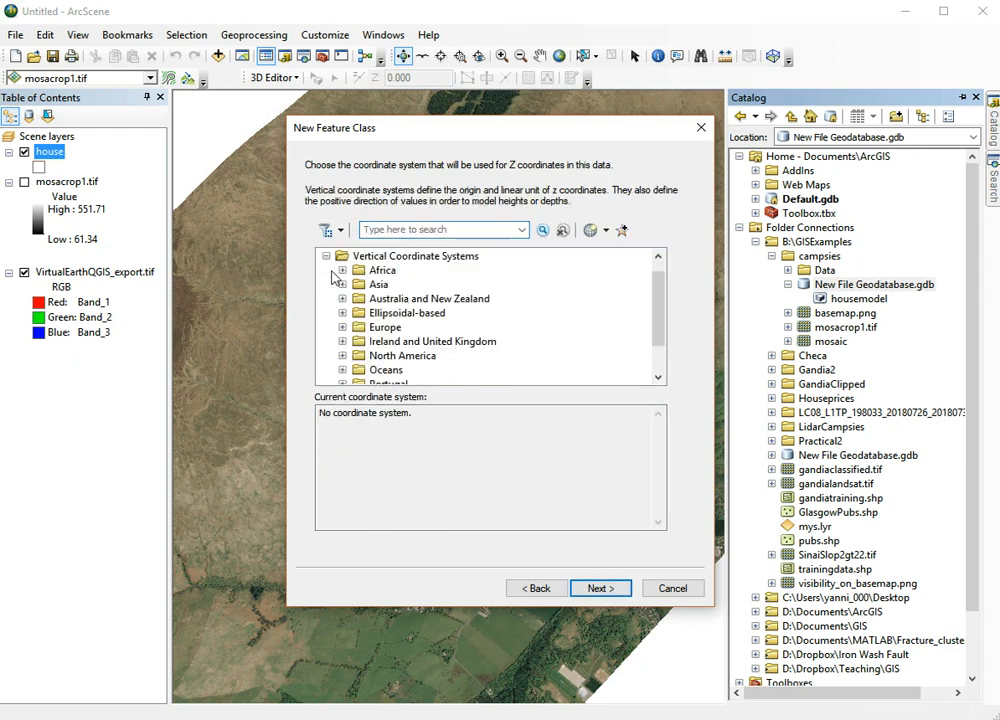
scroll(down, 3)
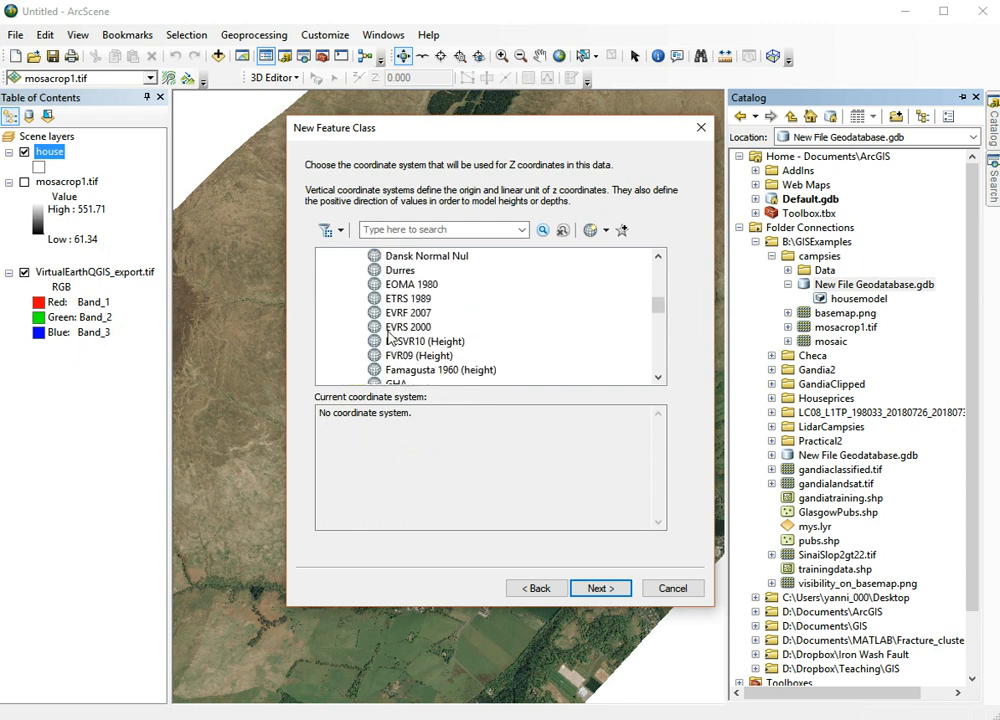
click(407, 312)
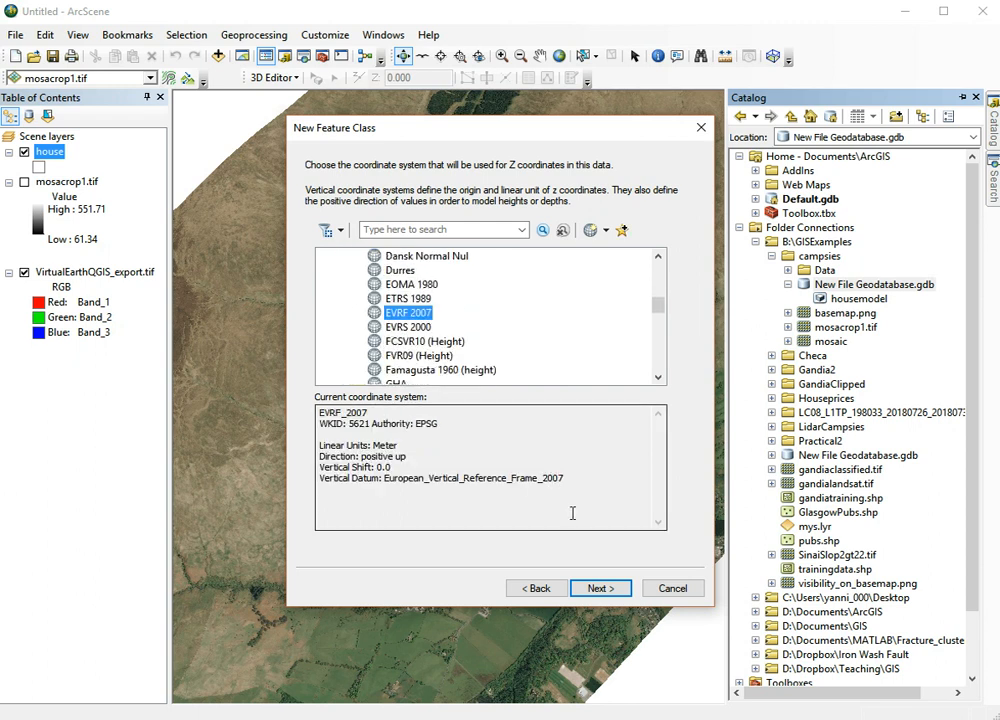
click(599, 588)
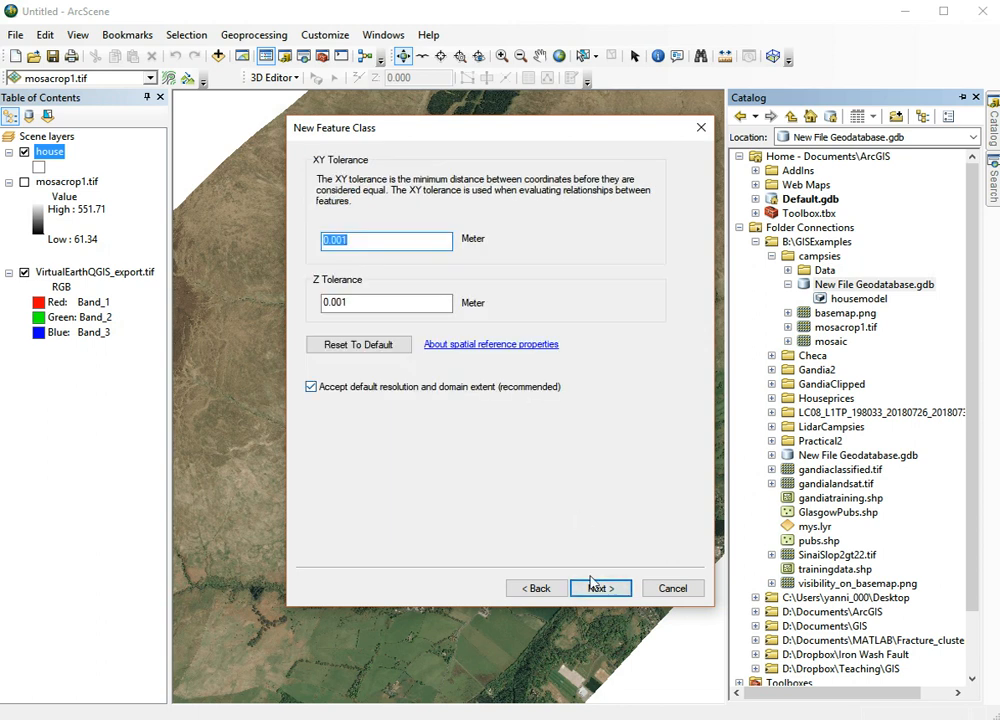
click(600, 588)
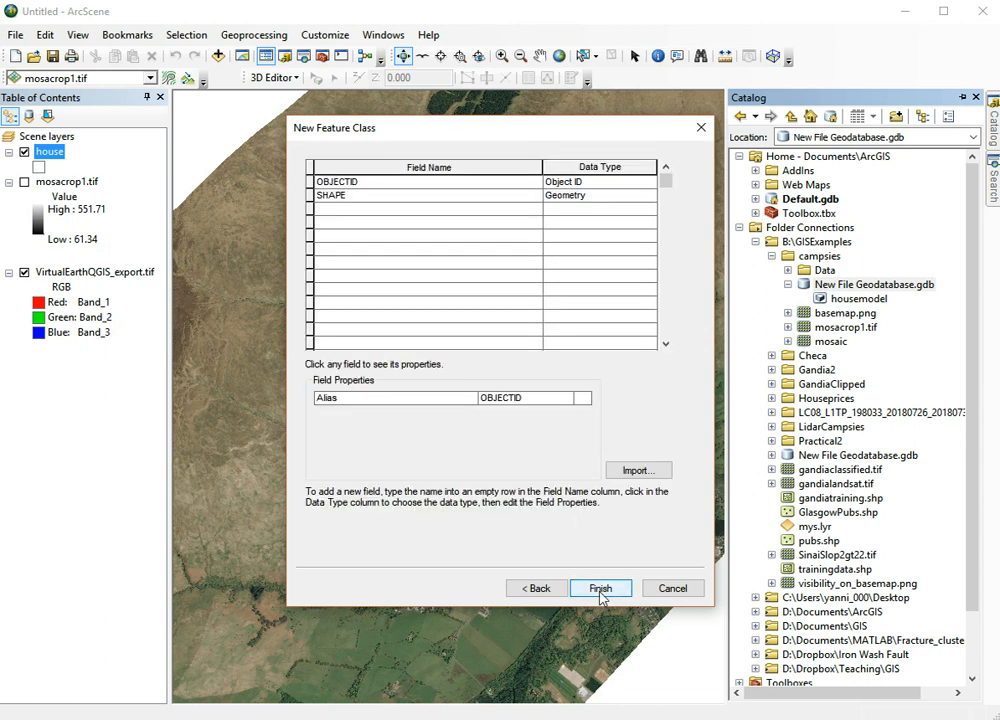
click(600, 588)
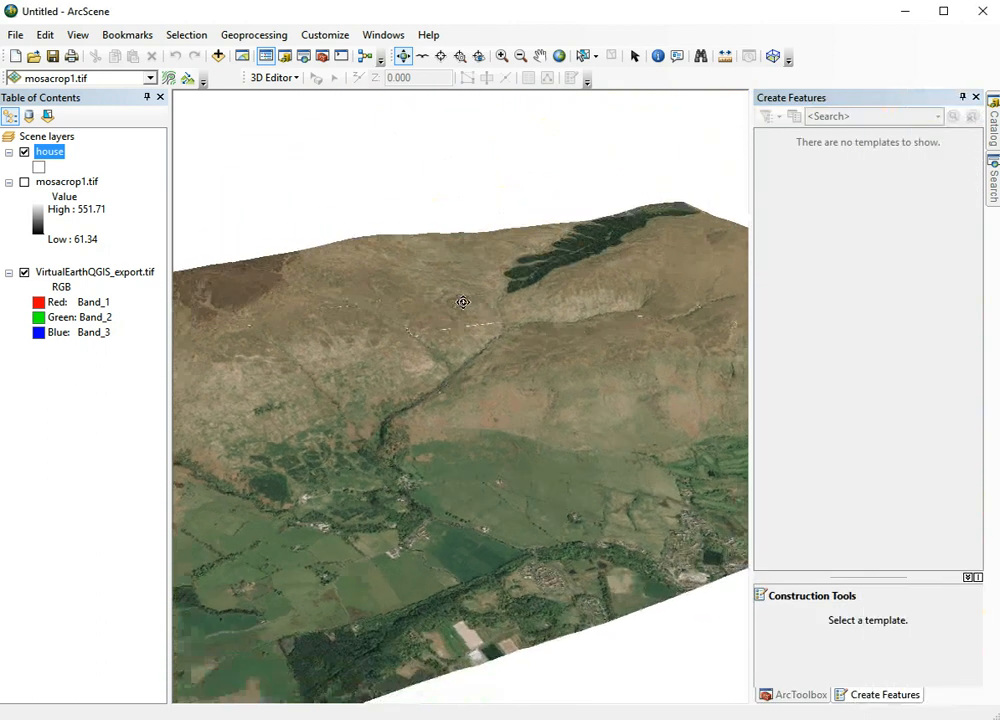
Add the turbinemodels feature class from Catalog to the scene as the turbines layer
drag(463, 302, 404, 268)
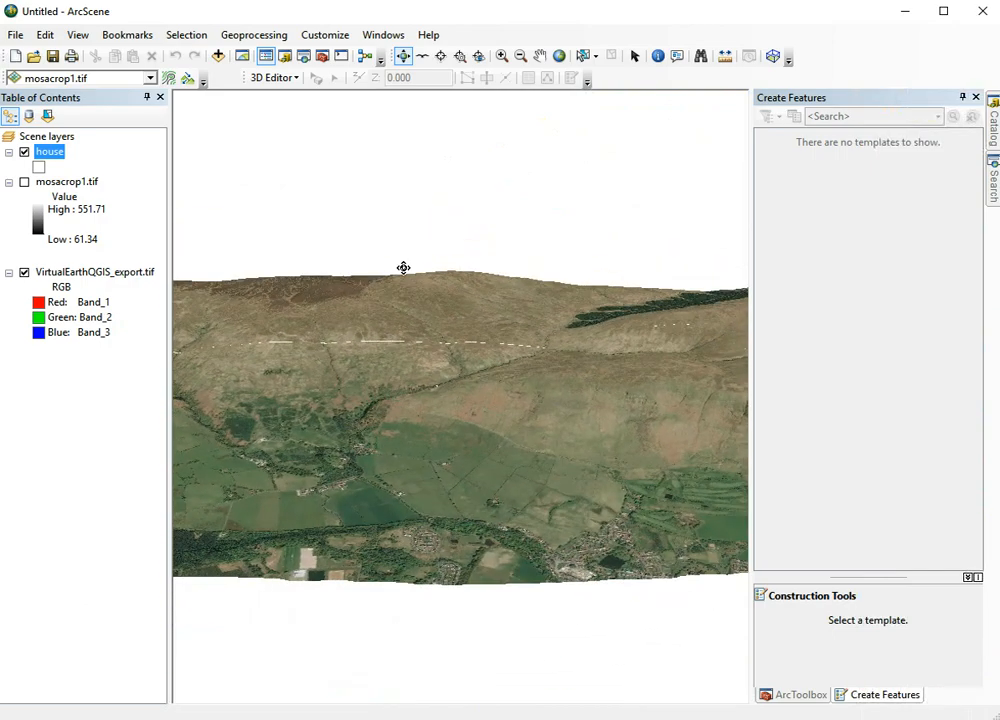
drag(404, 268, 476, 283)
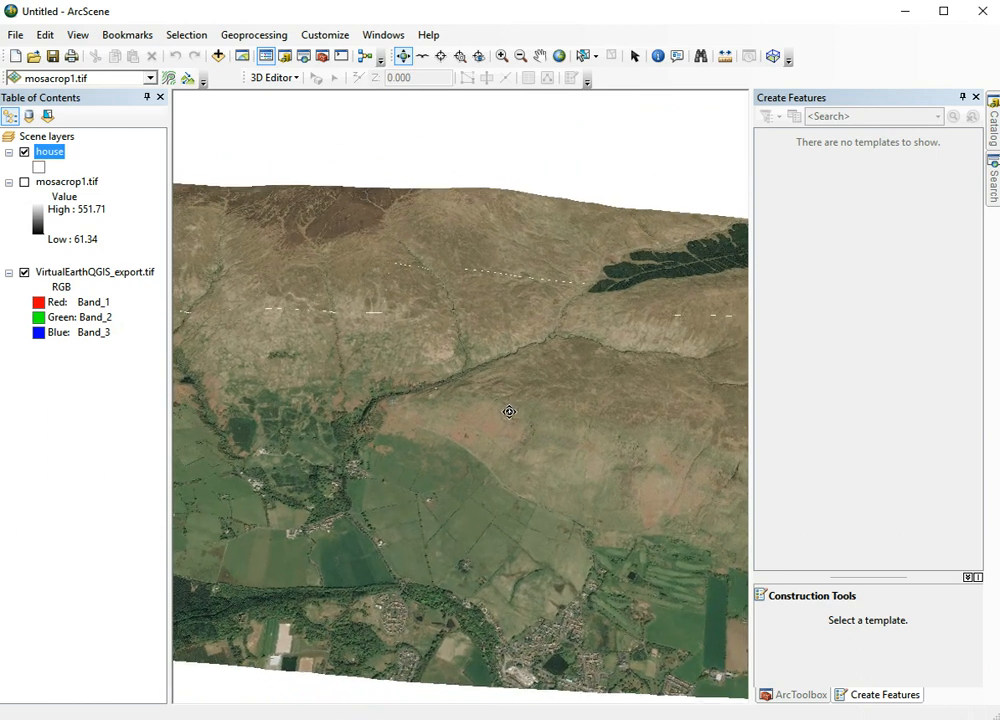
drag(510, 412, 398, 294)
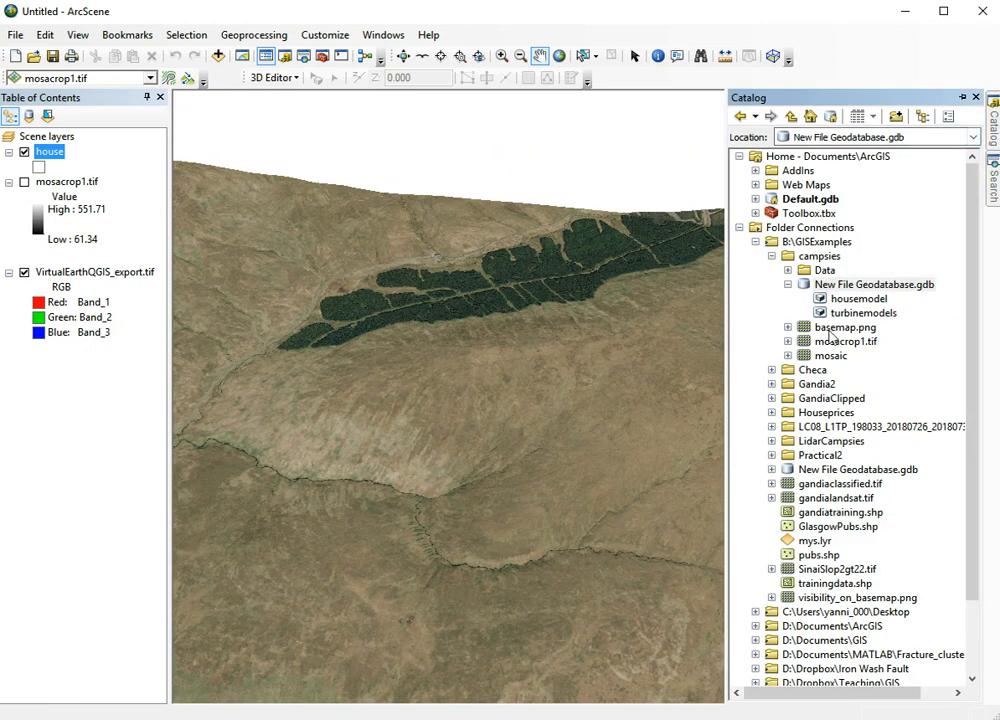
click(862, 312)
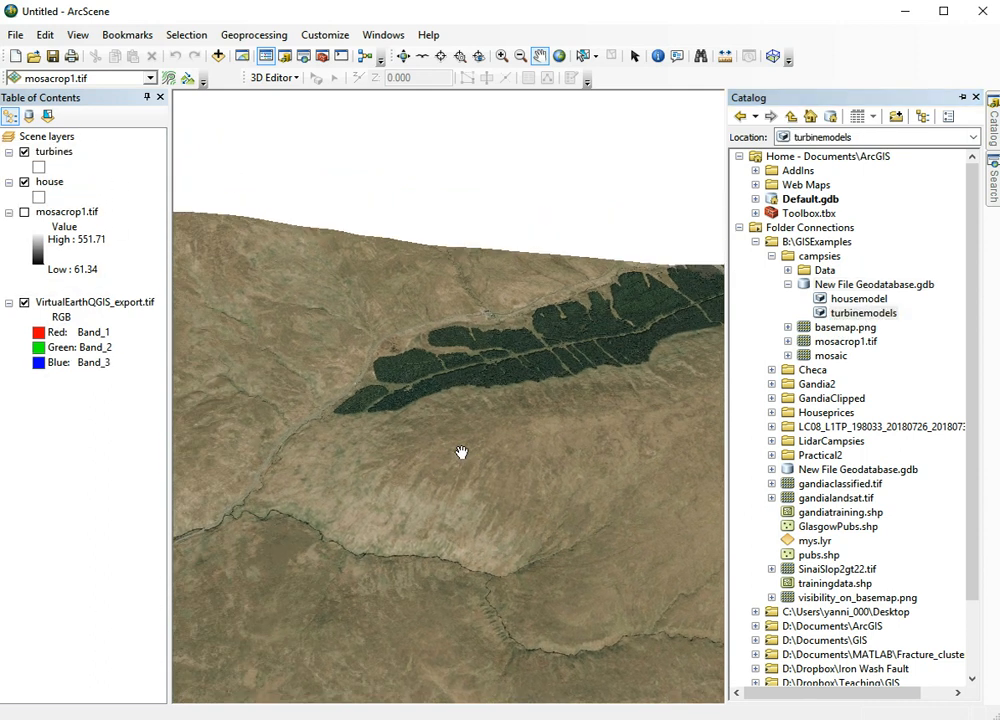
click(405, 56)
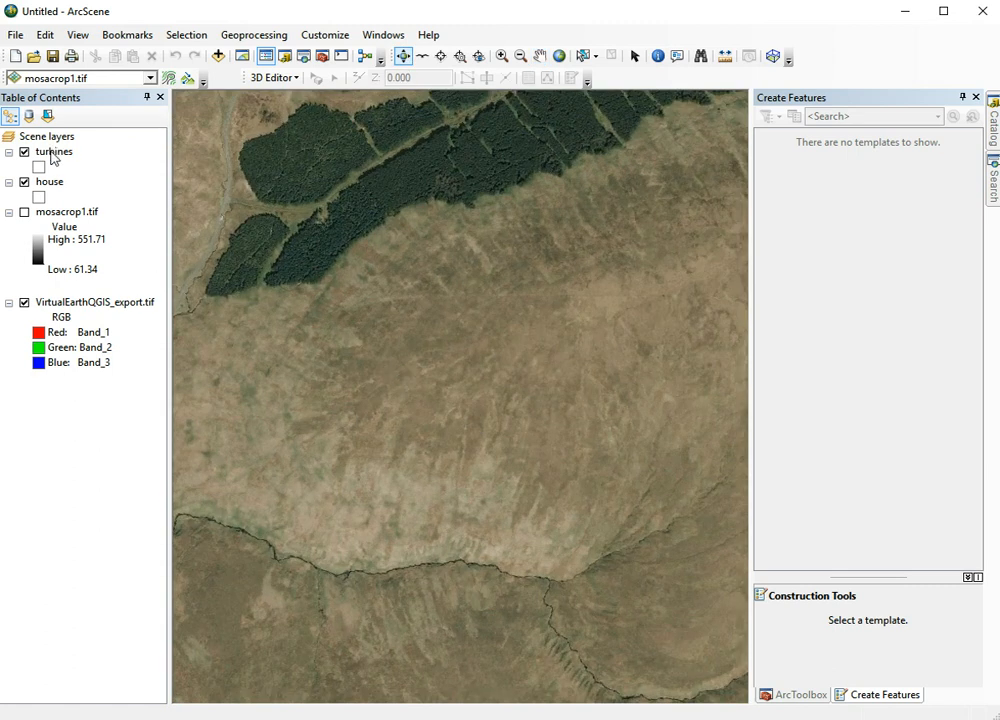
Start editing the turbines layer and load WindTurbine.dae from the turbines template for placing
click(53, 151)
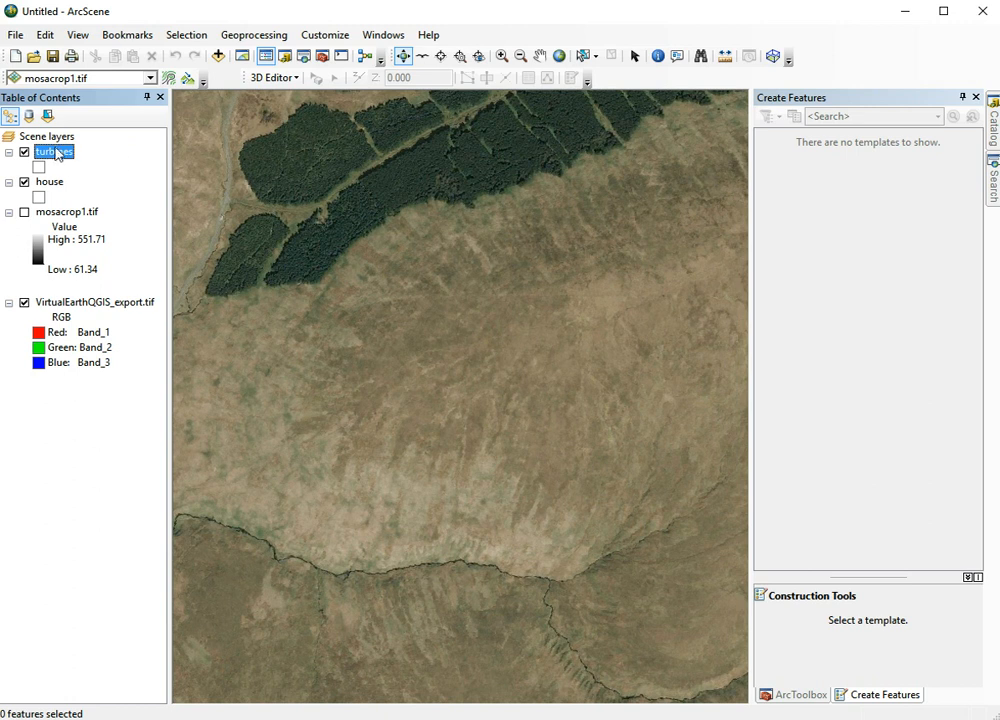
click(272, 77)
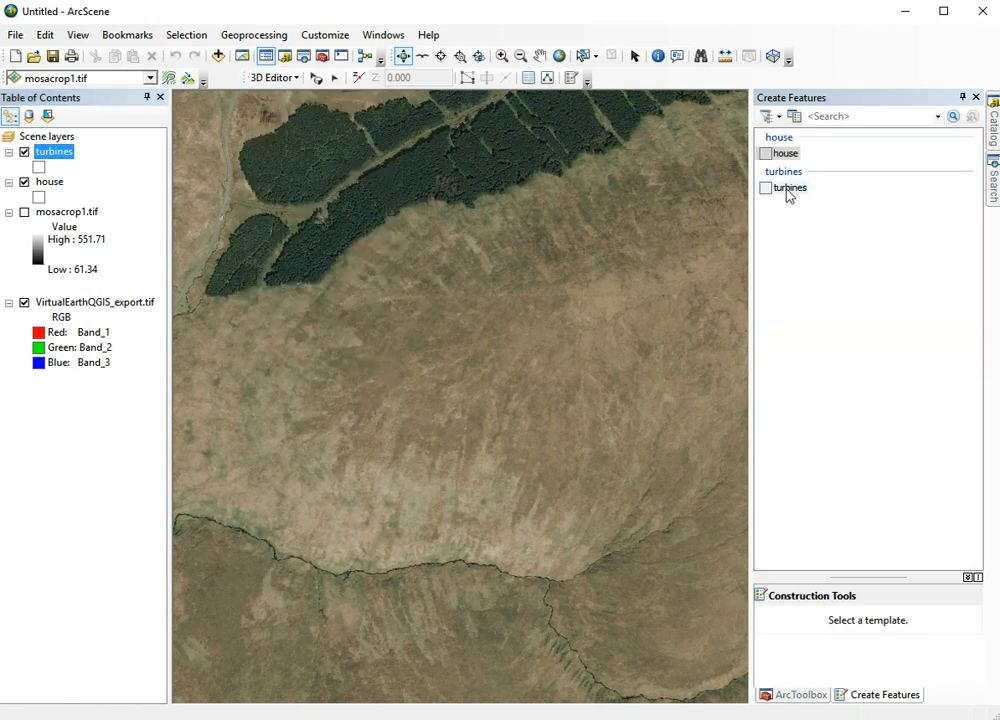
click(789, 188)
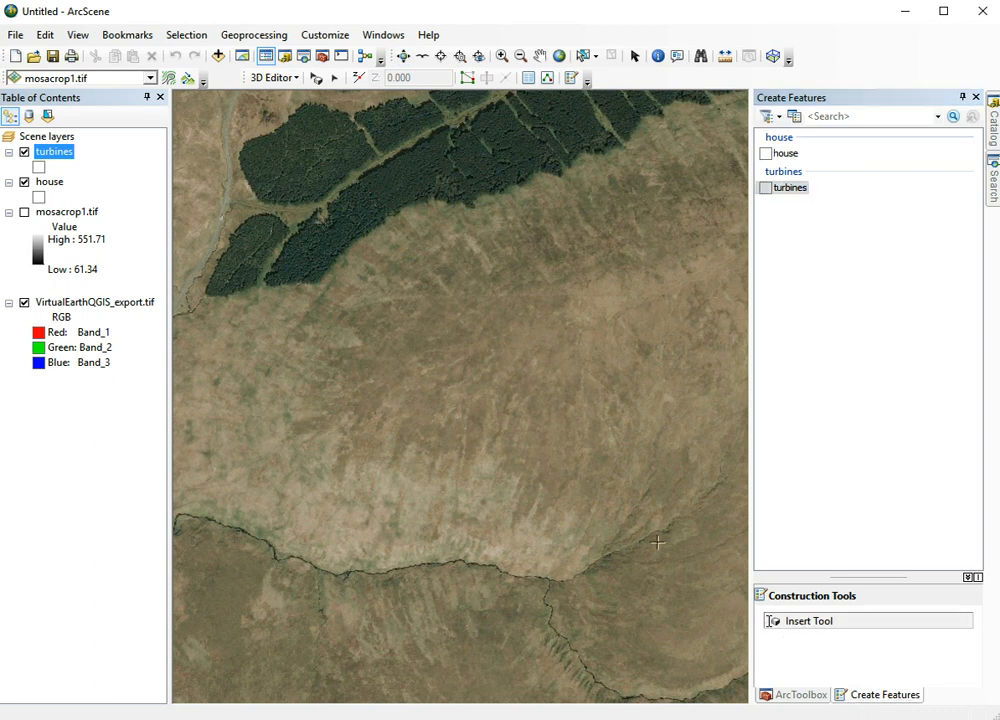
mouse_move(349, 409)
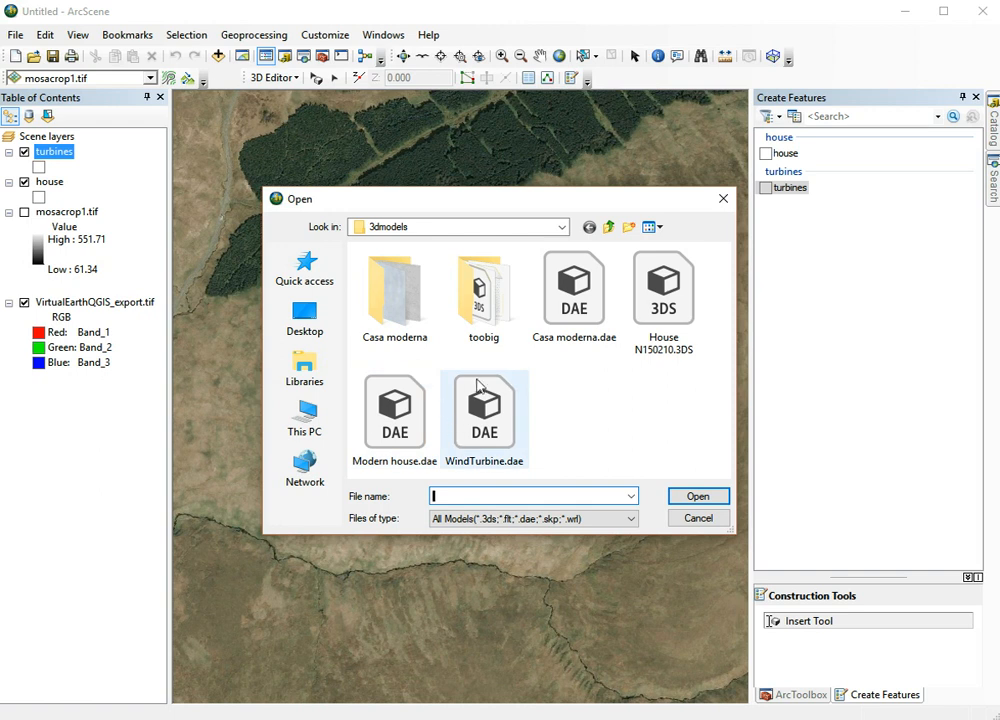
click(484, 410)
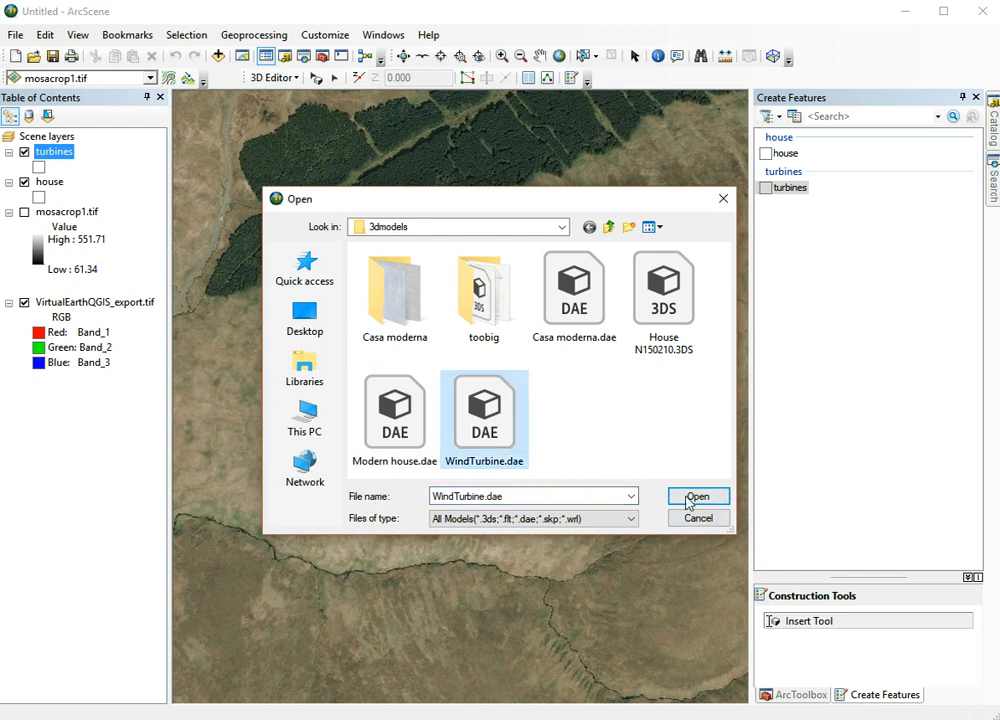
click(698, 497)
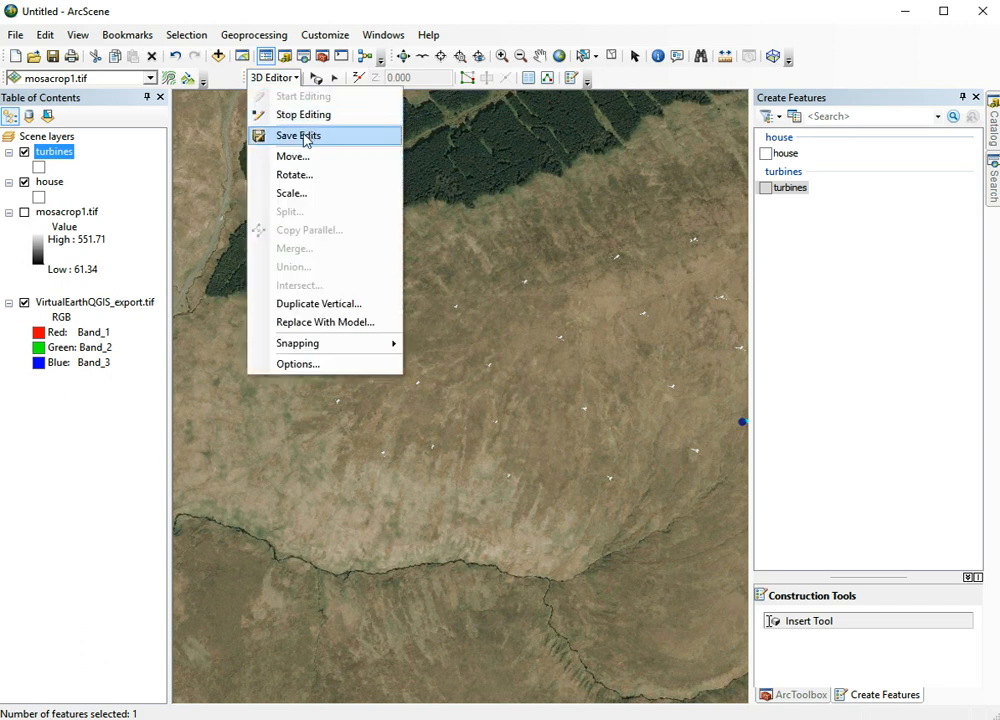
Save the turbine edits and orbit the terrain to view the placed turbines
click(303, 114)
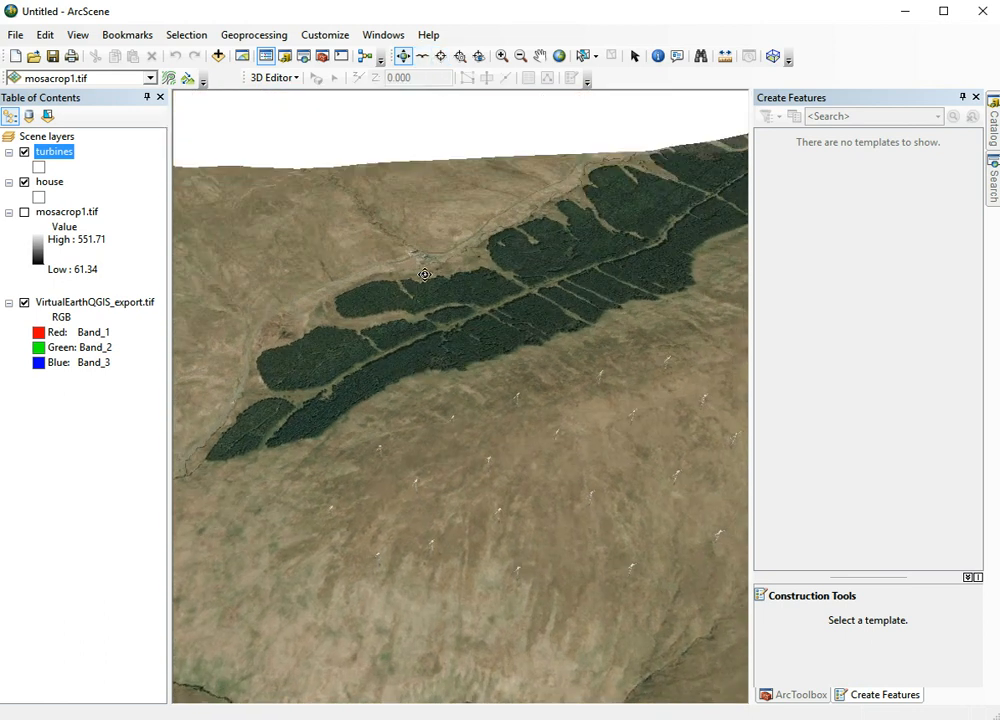
drag(424, 275, 501, 455)
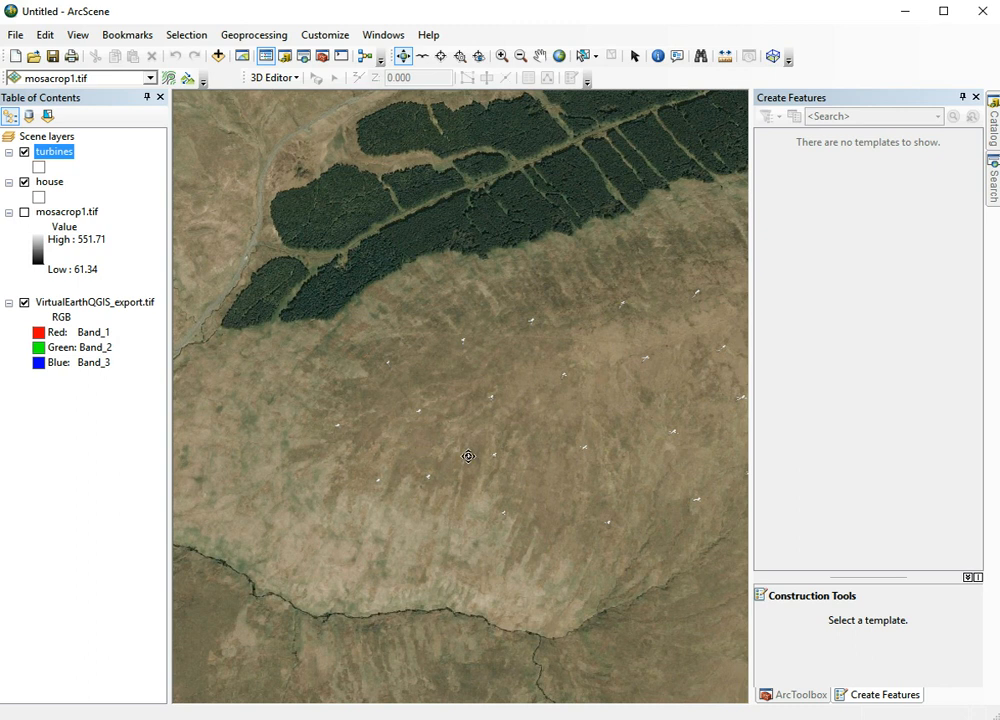
mouse_move(501, 411)
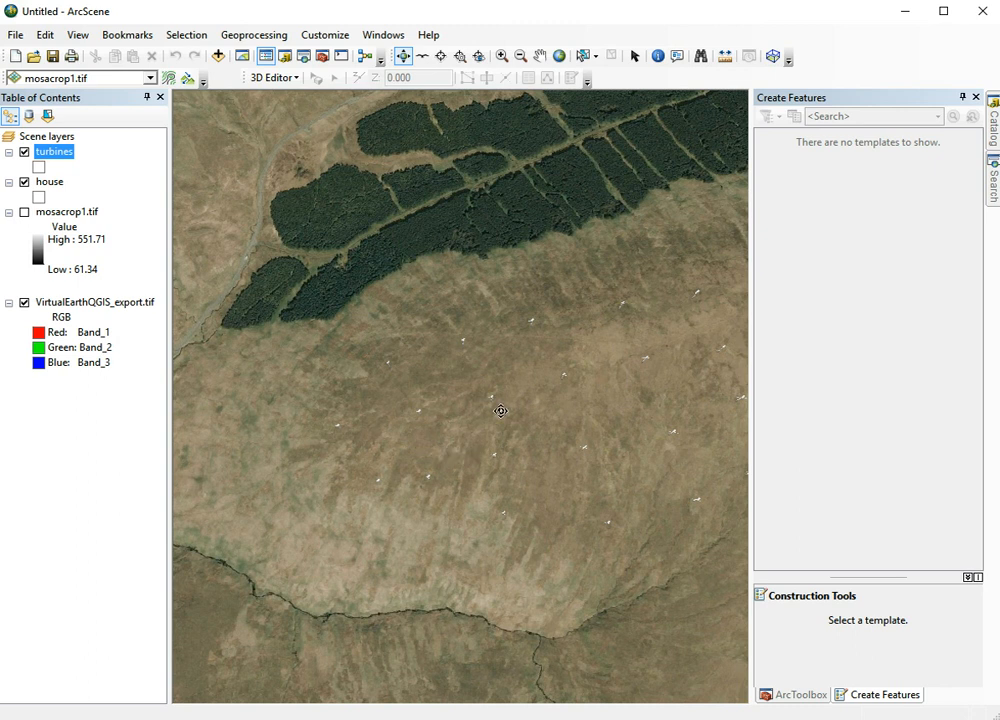
mouse_move(540, 437)
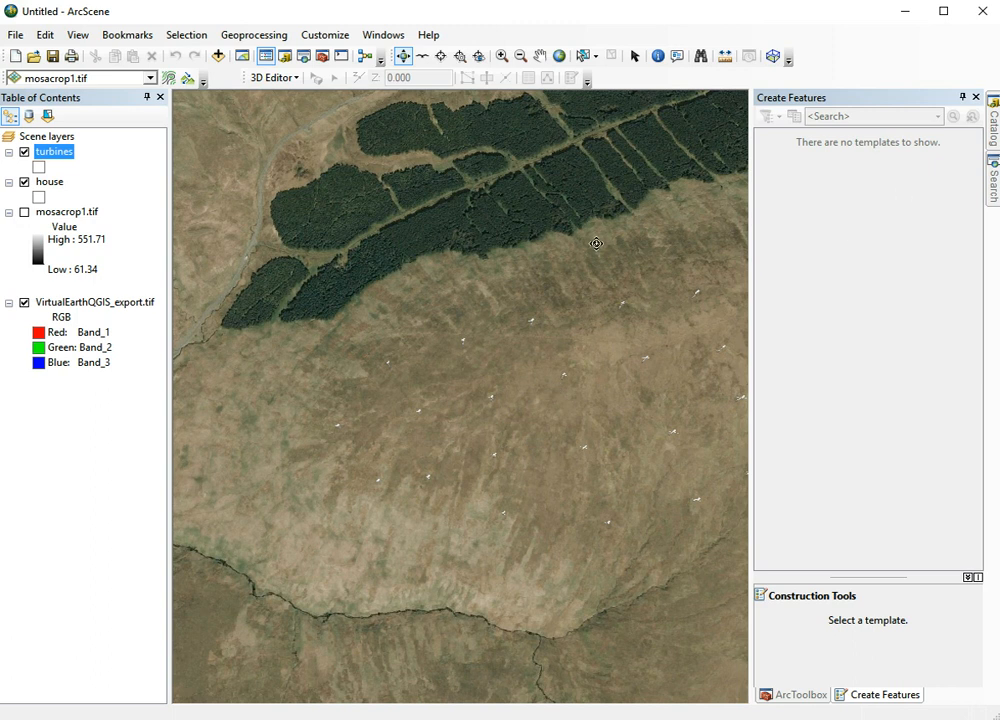
mouse_move(810, 153)
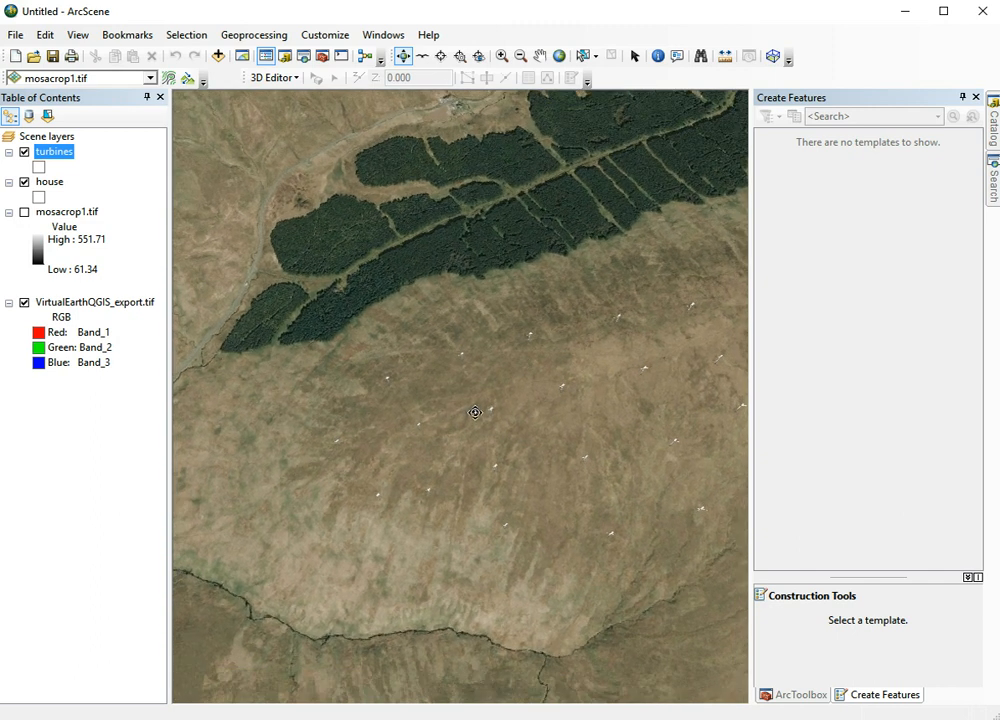
mouse_move(978, 158)
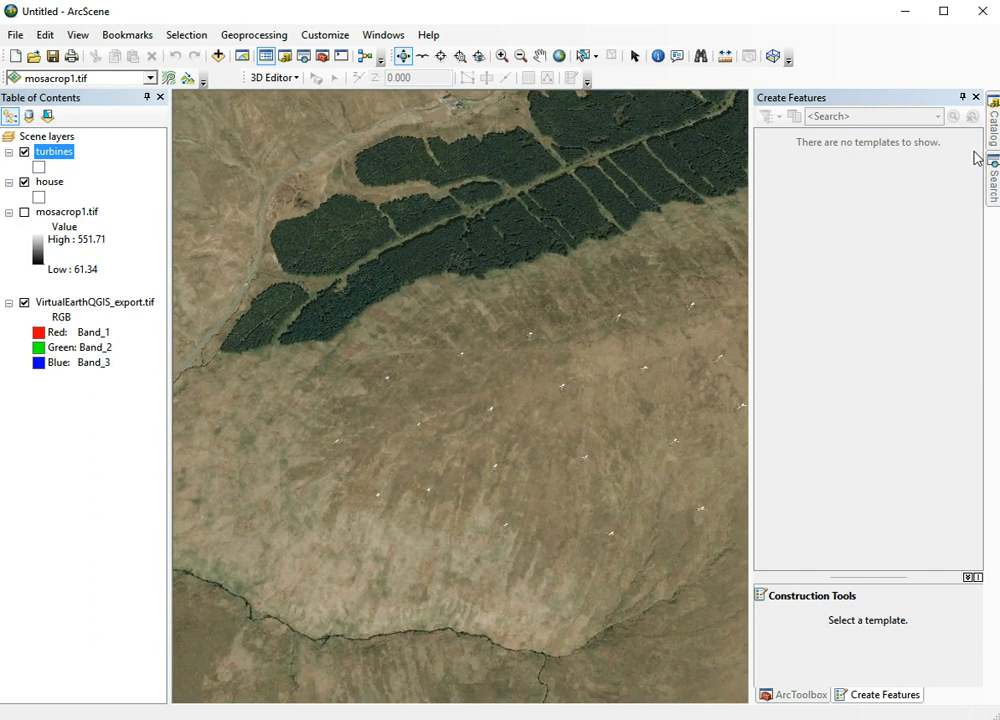
Run Feature To Point on turbines, outputting turbine_points in the campsies folder
click(992, 130)
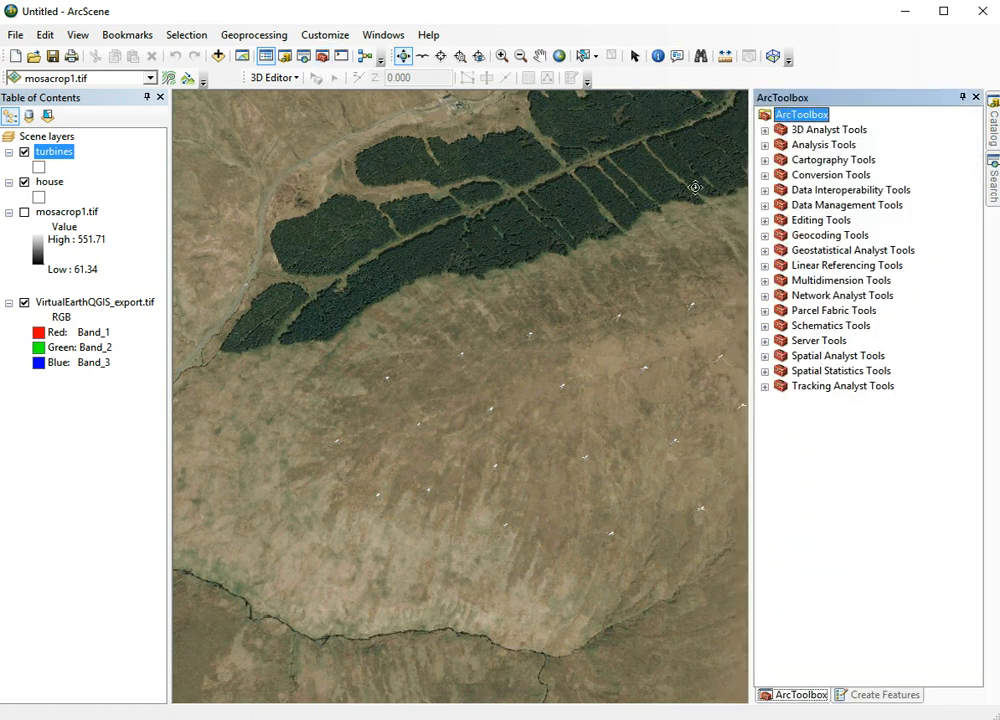
mouse_move(850, 200)
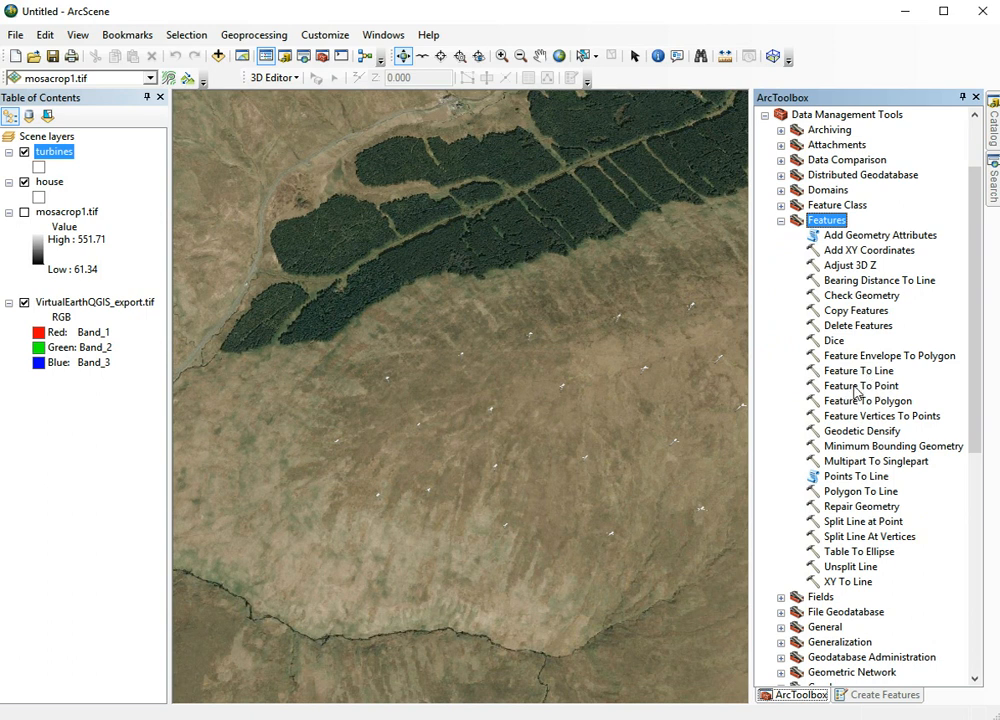
double_click(858, 385)
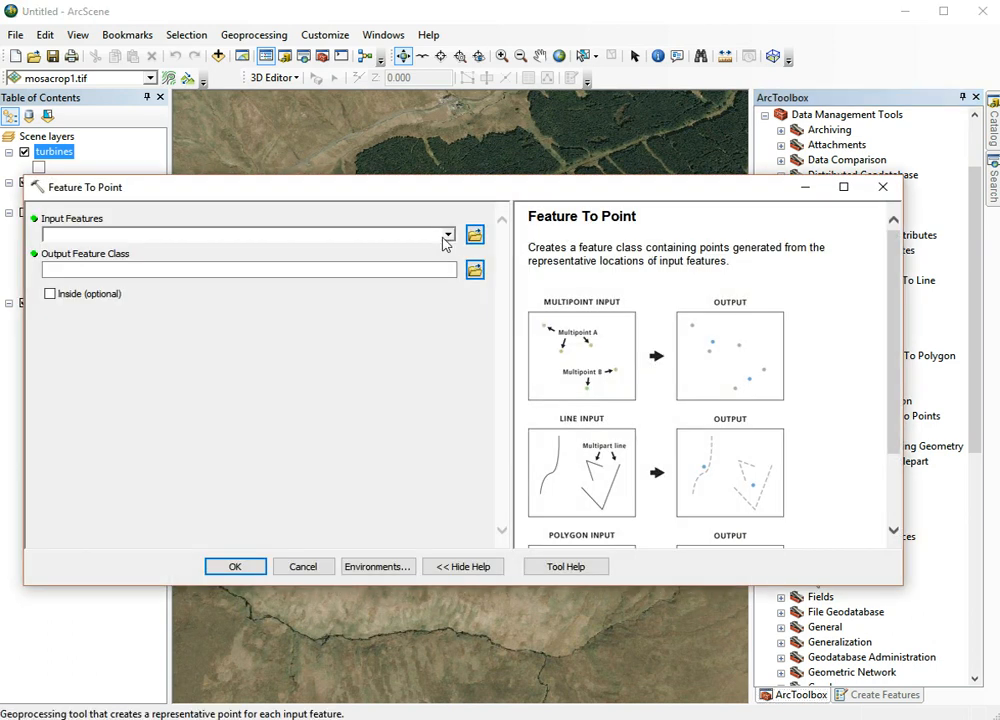
click(447, 234)
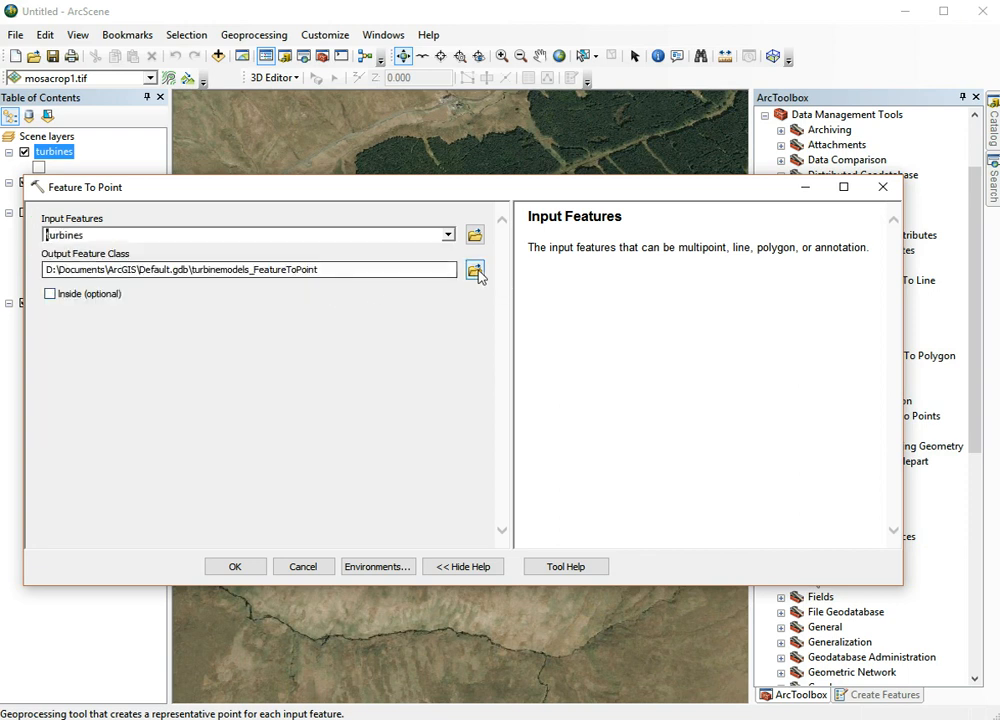
click(475, 270)
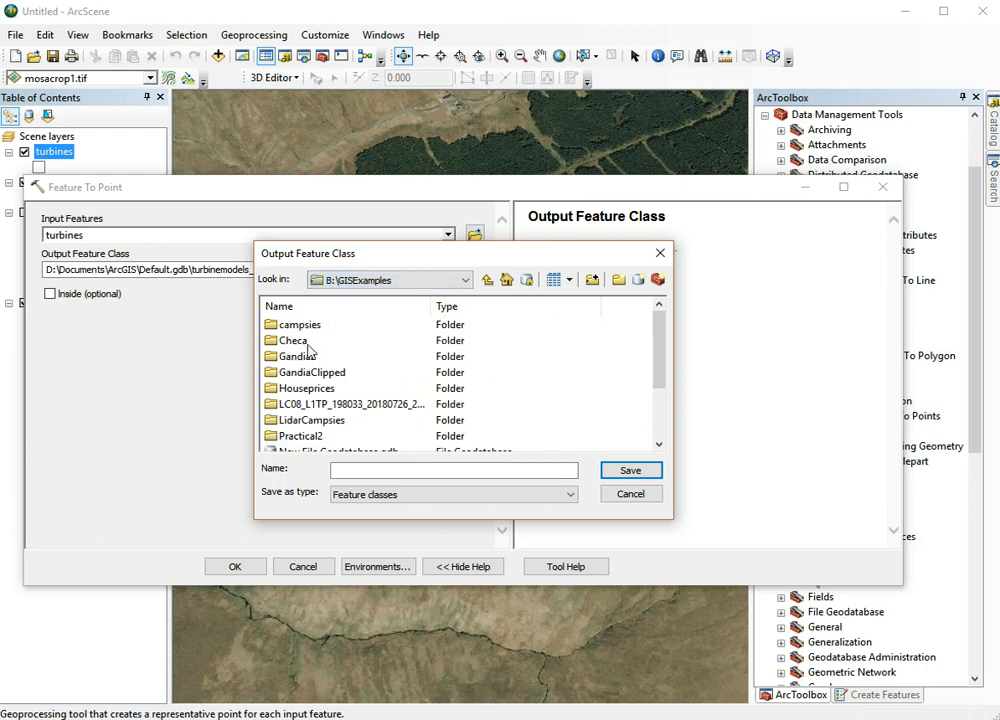
double_click(301, 324)
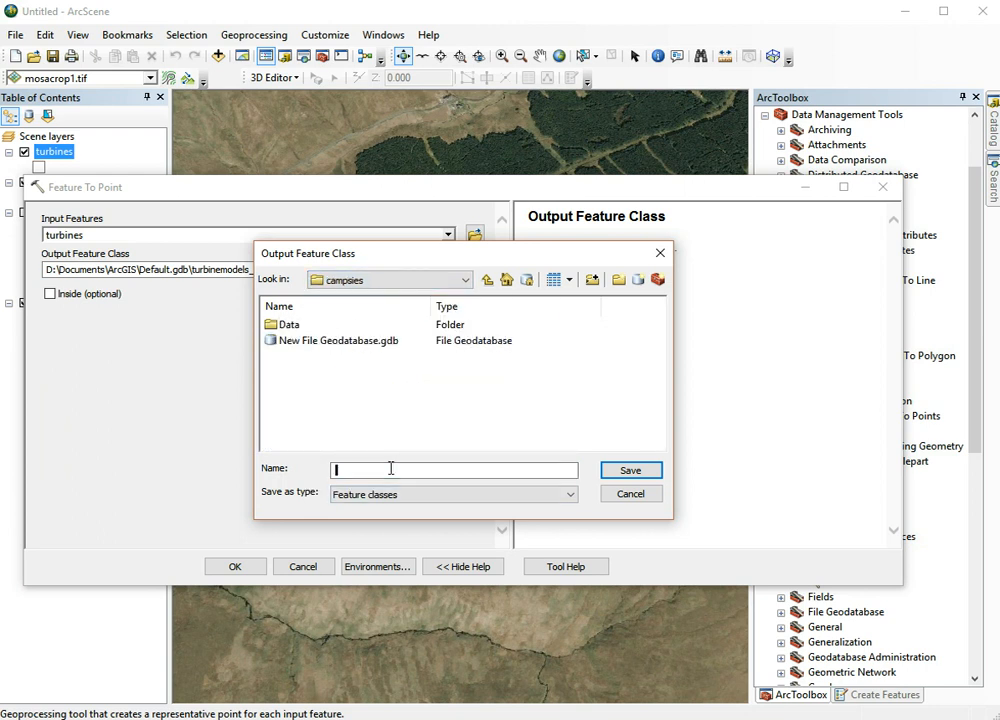
text(turbine_points)
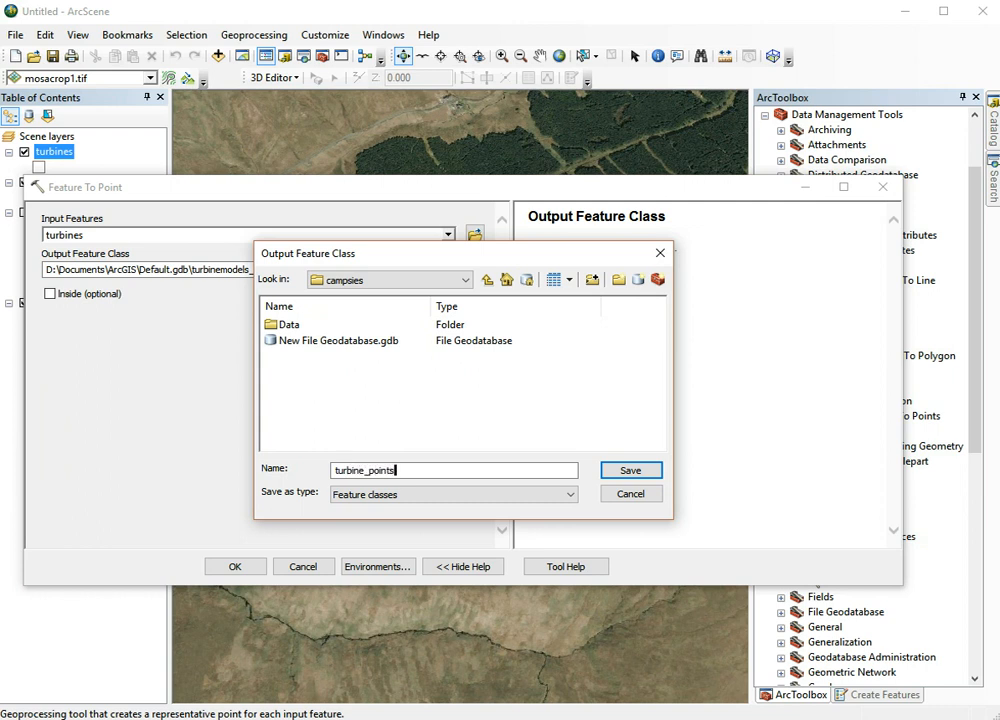
click(630, 470)
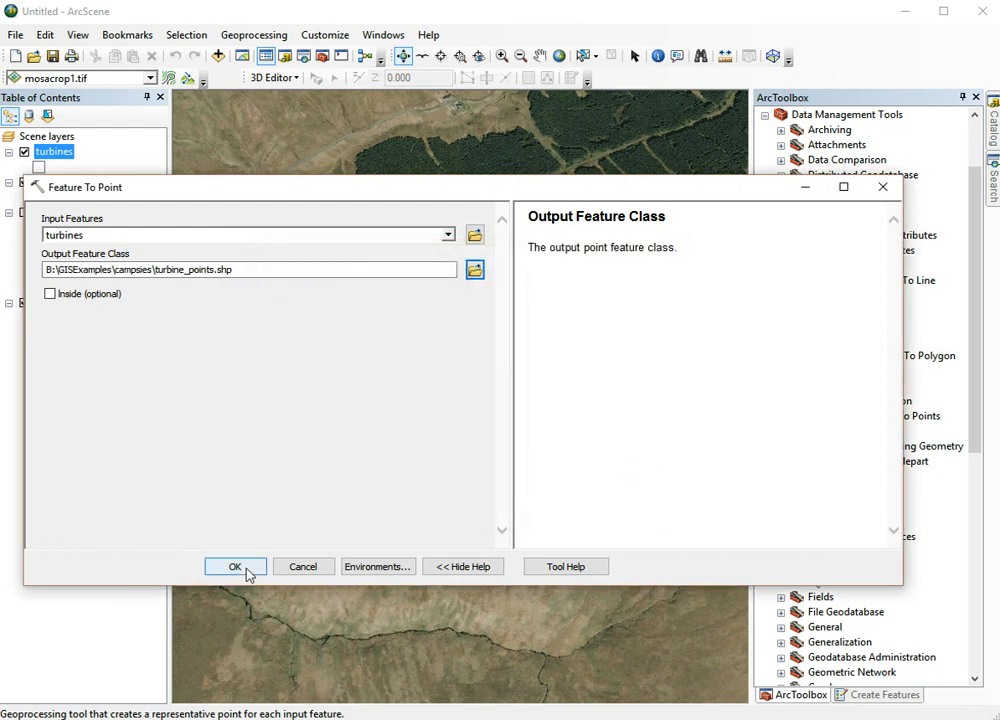
click(235, 566)
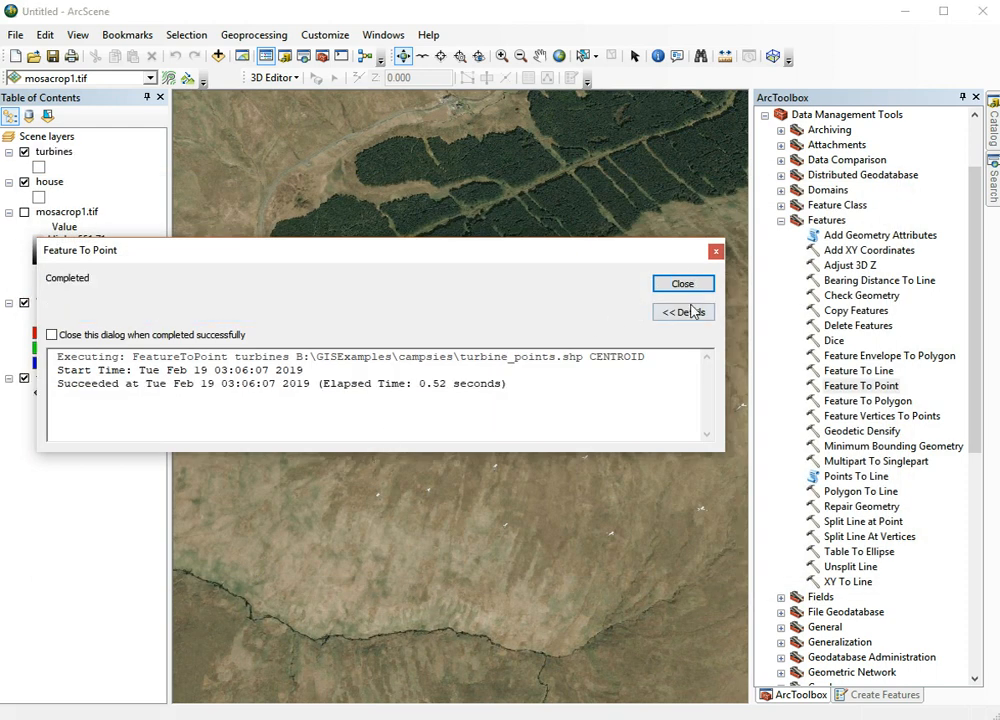
Close the conversion report and turn the VirtualEarthQGIS_export.tif imagery layer back on
click(683, 283)
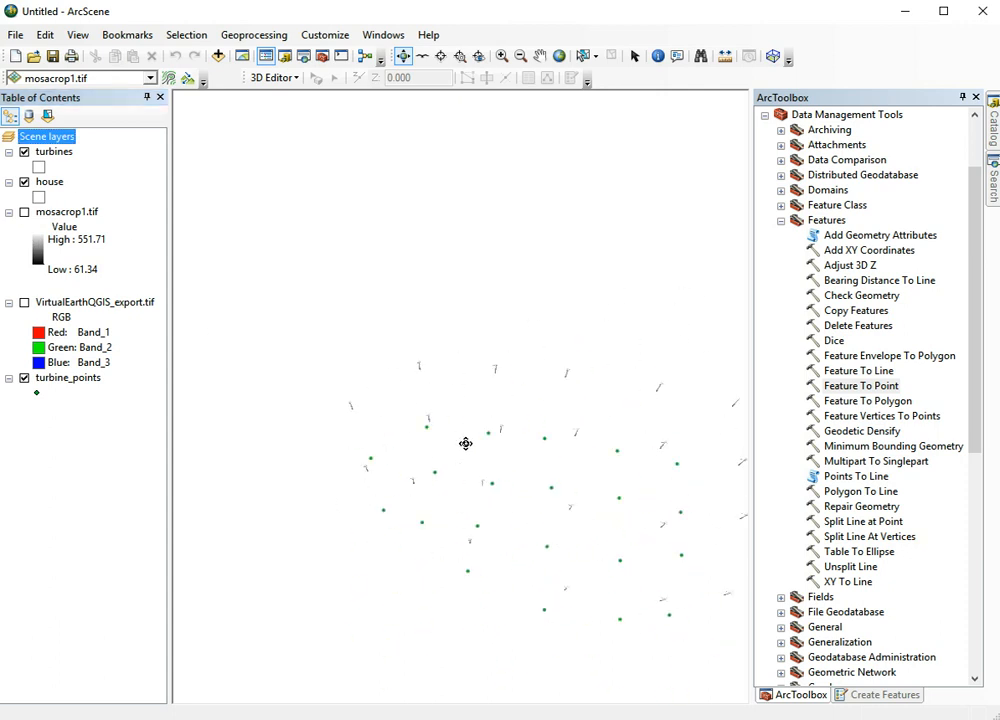
click(24, 302)
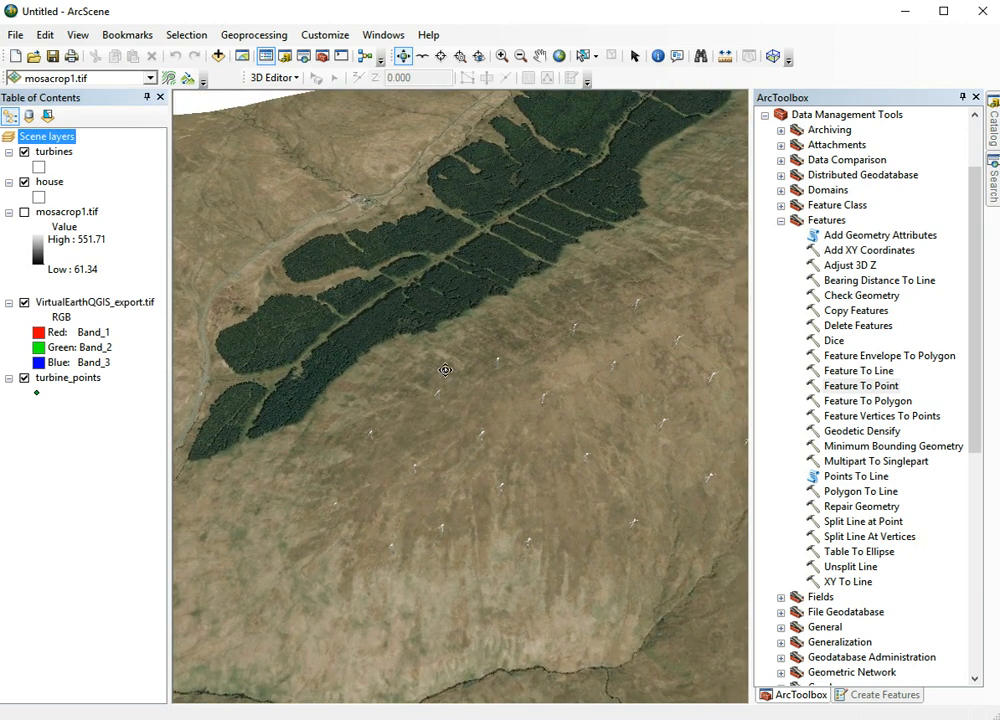
mouse_move(547, 481)
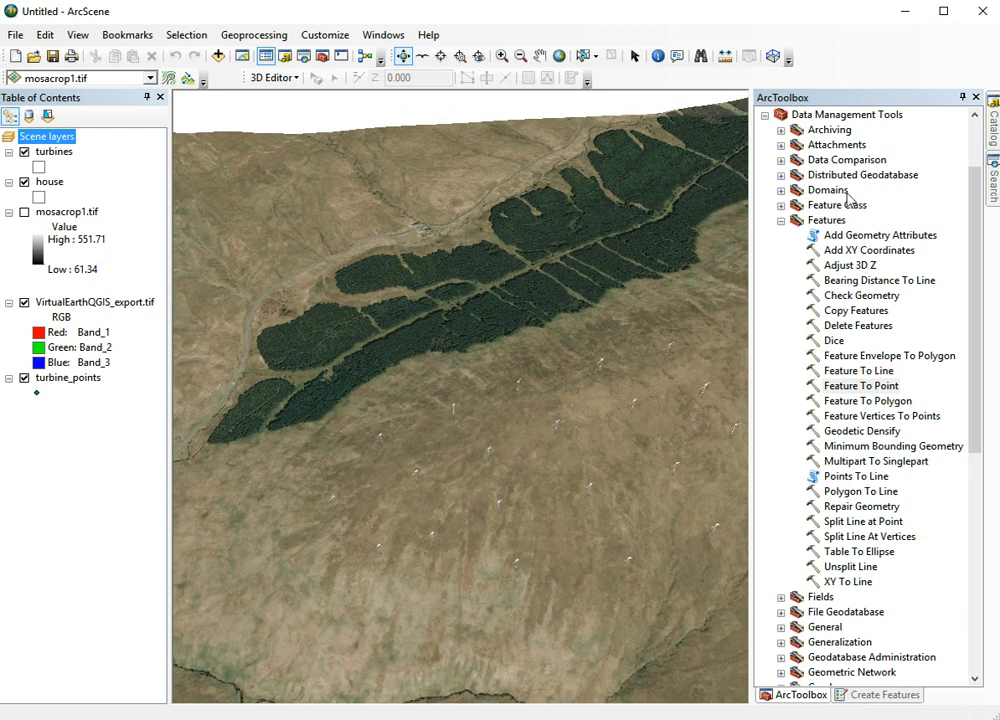
Open 3D Analyst's Viewshed tool with turbine_points observers and output raster viewshed
click(764, 114)
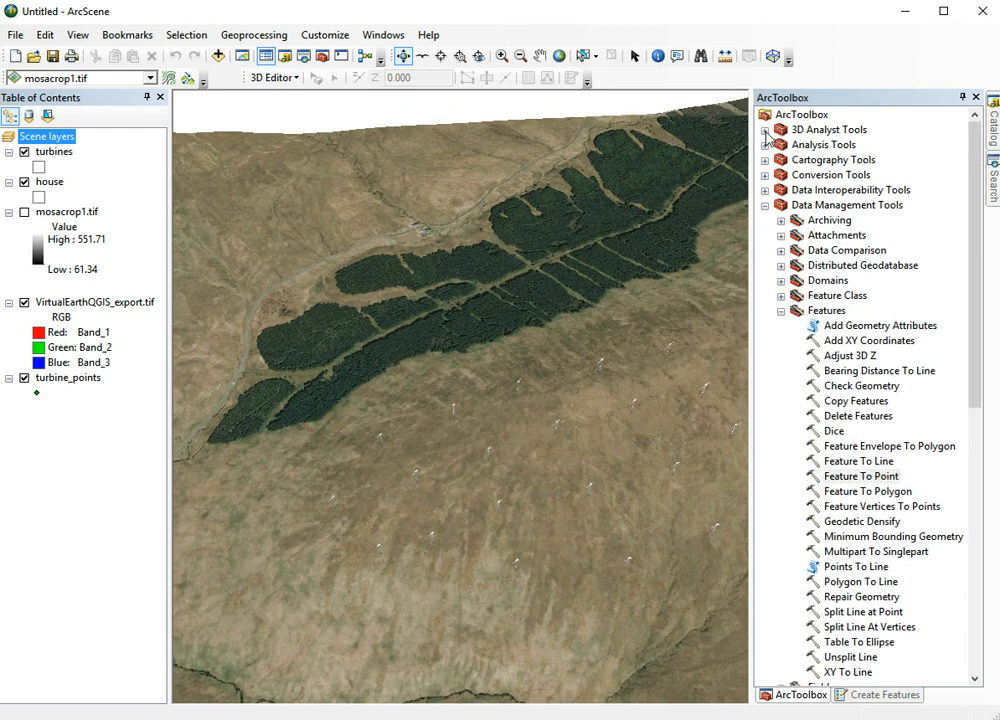
click(766, 129)
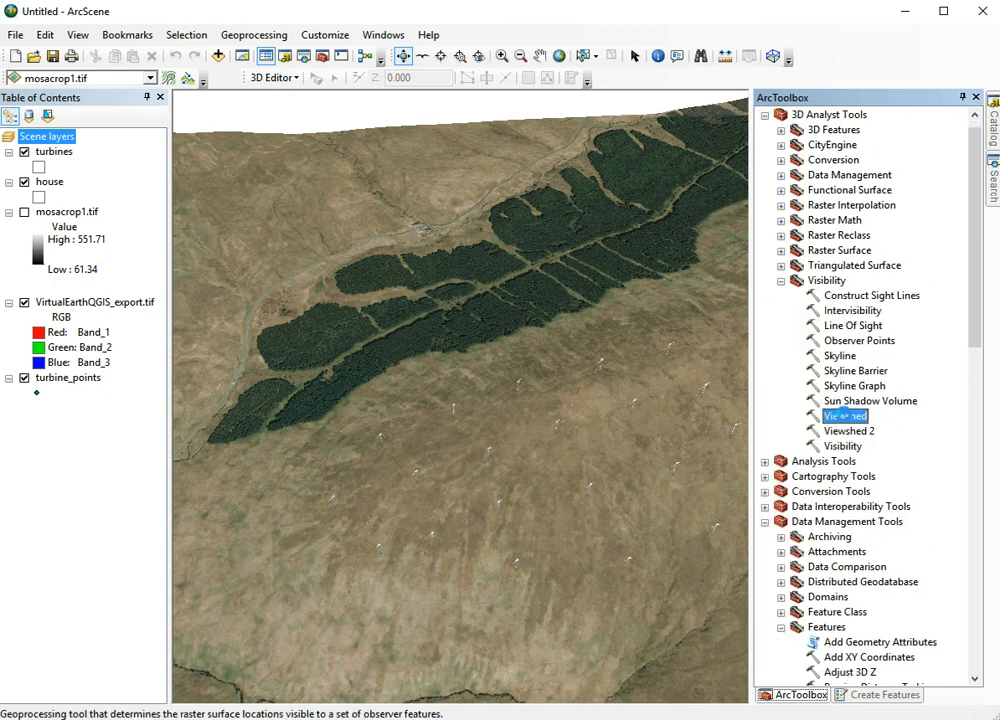
double_click(845, 415)
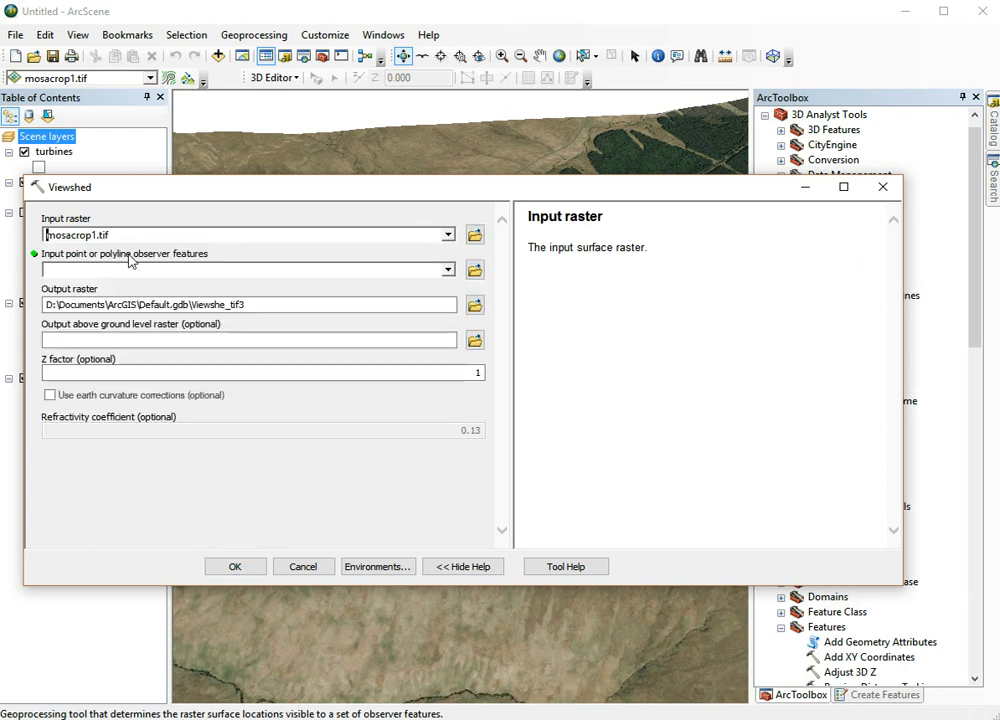
click(446, 270)
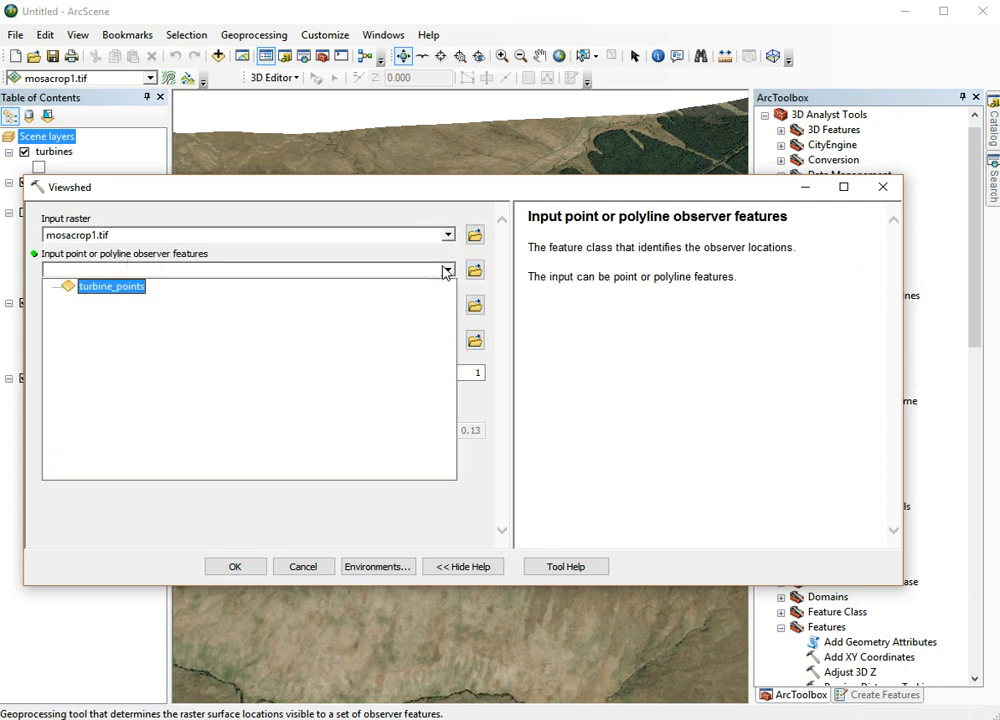
click(111, 286)
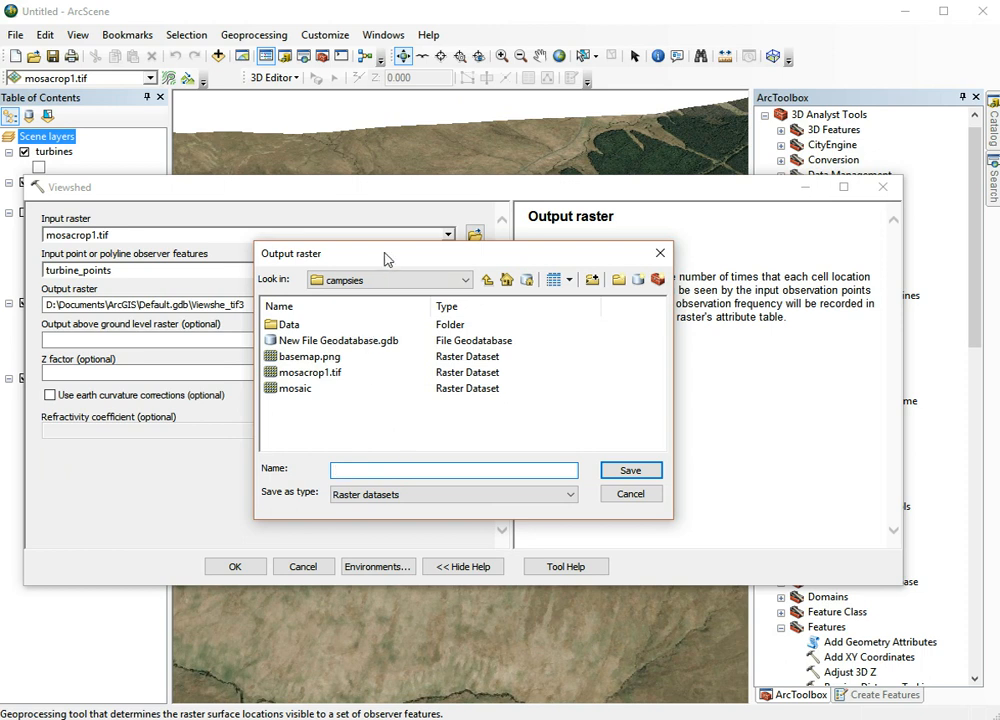
text(view)
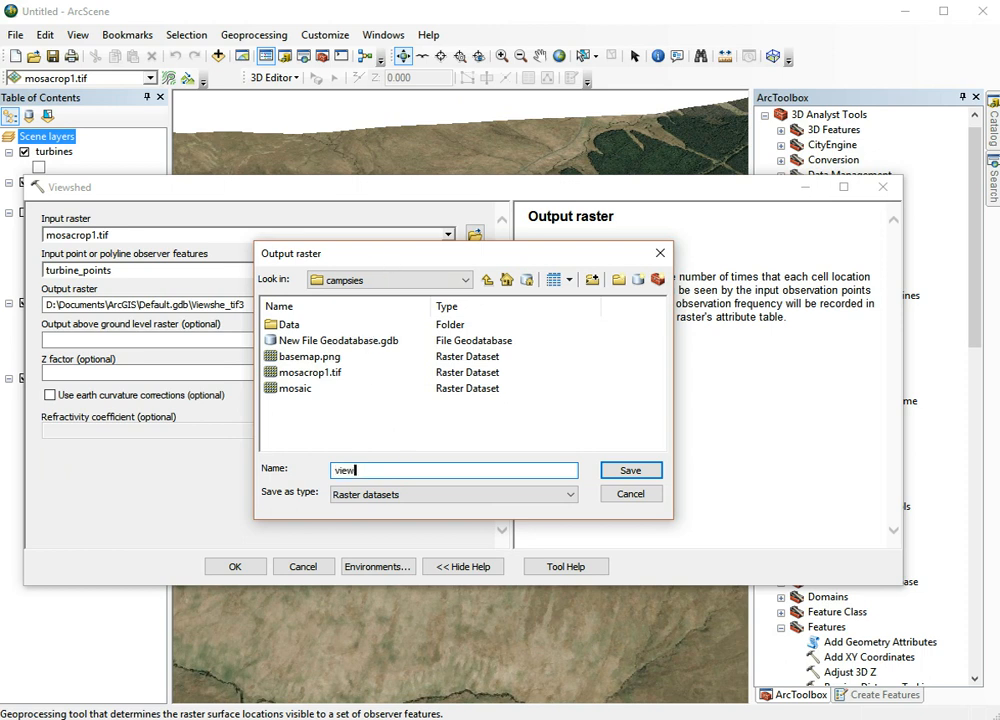
click(630, 470)
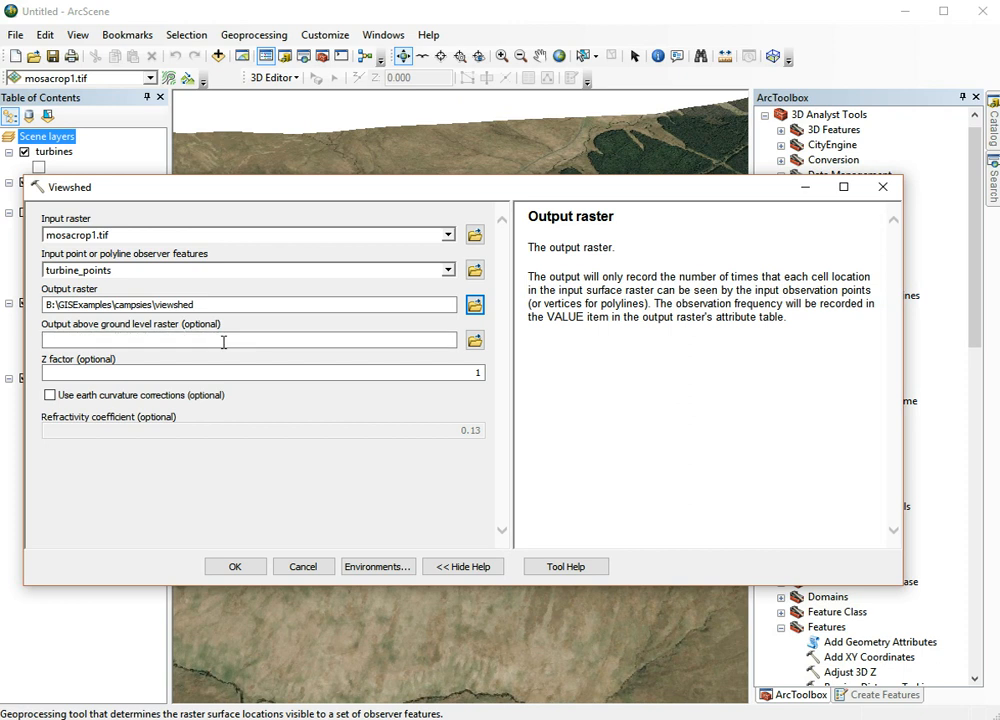
Set the above-ground-level output raster to aglr in the campsies folder
click(245, 340)
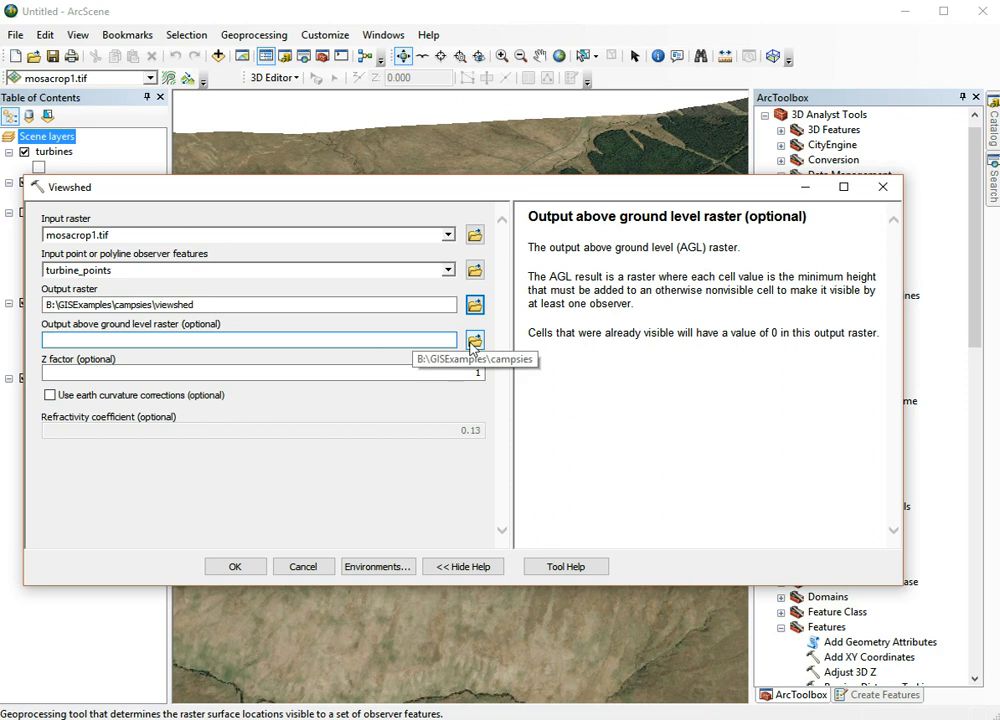
click(240, 340)
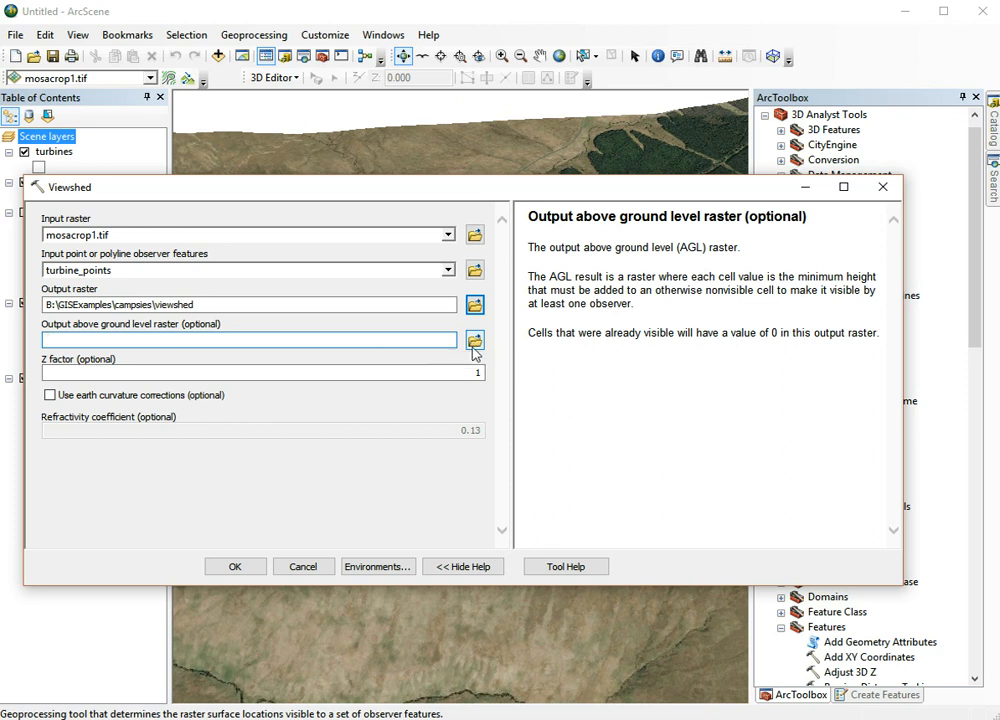
click(475, 340)
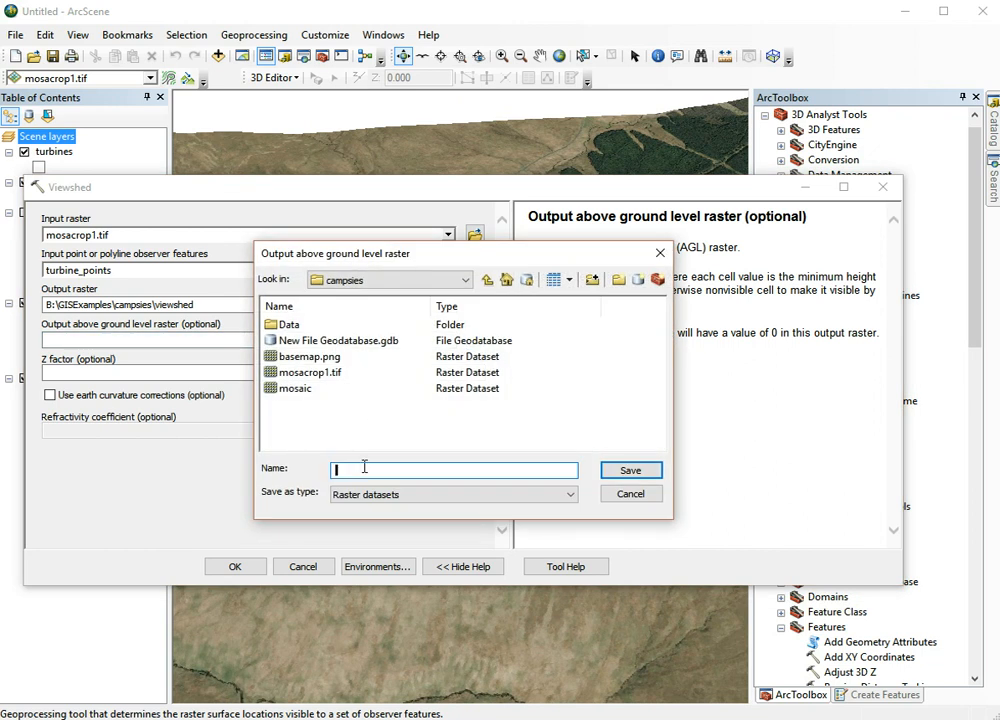
text(a)
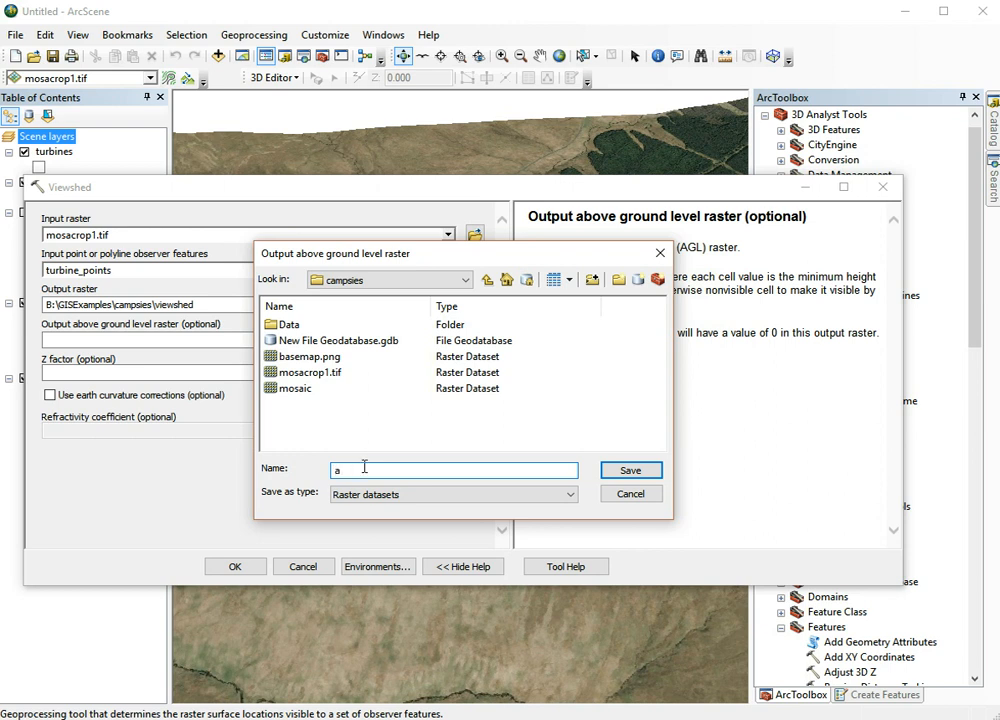
text(gl)
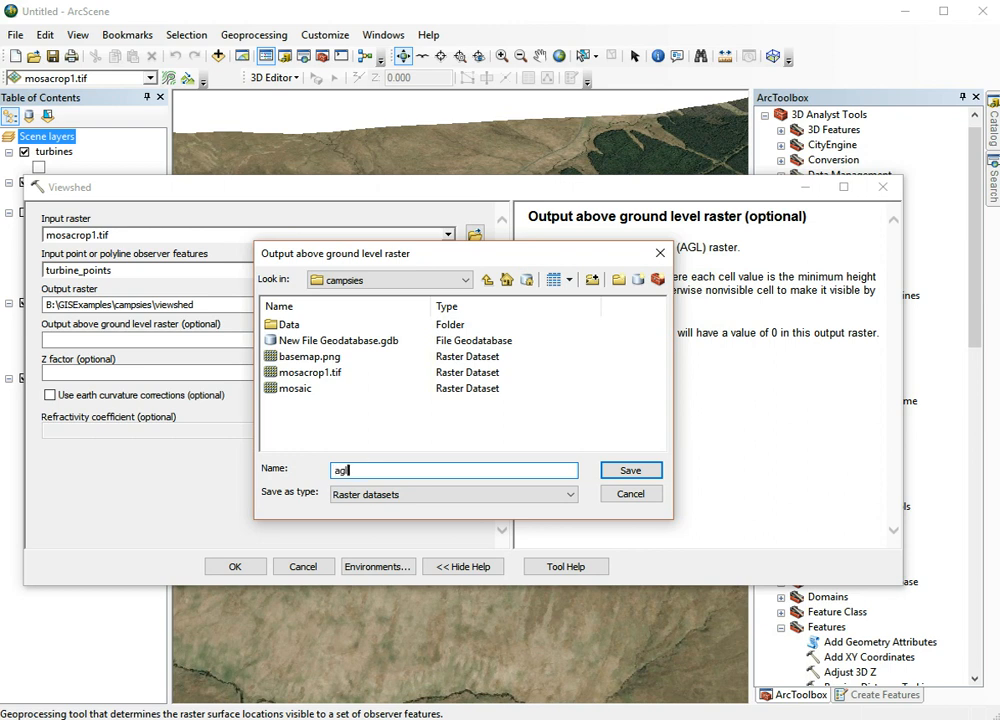
click(630, 470)
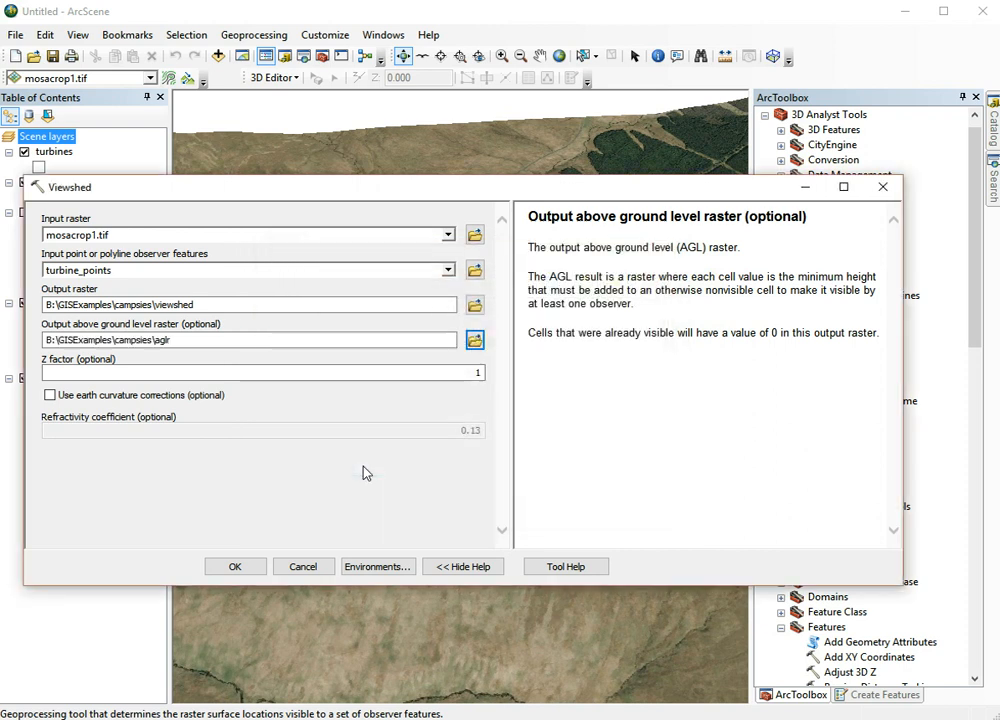
click(263, 372)
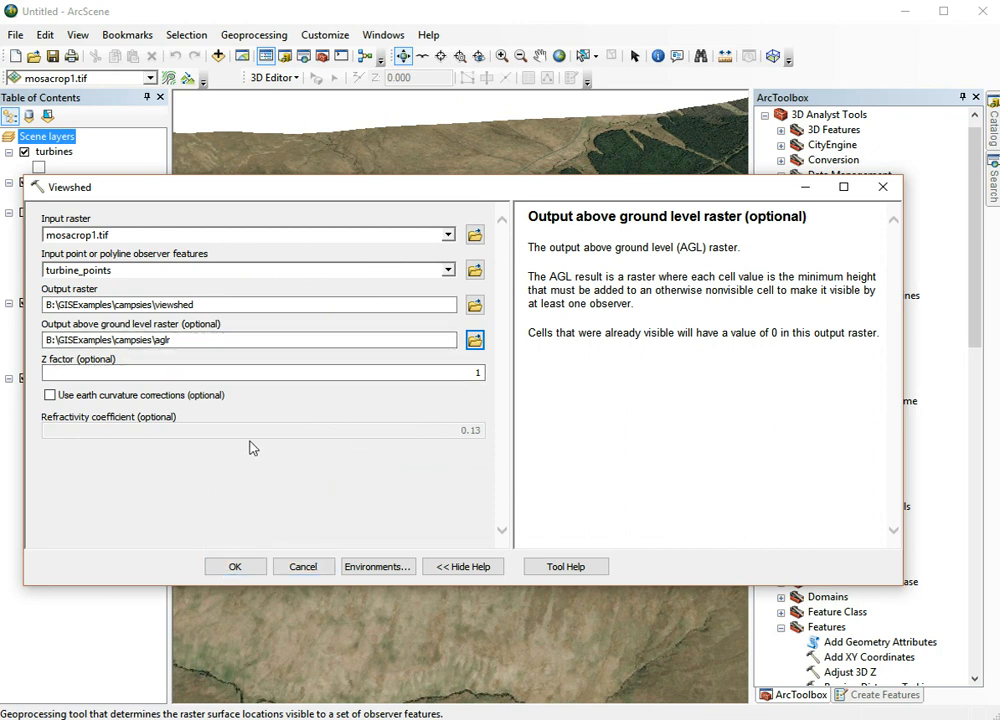
mouse_move(200, 416)
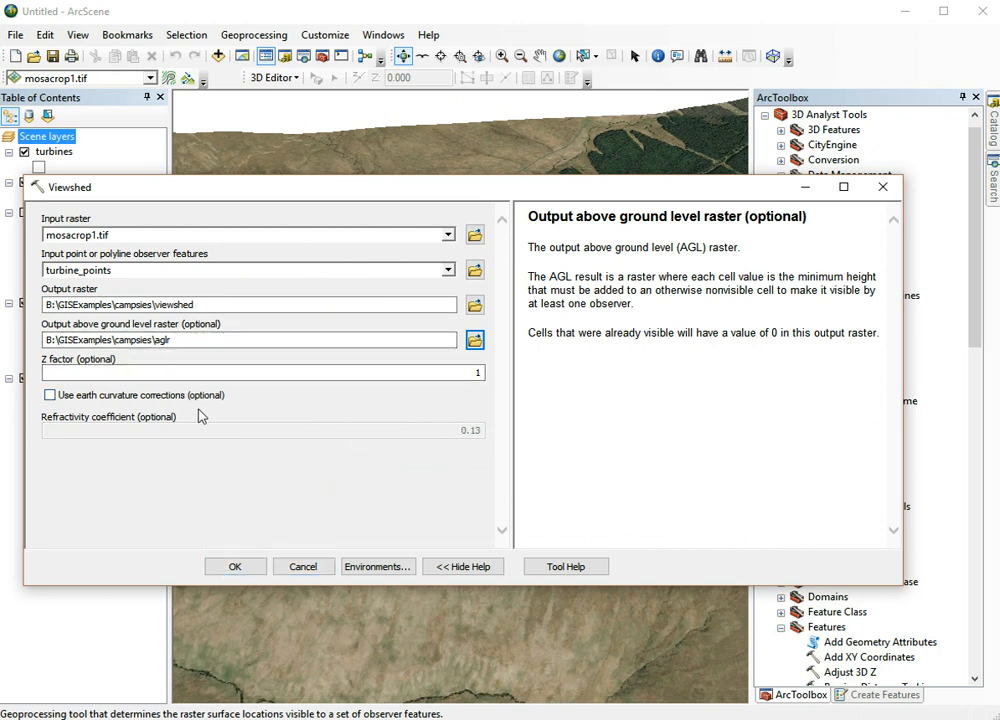
Run Viewshed, close the report, hide aglr and display the viewshed layer
click(235, 566)
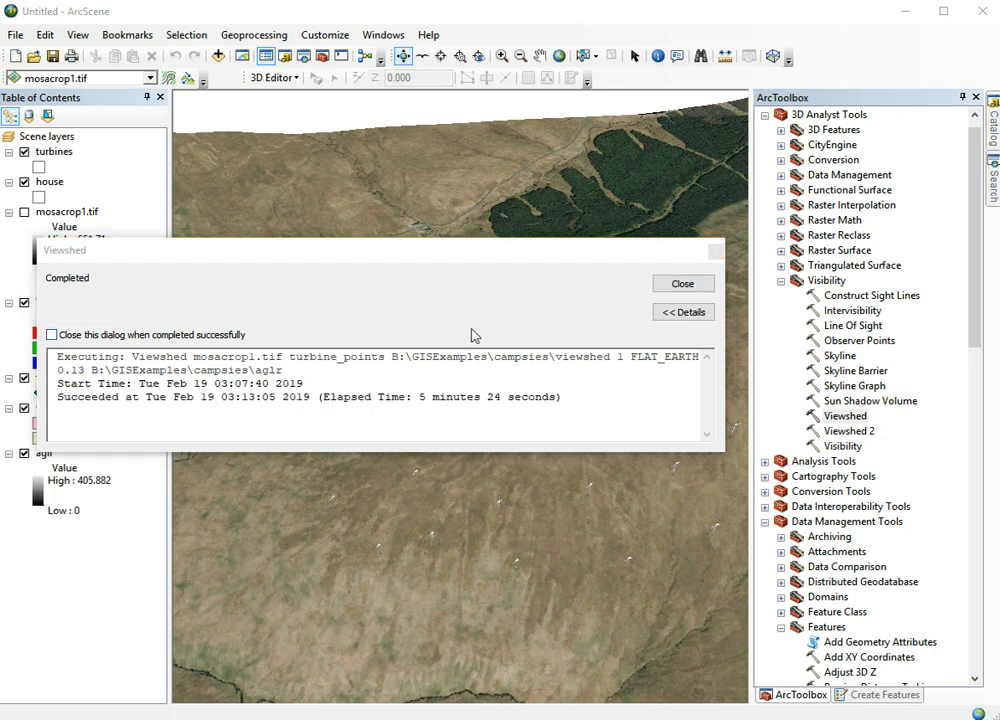
mouse_move(548, 323)
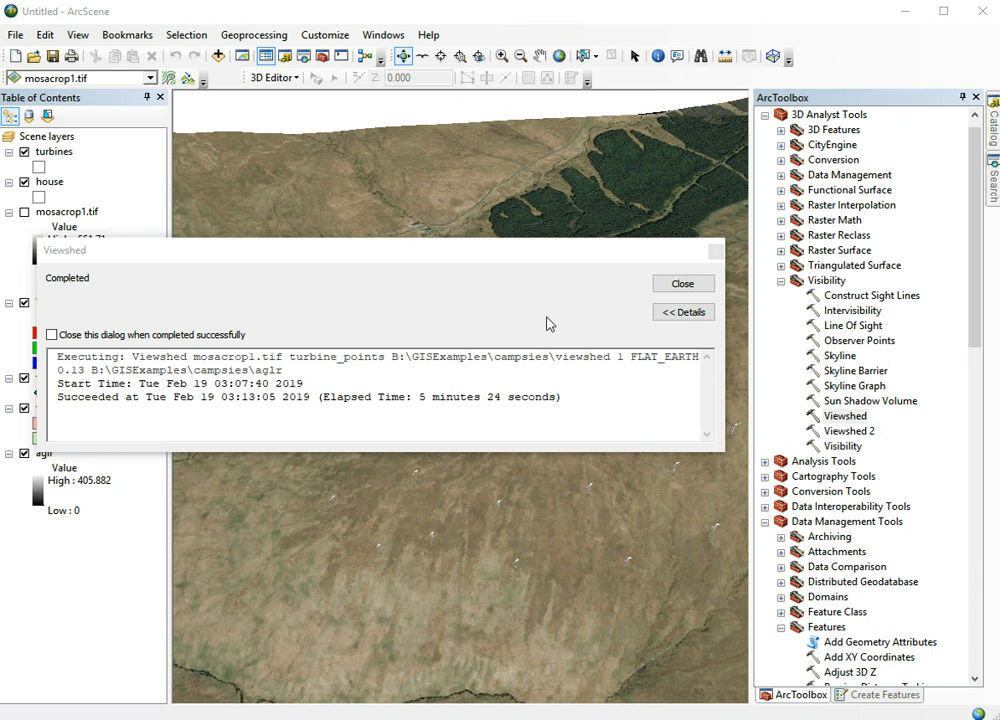
mouse_move(459, 305)
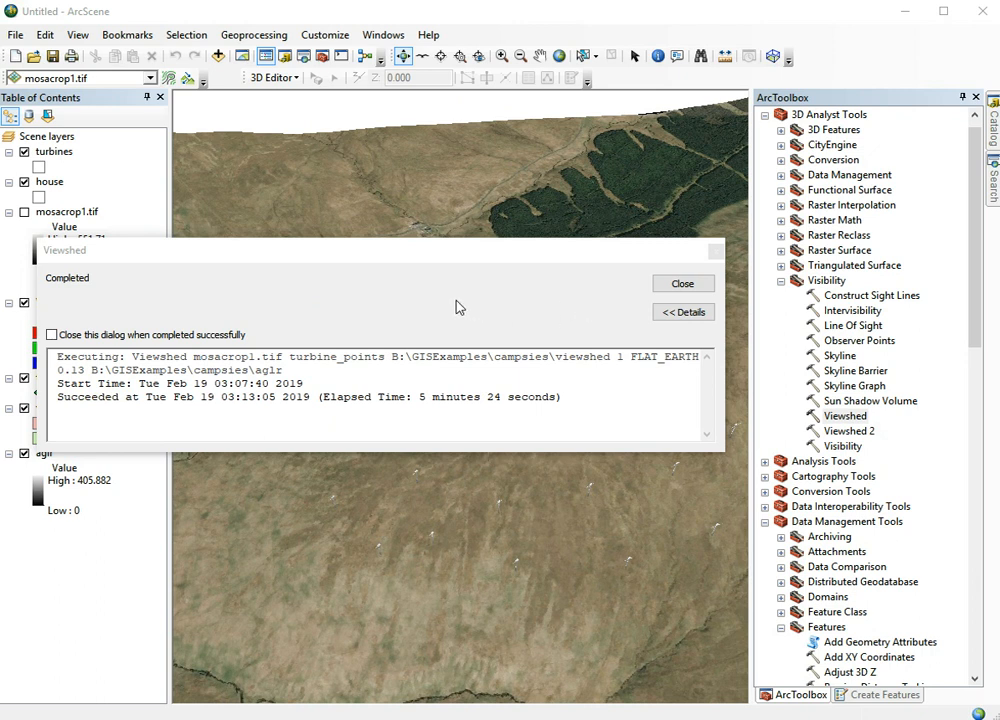
click(682, 283)
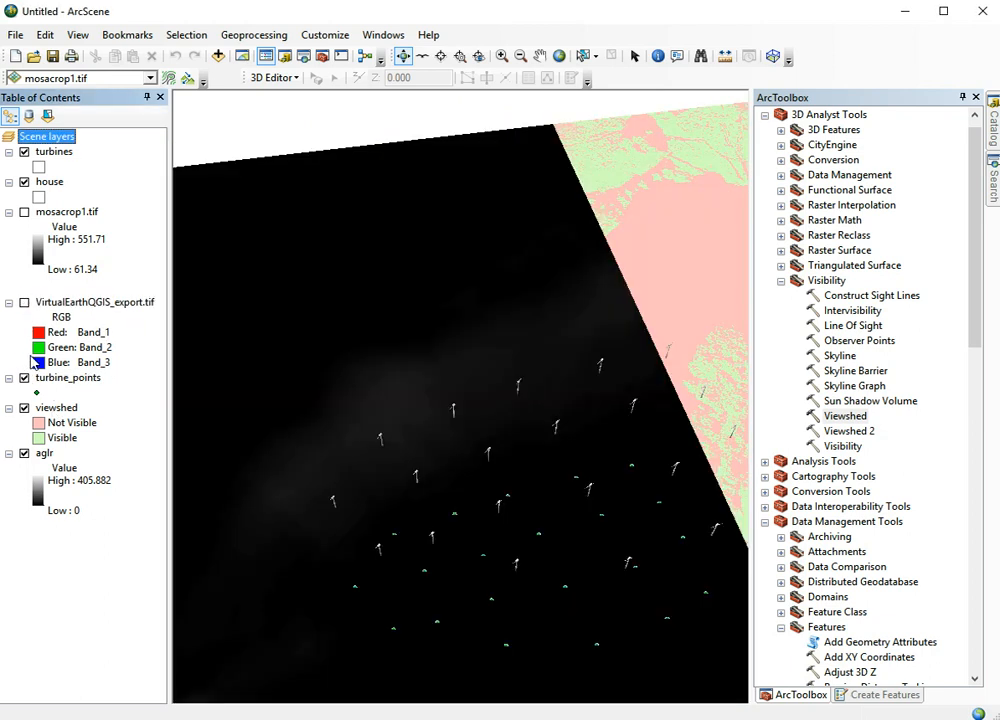
click(24, 377)
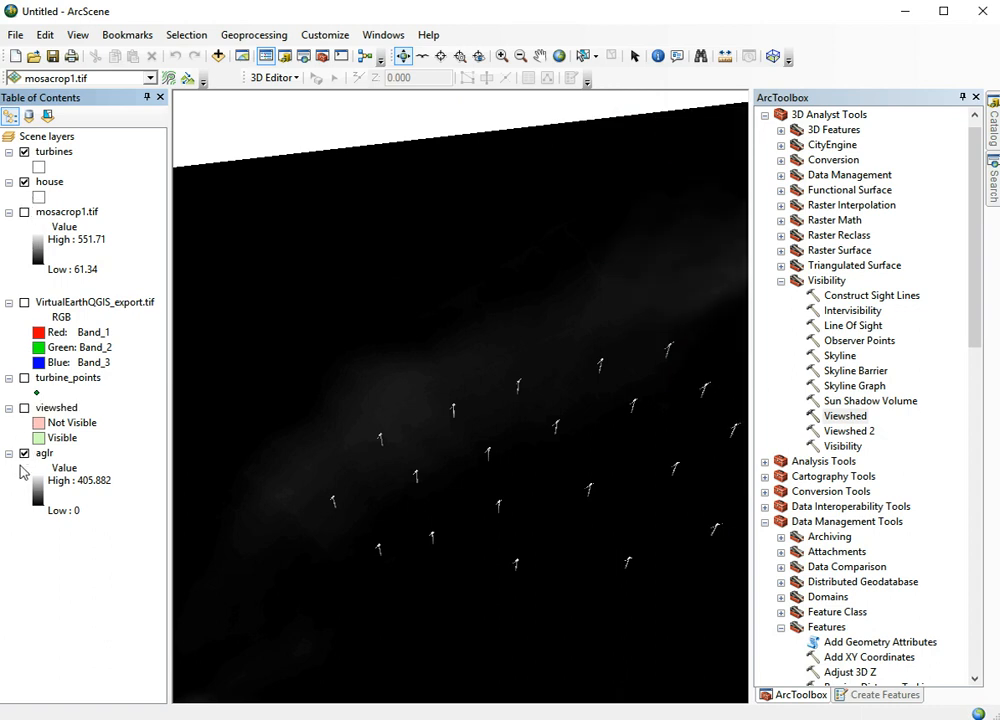
click(24, 407)
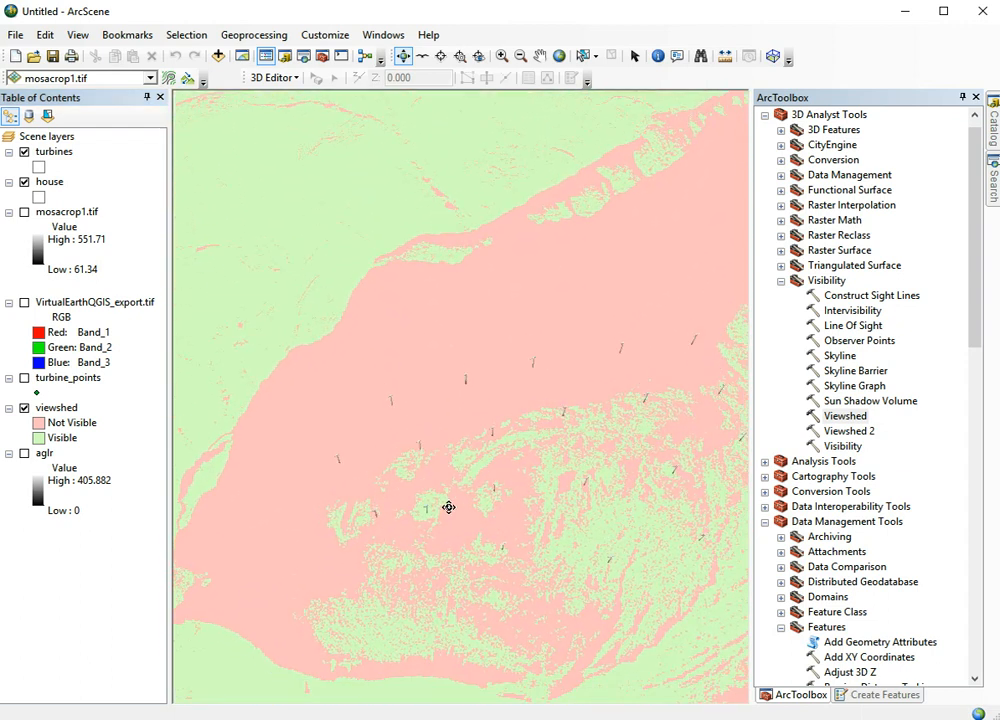
drag(449, 507, 479, 370)
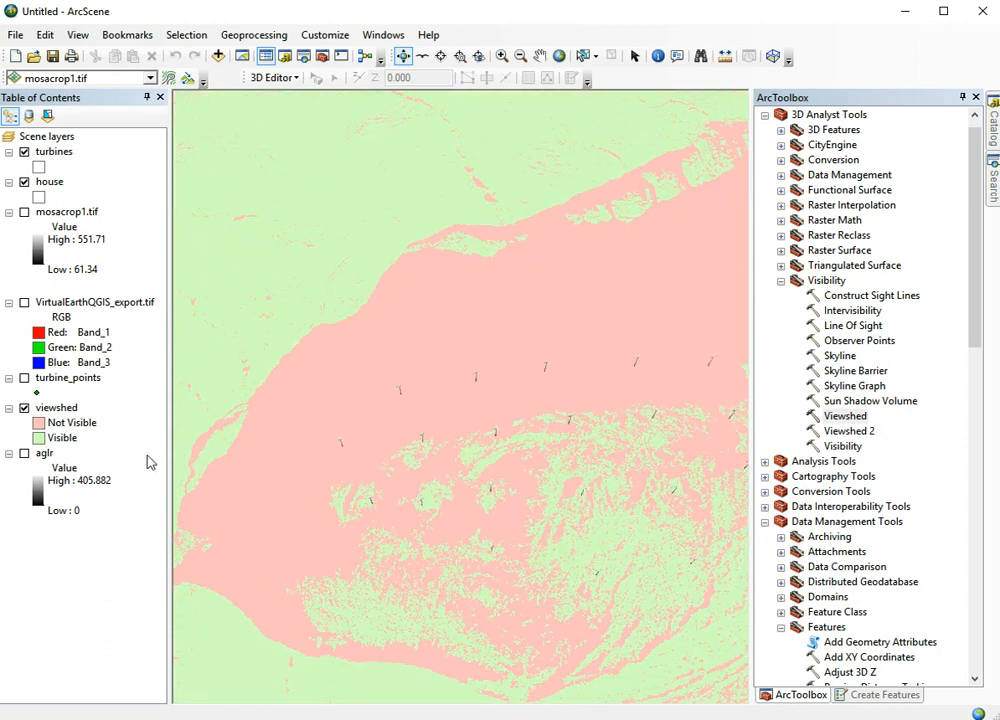
mouse_move(62, 413)
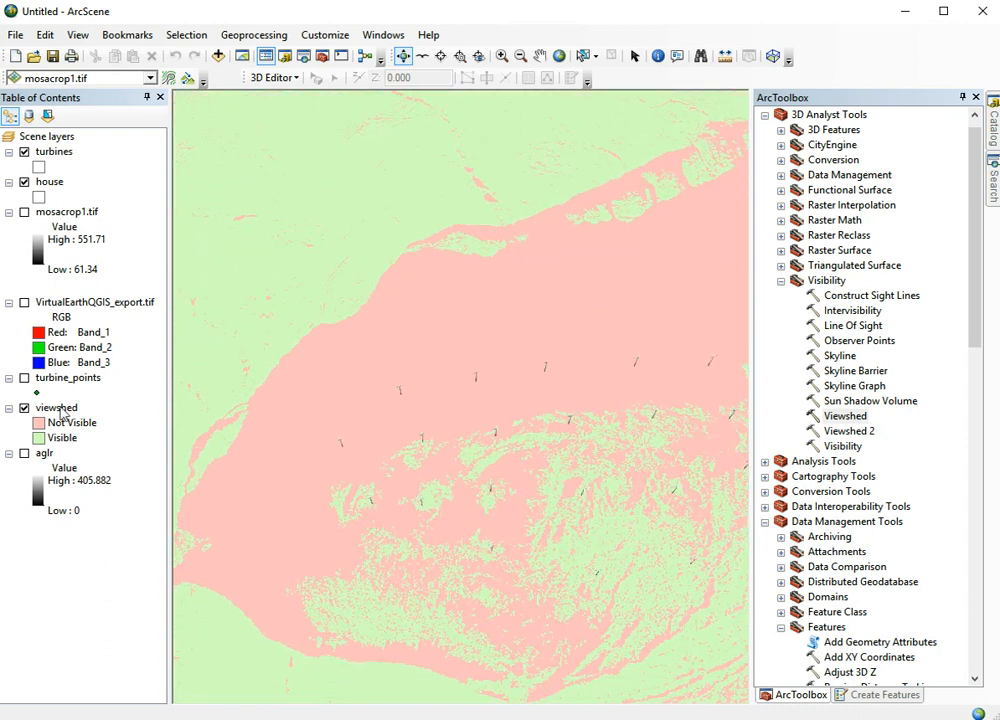
Float viewshed on the mosacrop1.tif surface and shade areal features relative to light
click(56, 407)
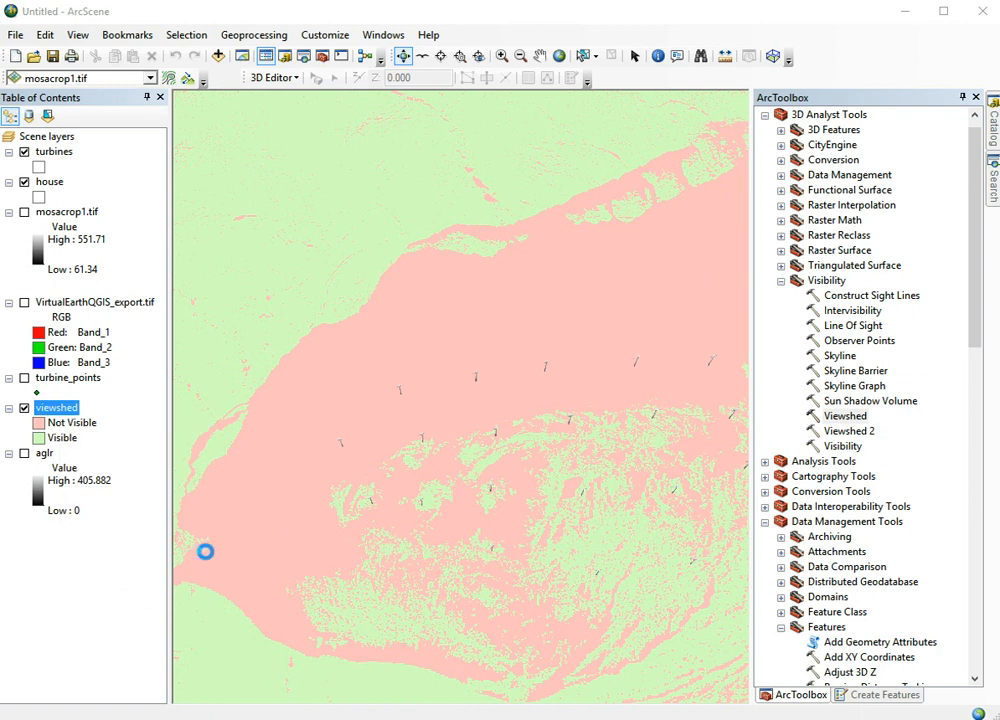
double_click(57, 407)
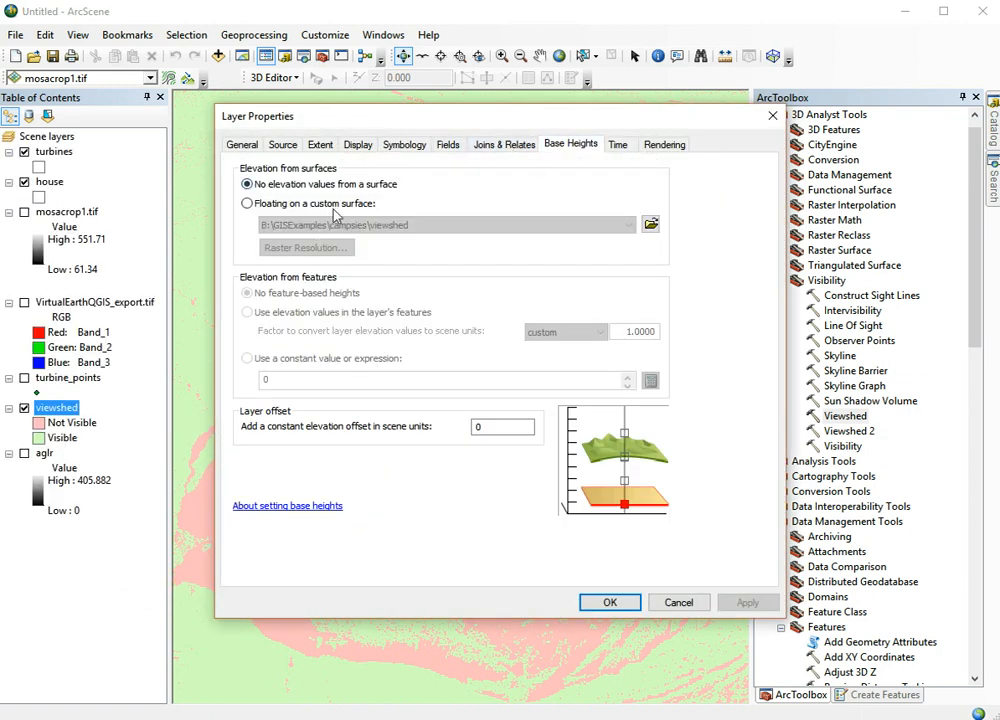
click(247, 203)
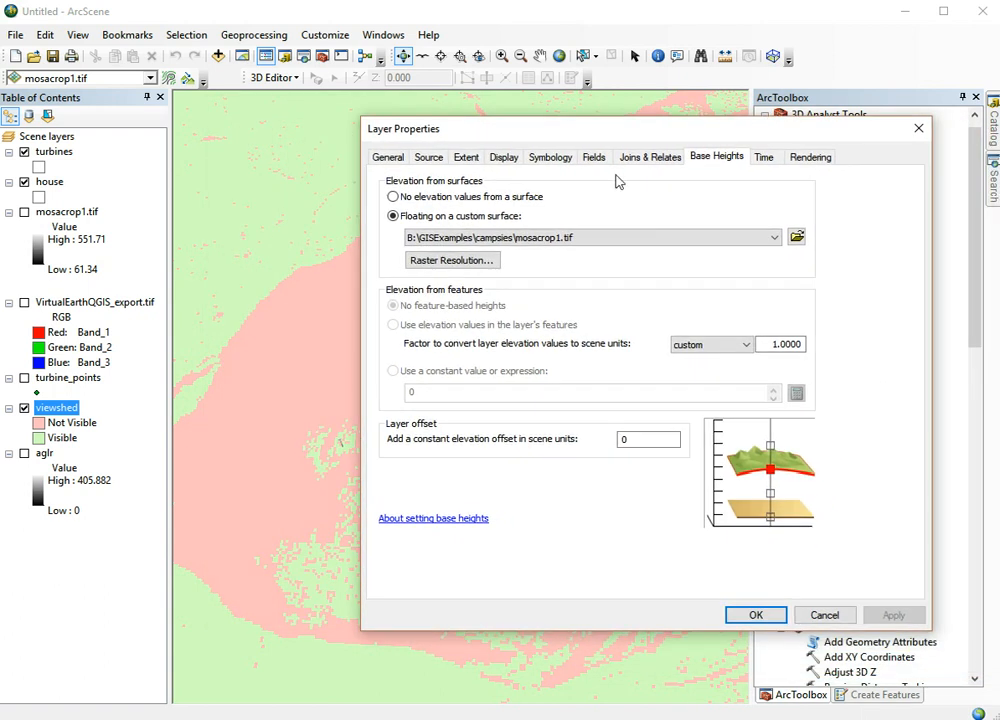
click(810, 157)
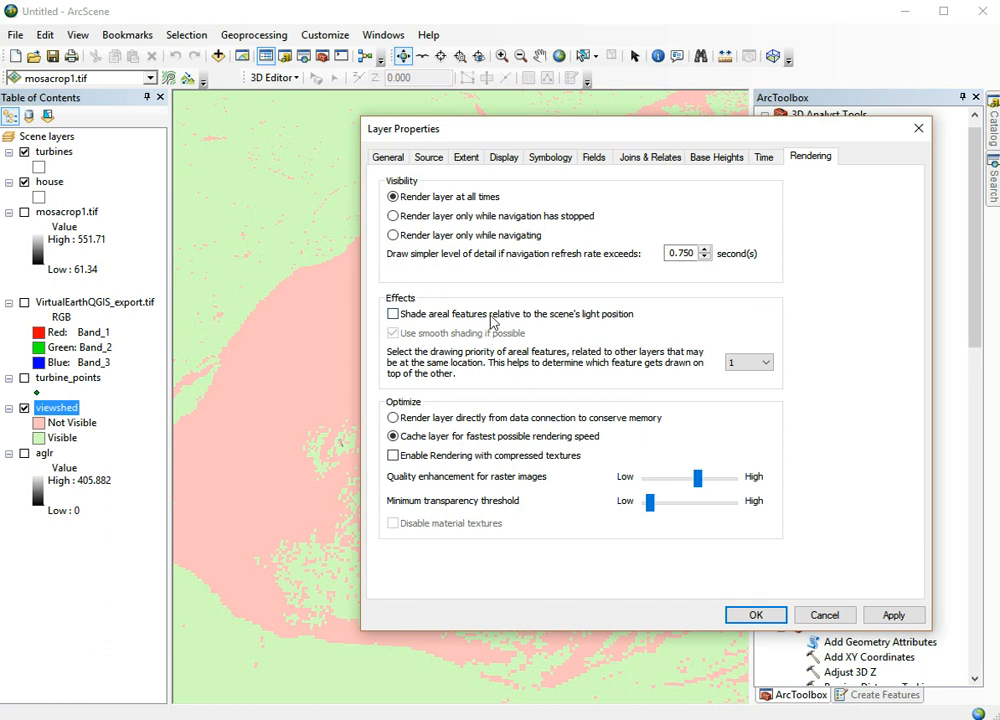
click(393, 314)
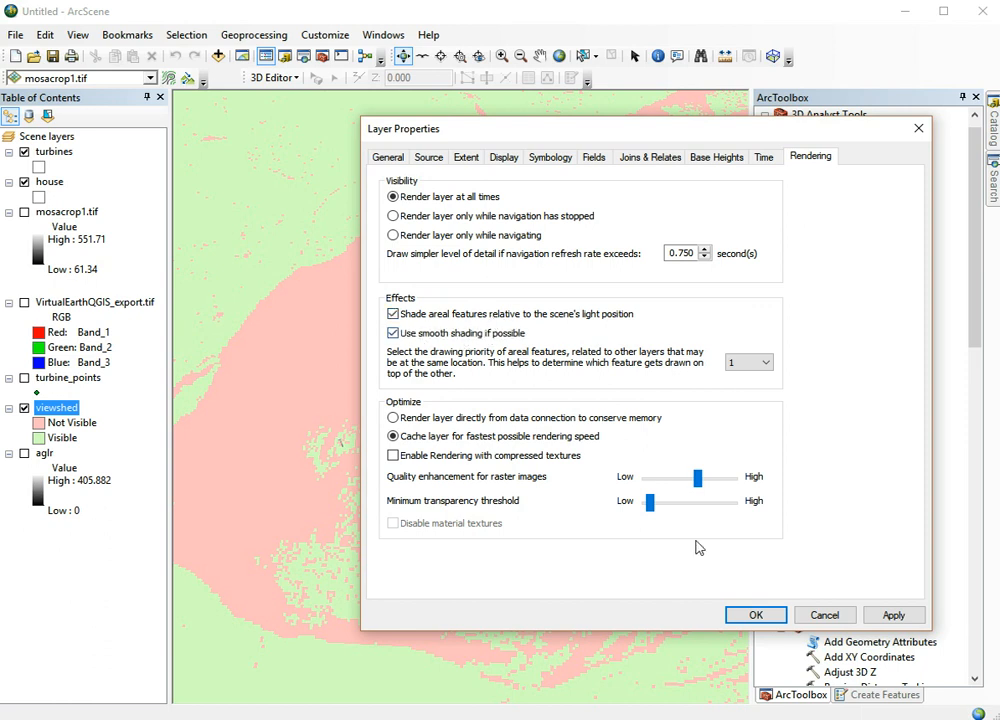
click(755, 614)
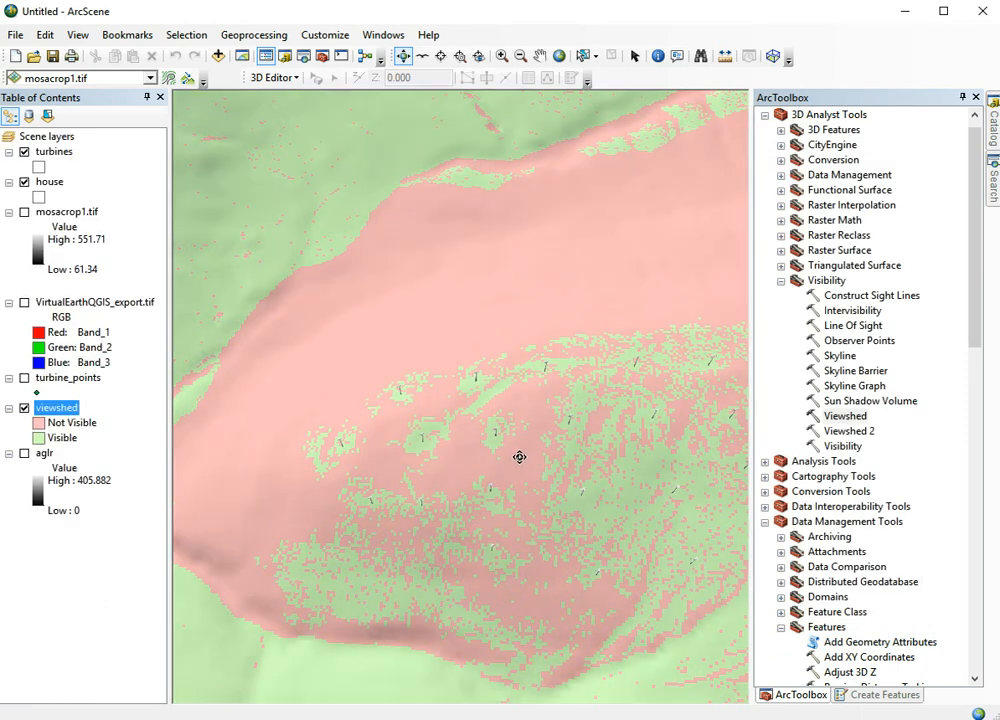
Orbit and tilt the scene to inspect turbines among the draped viewshed zones
drag(519, 457, 608, 399)
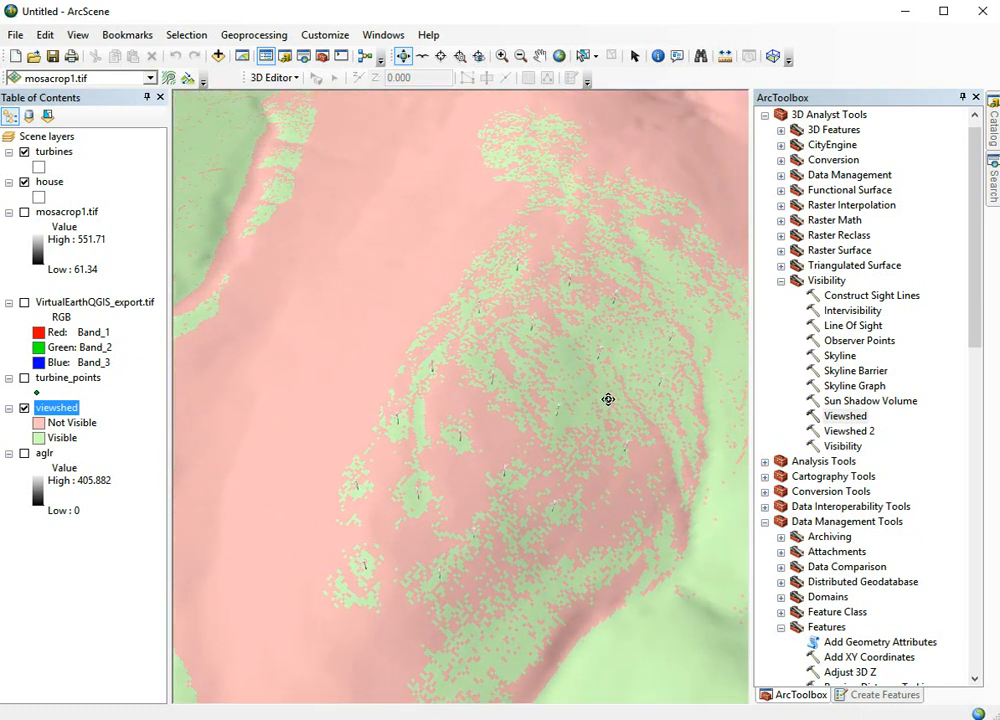
drag(608, 400, 512, 515)
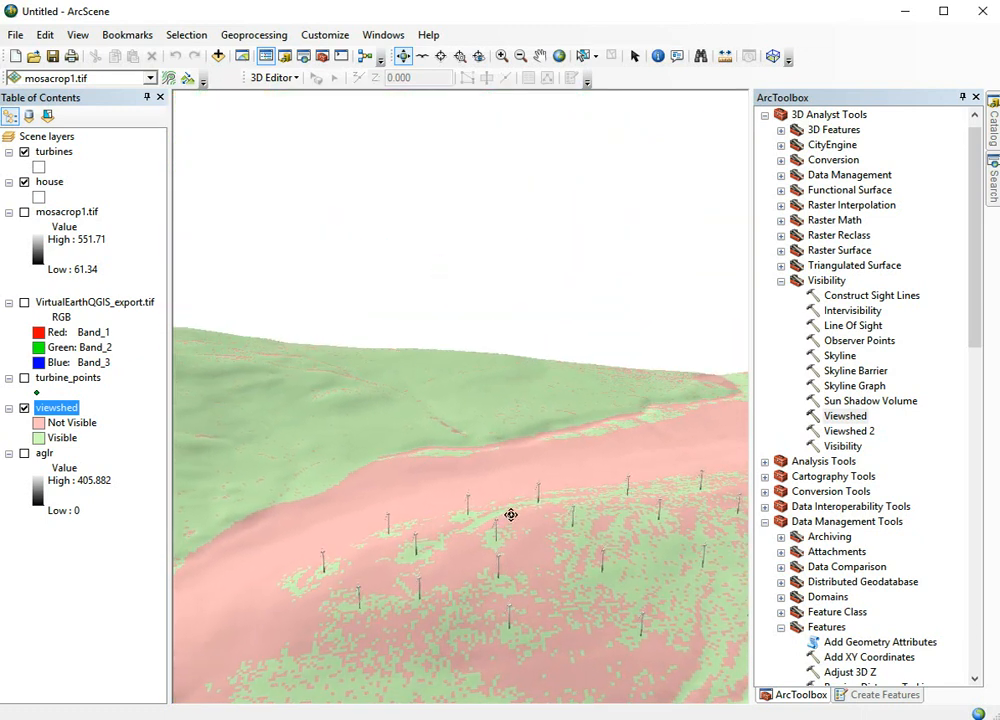
drag(511, 515, 338, 627)
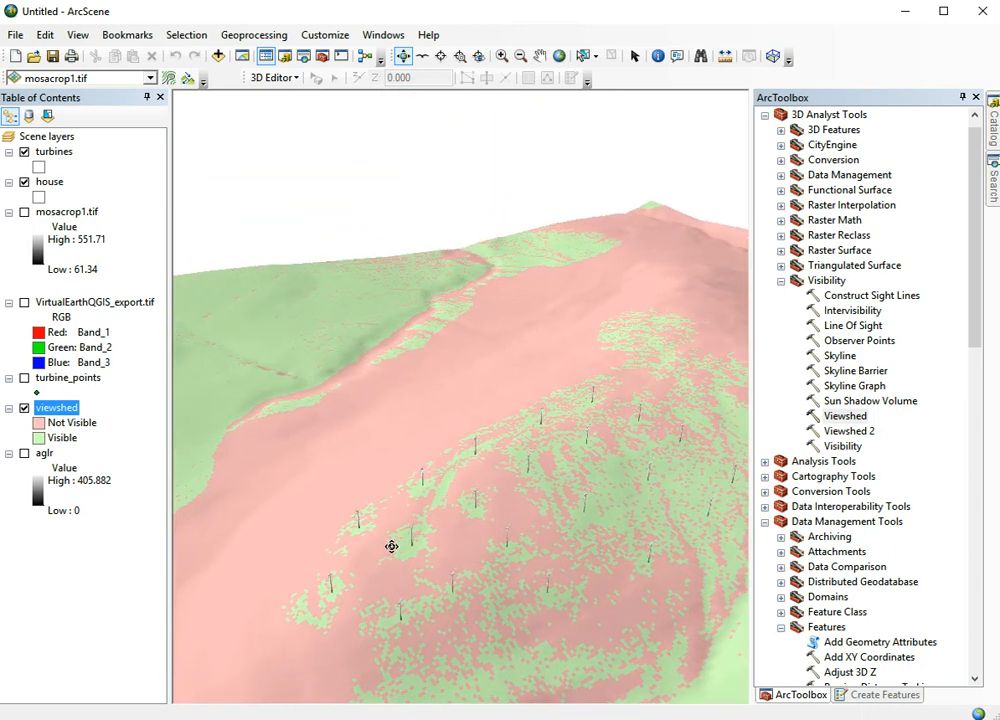
drag(392, 546, 684, 525)
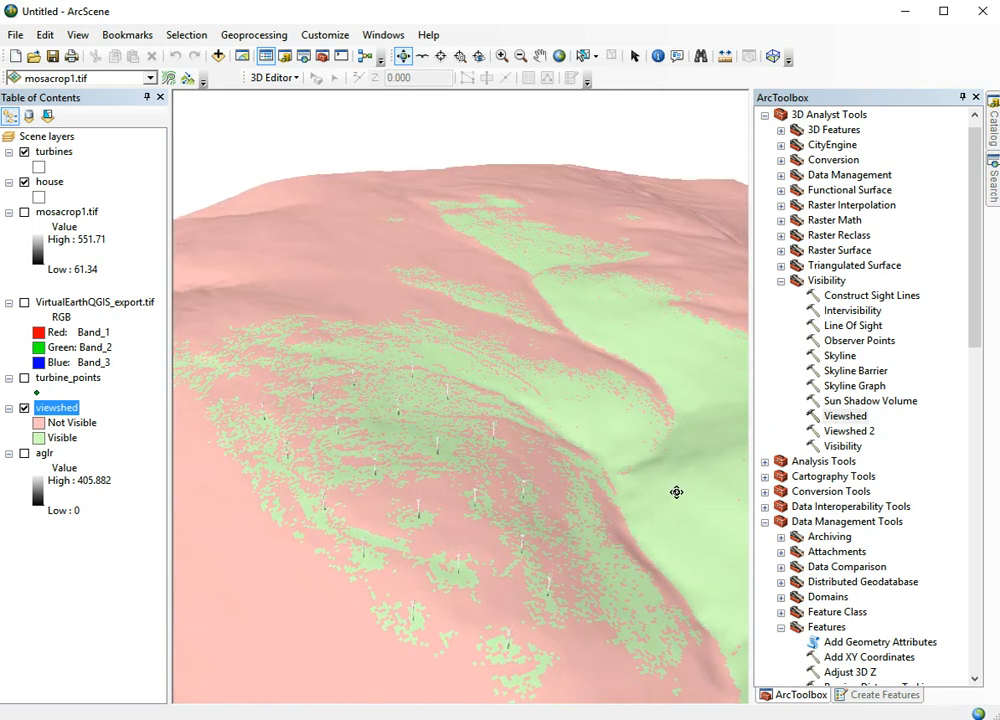
drag(677, 492, 468, 490)
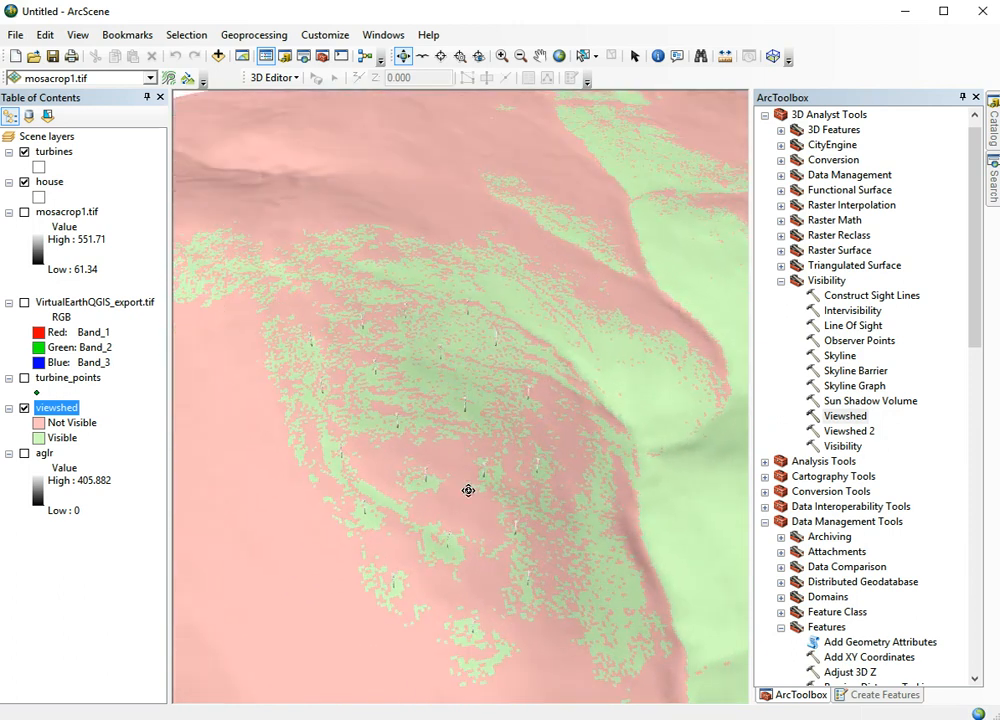
drag(468, 491, 420, 456)
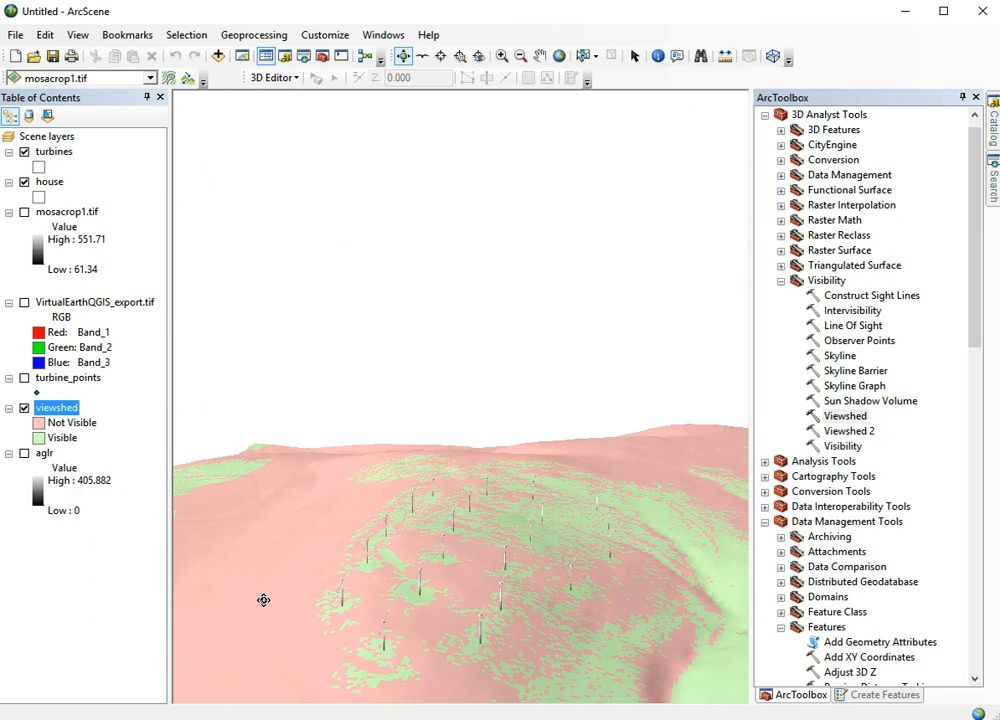
mouse_move(352, 533)
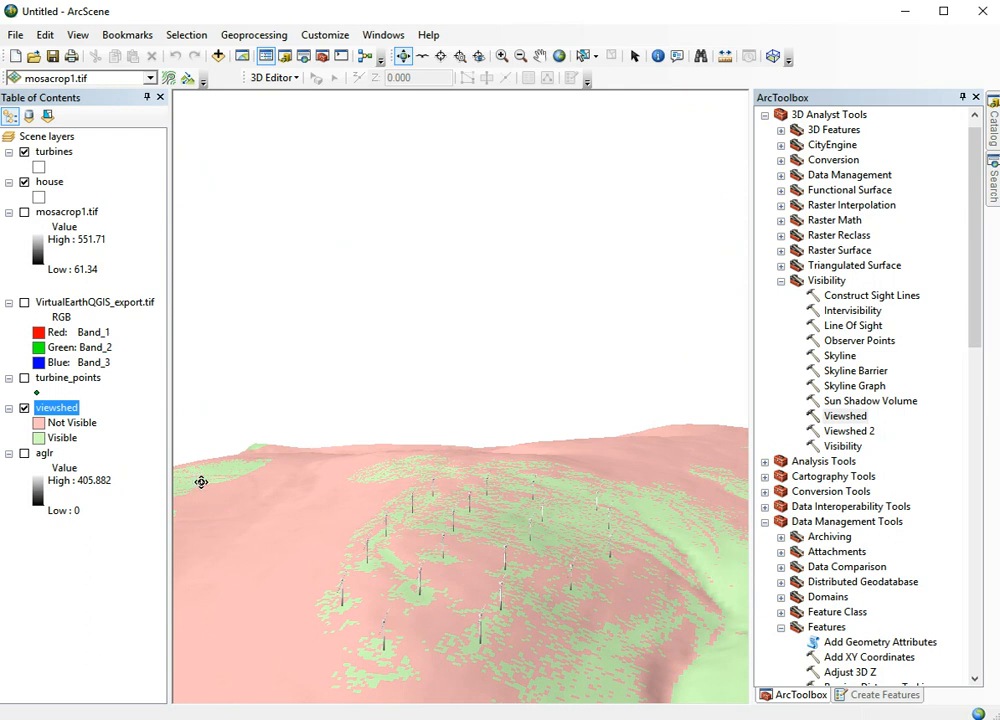
mouse_move(497, 614)
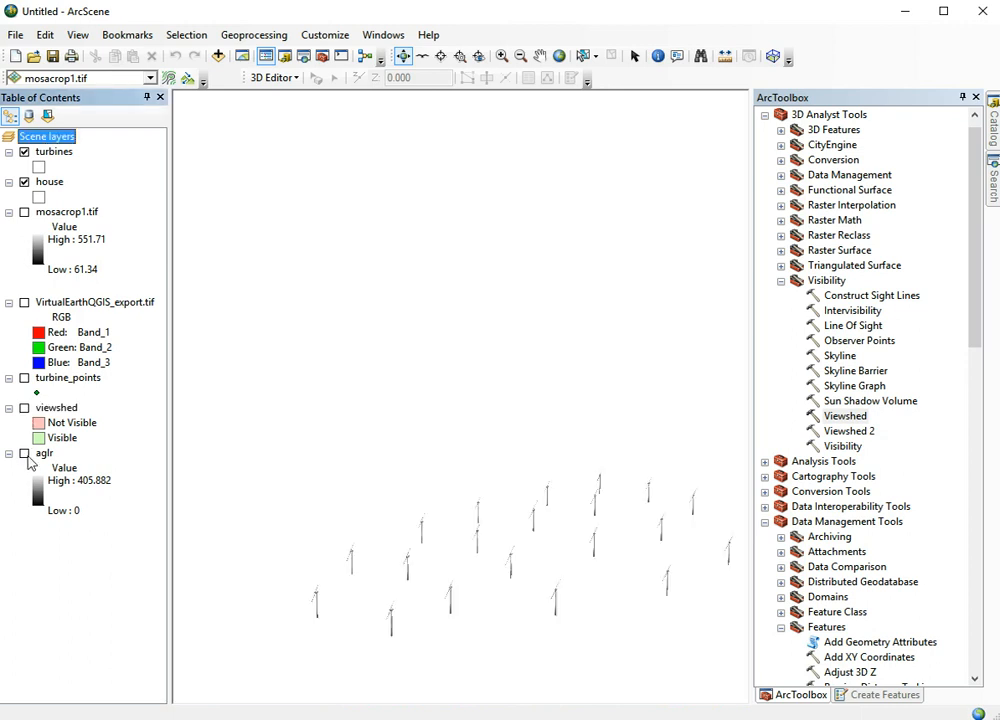
Turn on the aglr raster and orbit to a low oblique view across it
click(24, 453)
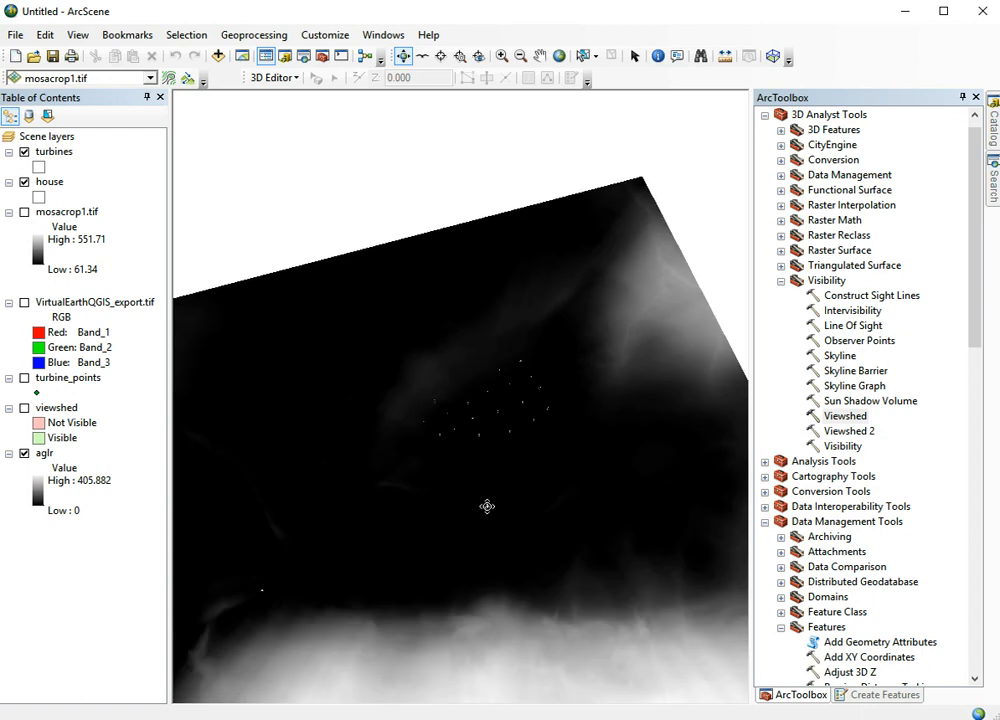
drag(487, 506, 412, 523)
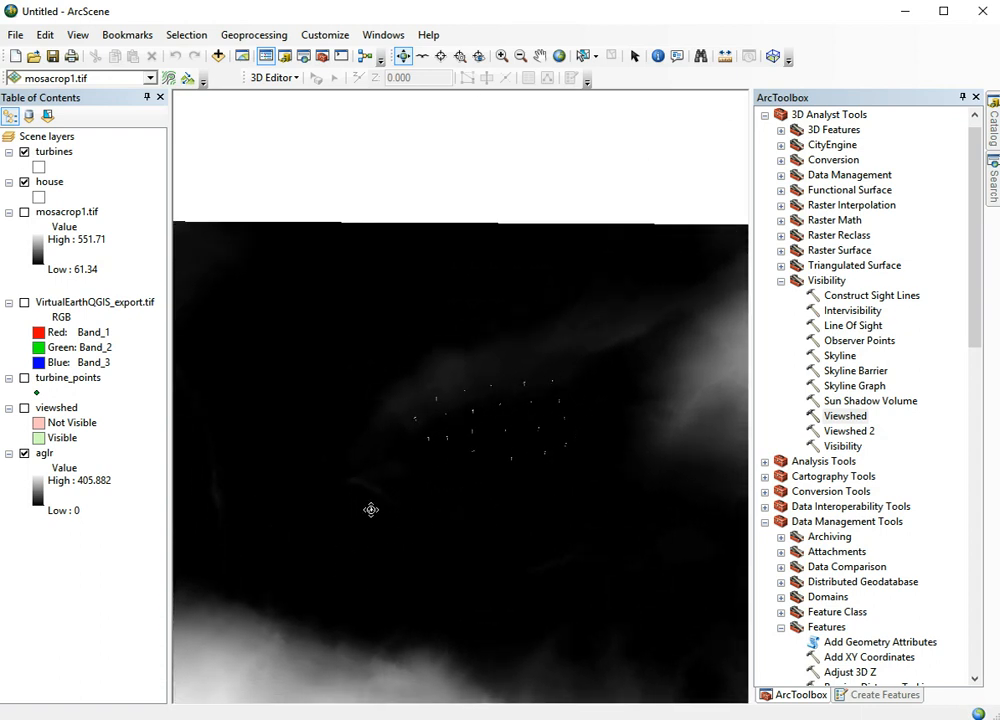
drag(371, 509, 440, 511)
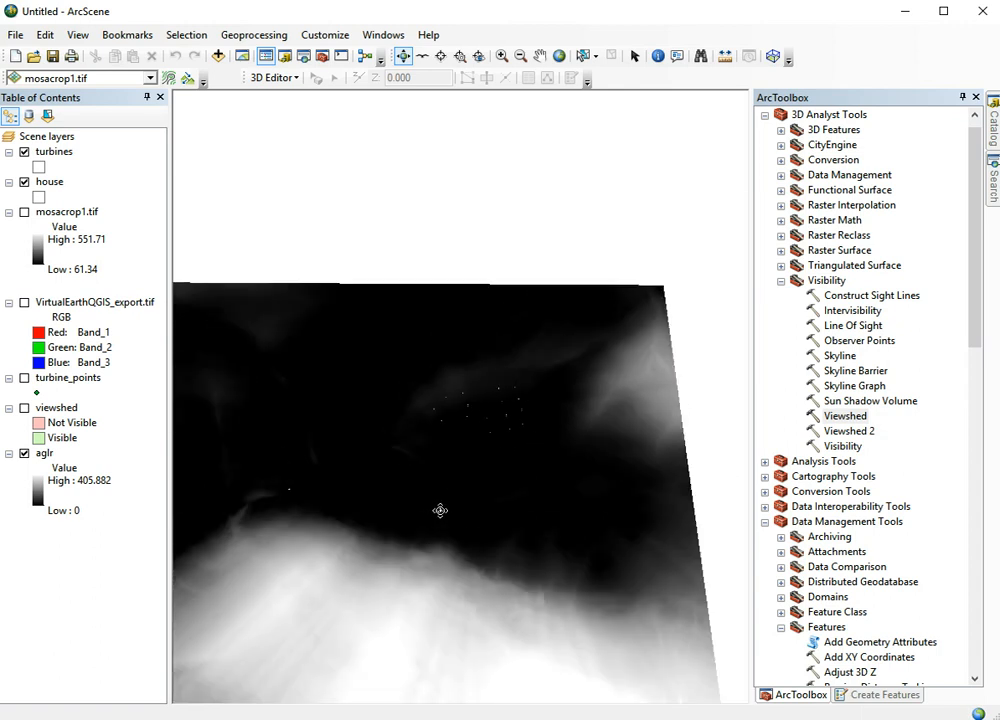
drag(440, 510, 600, 510)
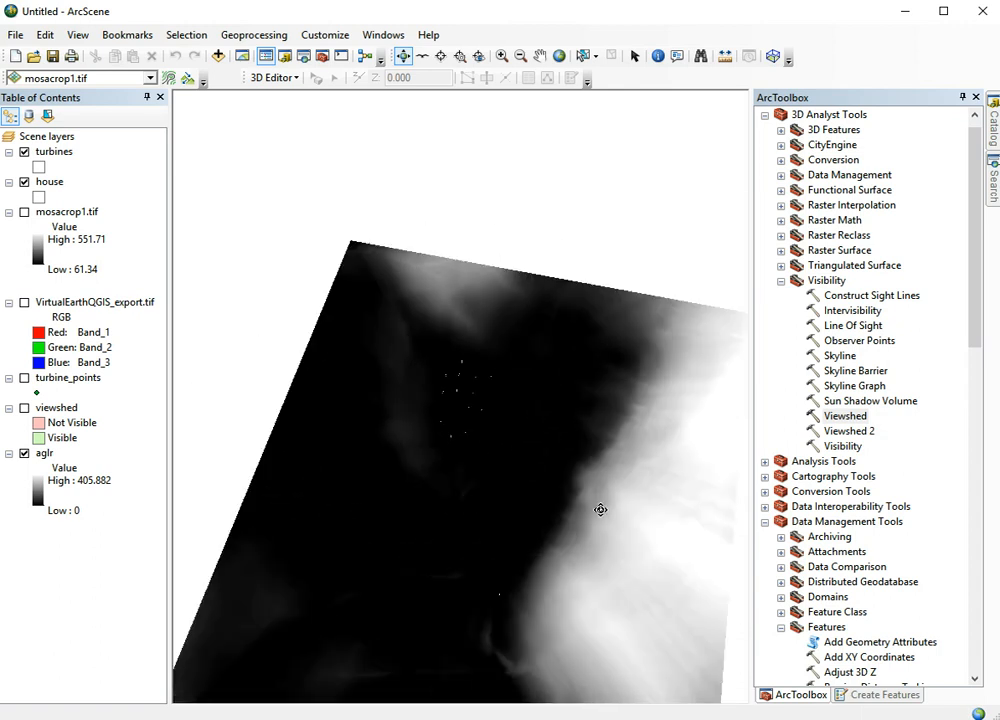
drag(600, 509, 457, 430)
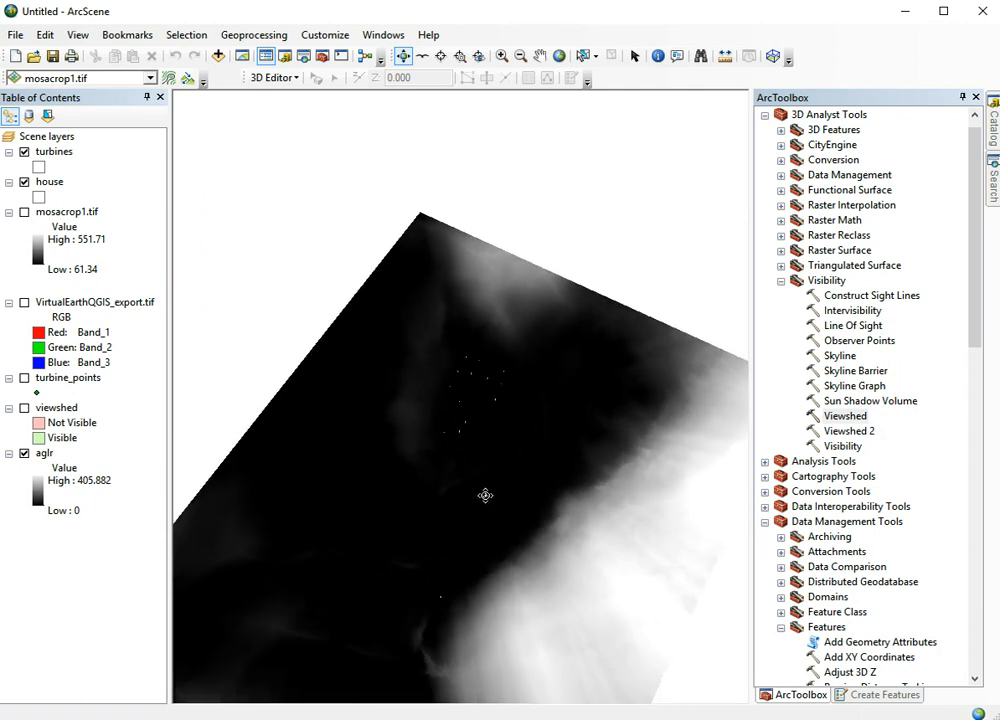
drag(485, 495, 244, 415)
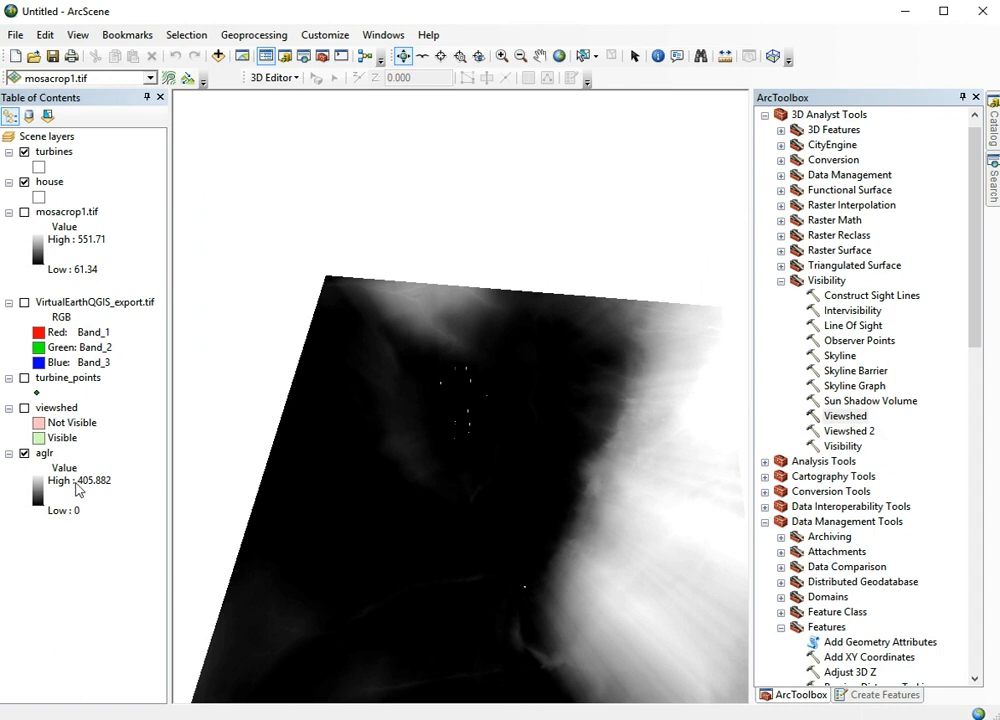
mouse_move(463, 434)
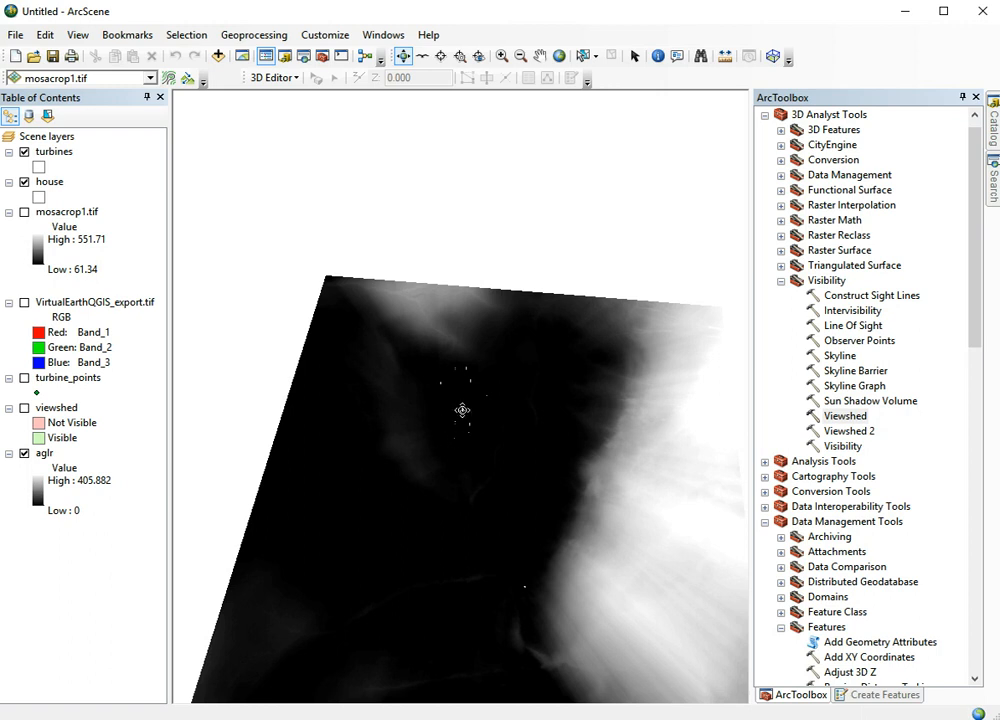
drag(462, 410, 516, 487)
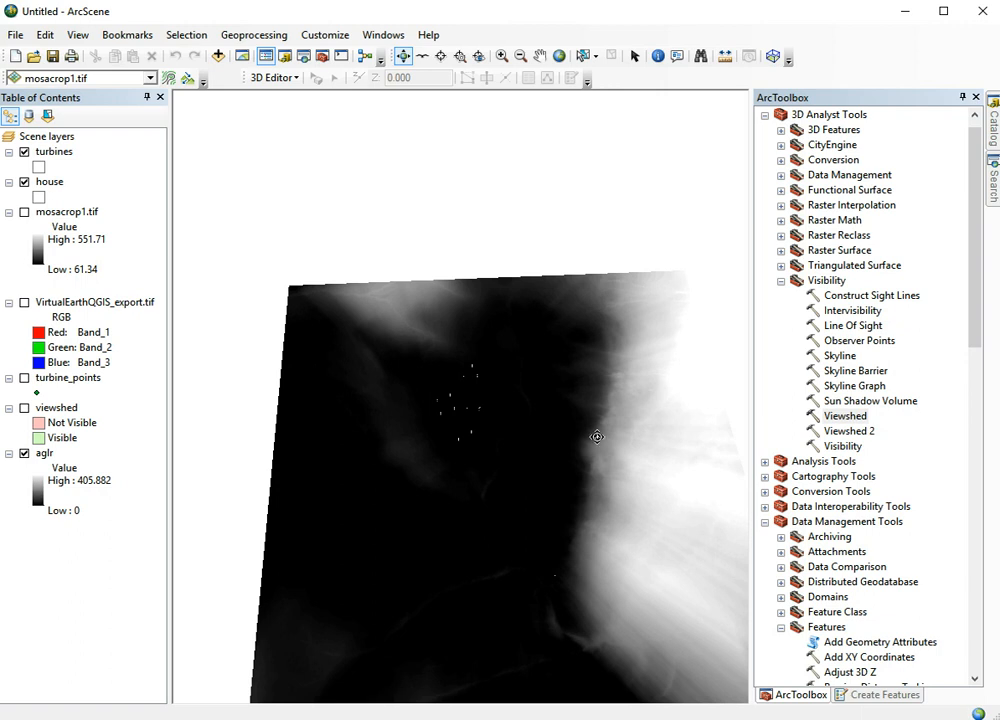
mouse_move(725, 377)
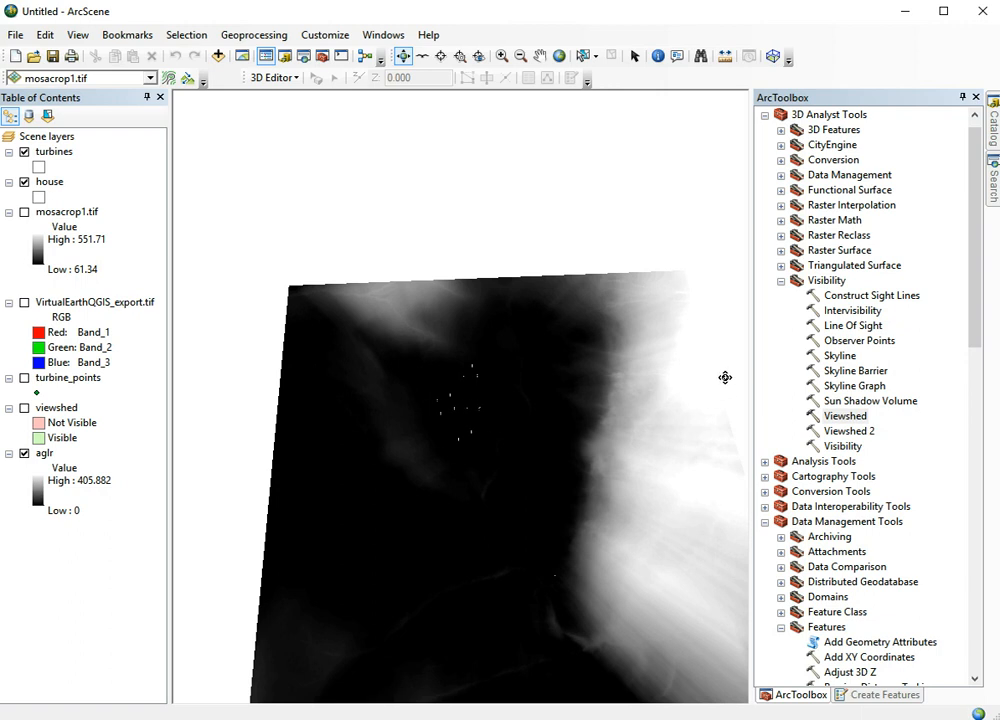
mouse_move(685, 381)
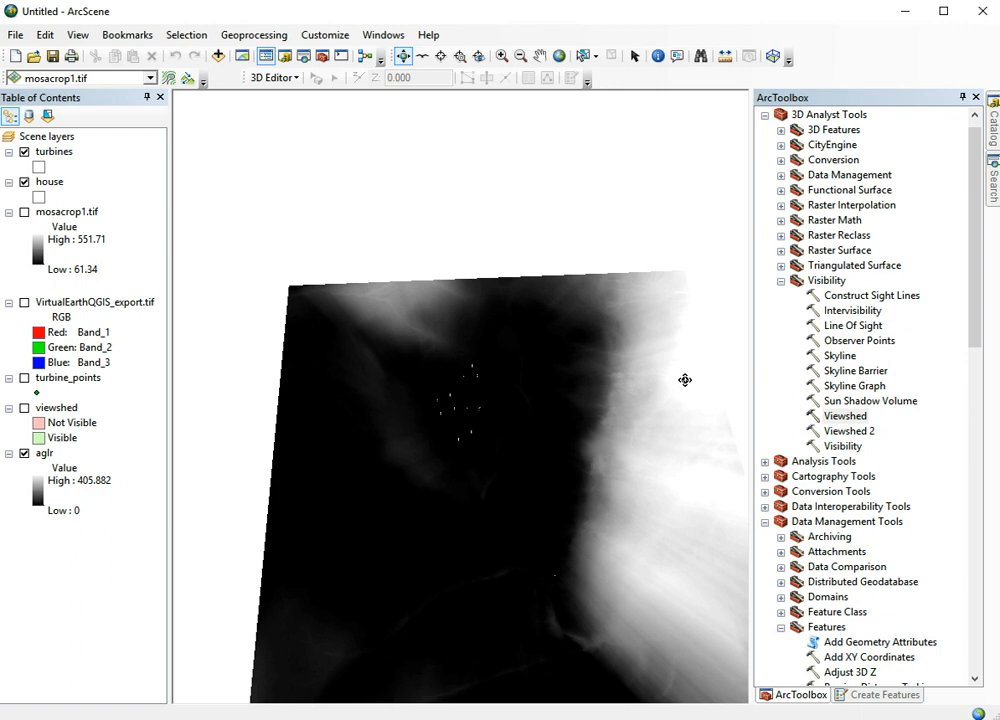
drag(685, 380, 417, 442)
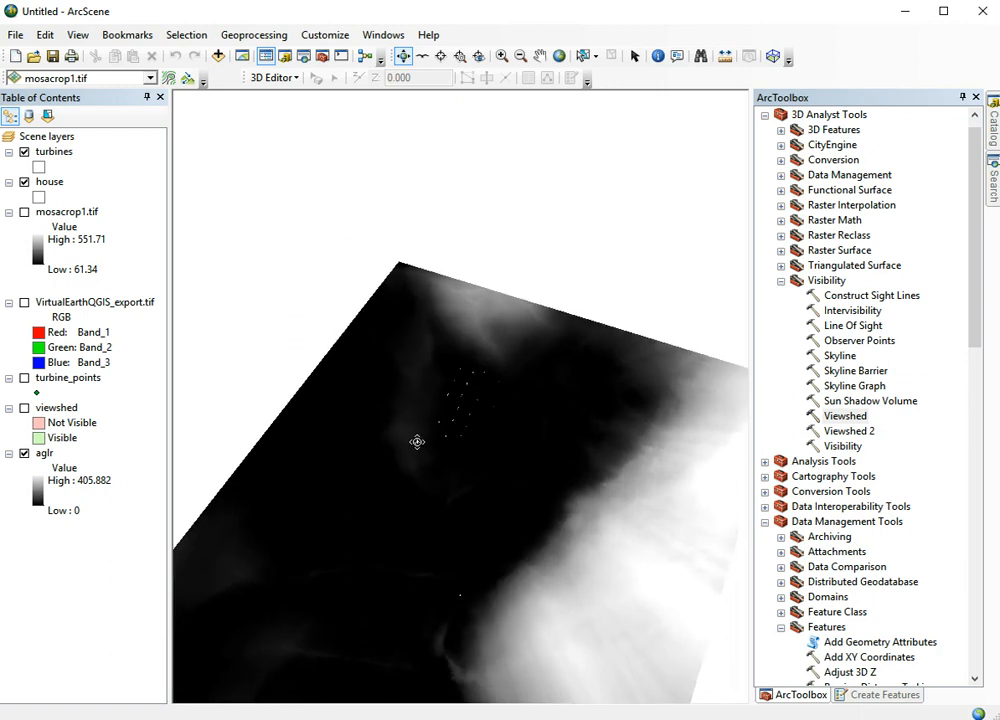
drag(417, 442, 440, 476)
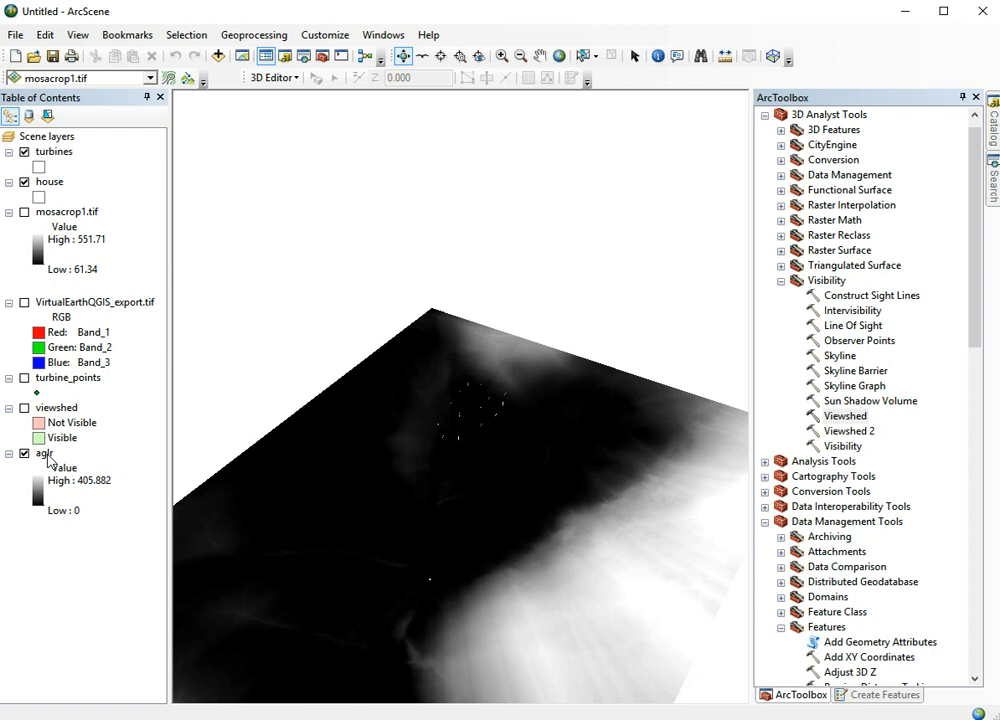
In aglr's Symbology properties, choose Classified and compute the histogram for five classes
right_click(45, 453)
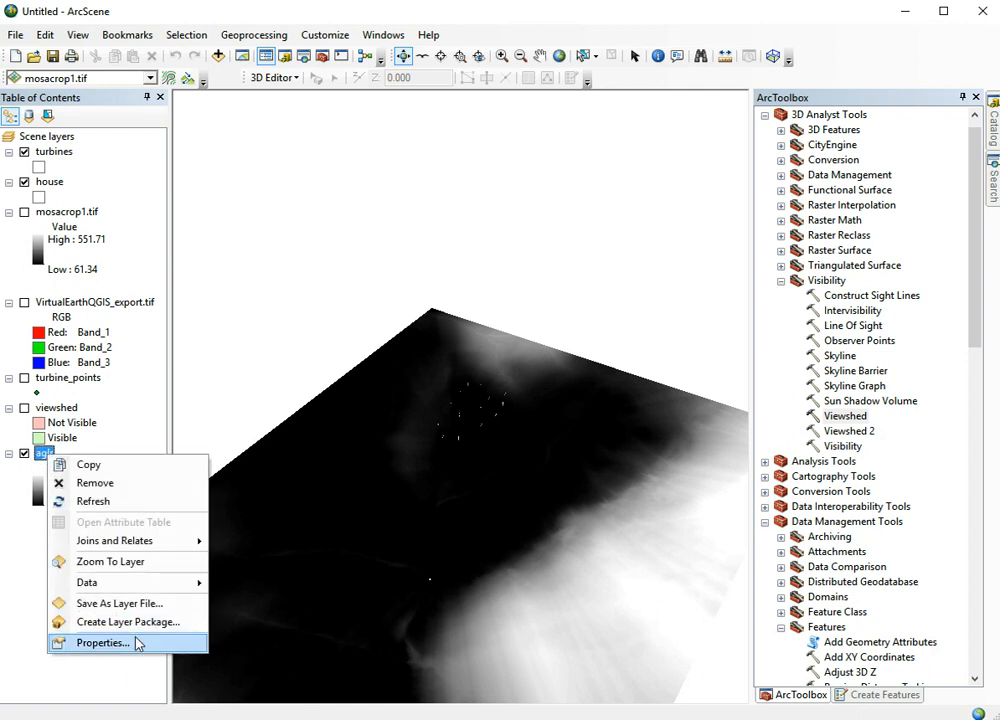
click(103, 642)
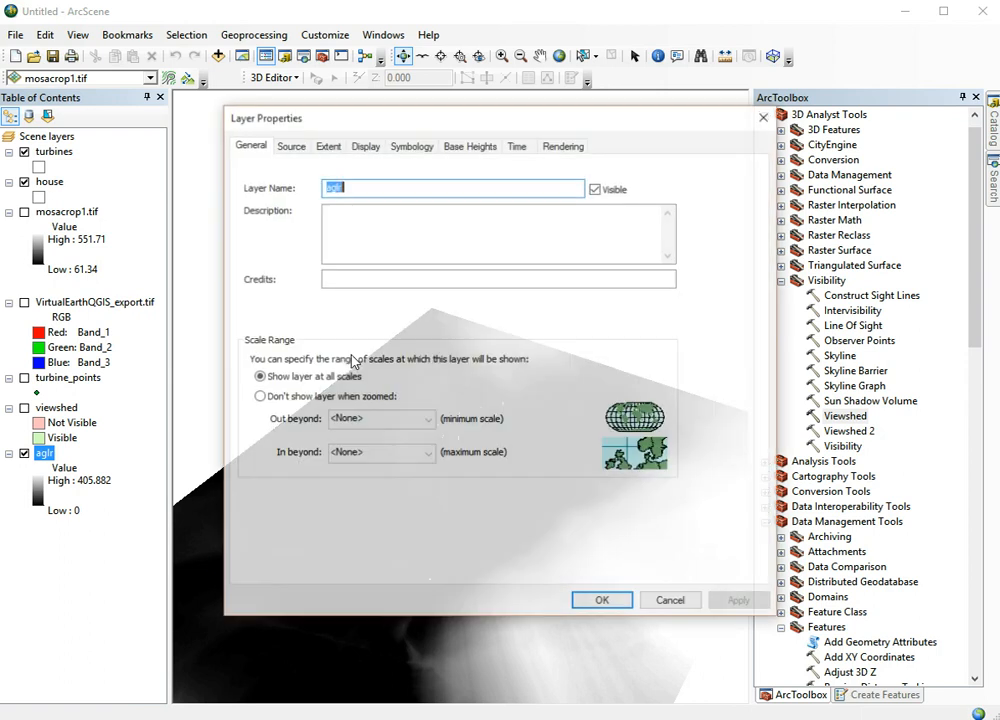
click(411, 144)
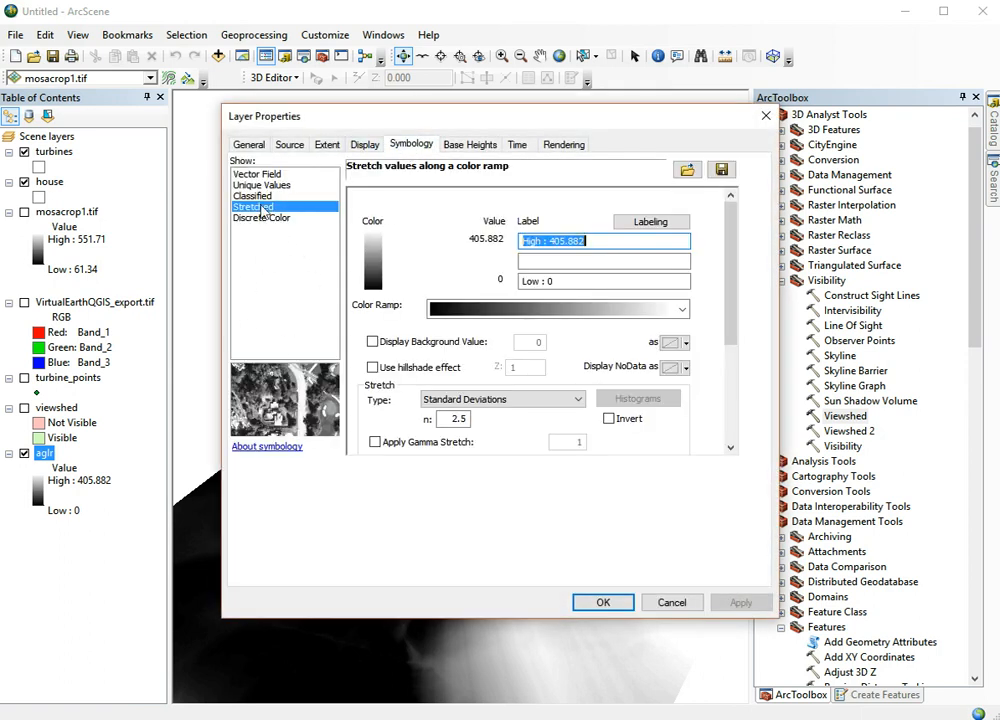
click(253, 196)
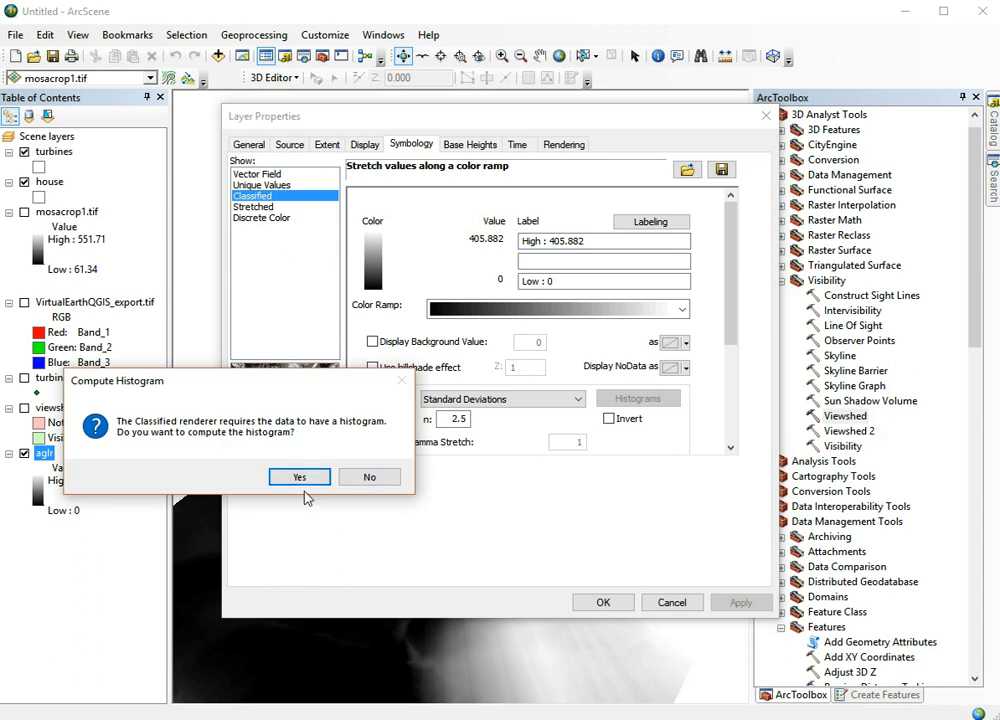
click(299, 476)
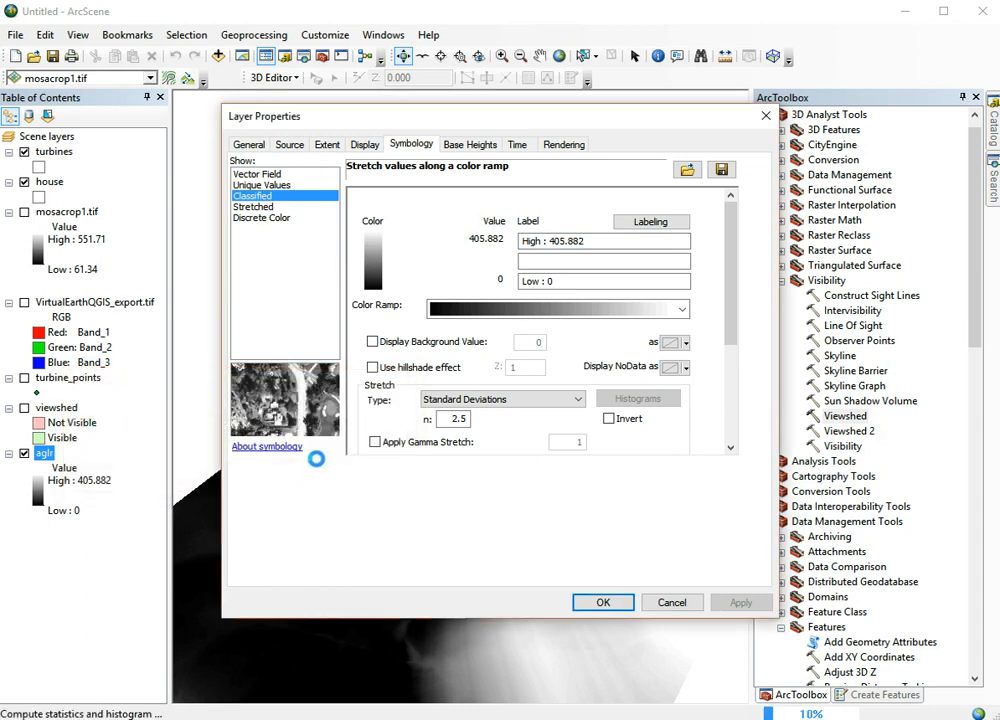
click(252, 195)
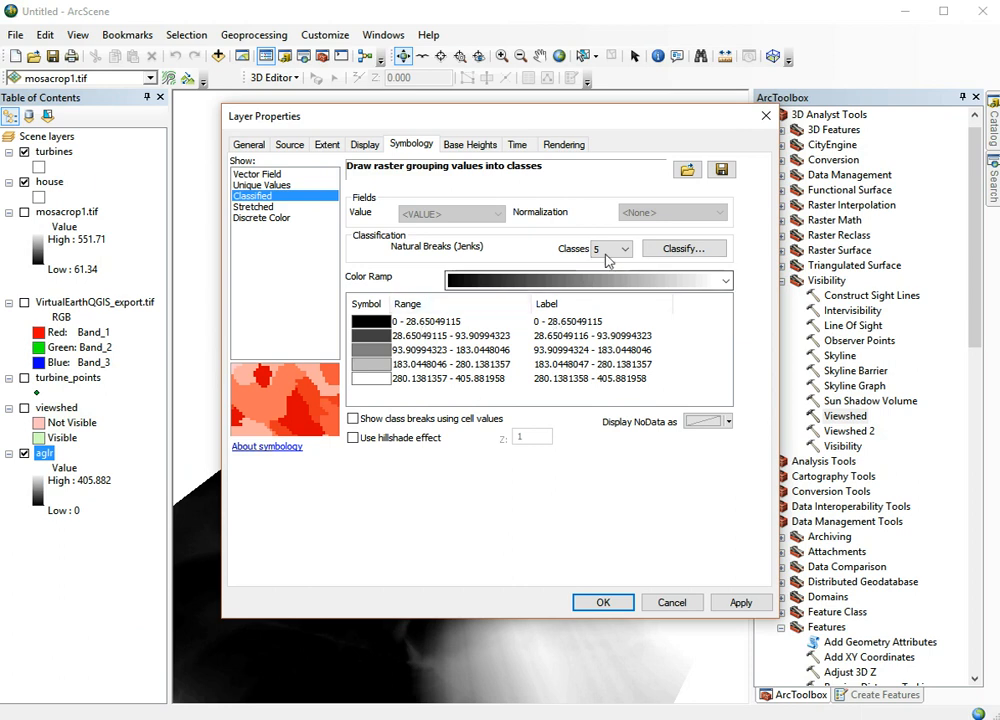
Set the aglr class break at 65 and colour the 0–65 class blue
click(684, 248)
text(65)
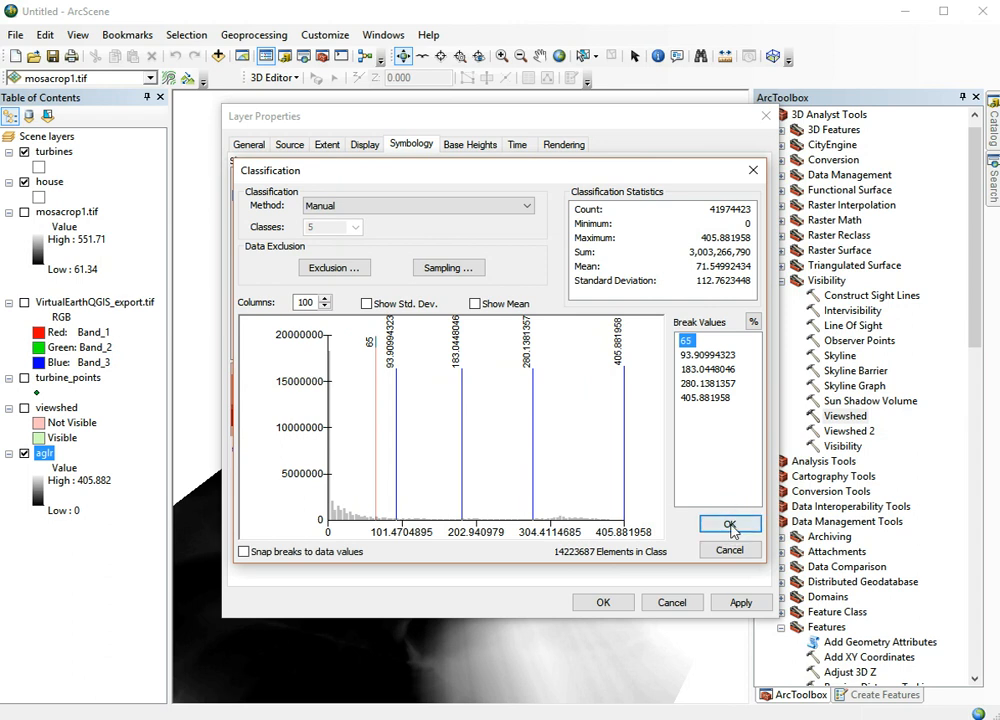
click(730, 525)
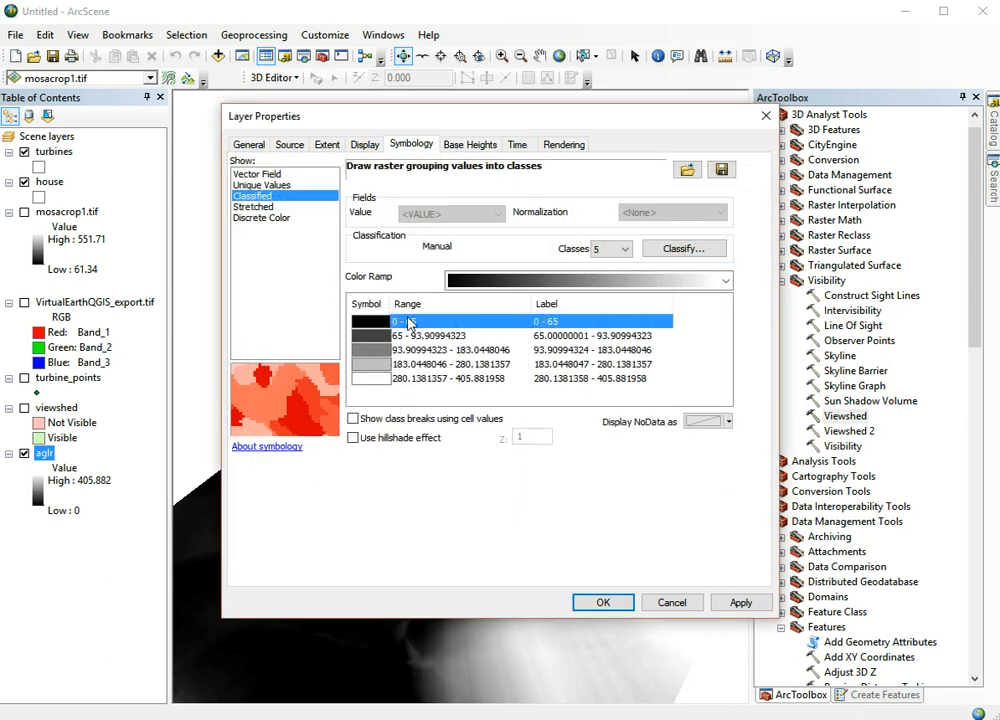
click(370, 321)
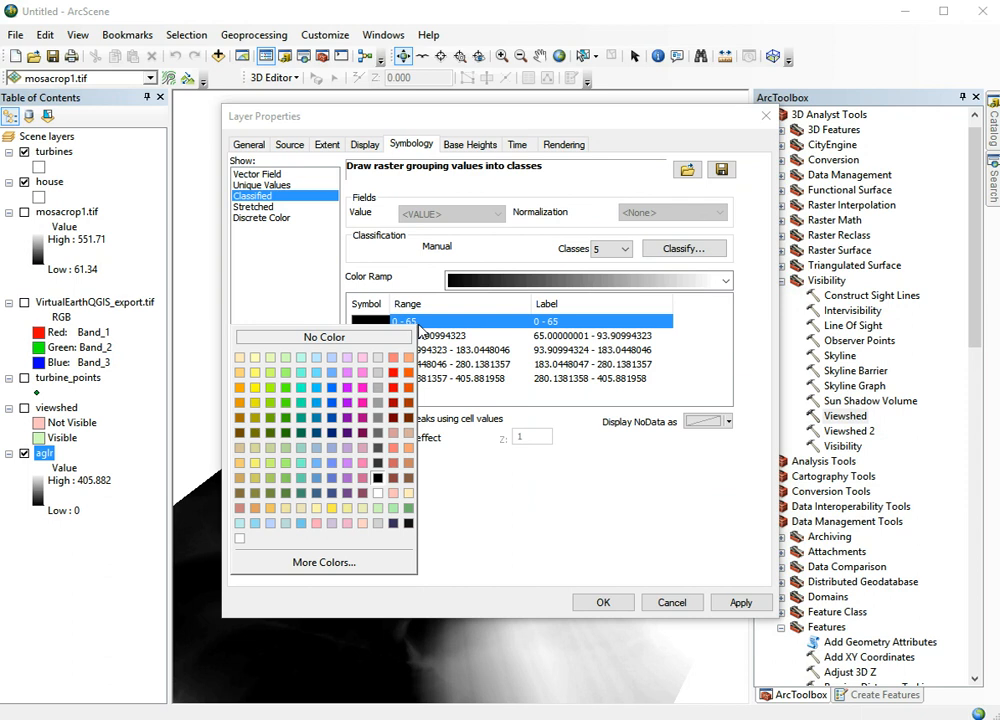
mouse_move(363, 386)
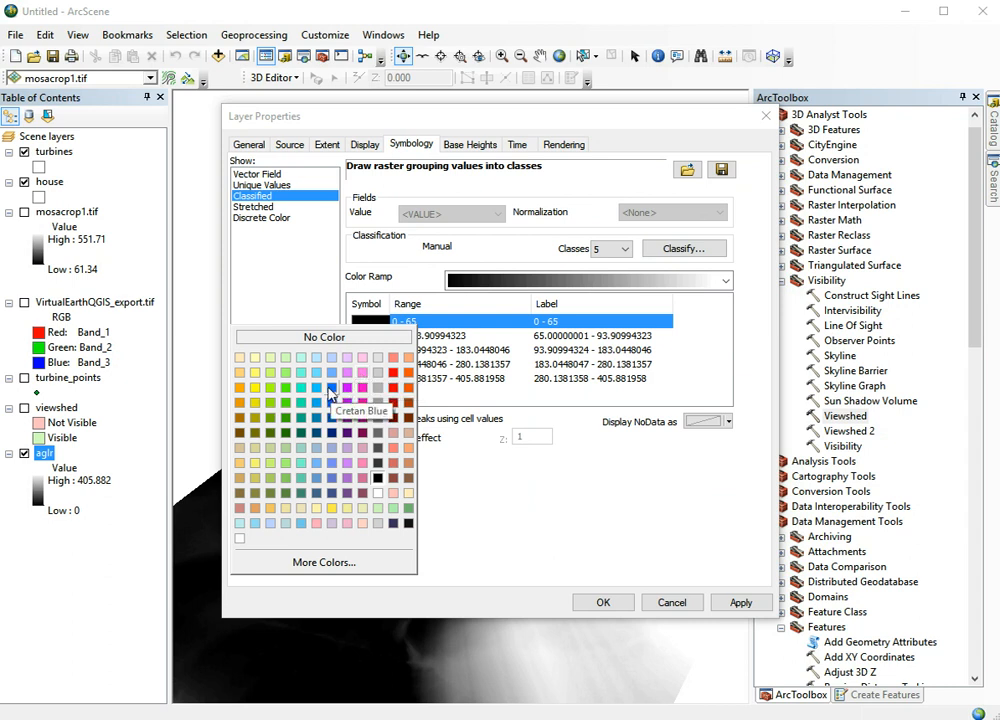
click(329, 398)
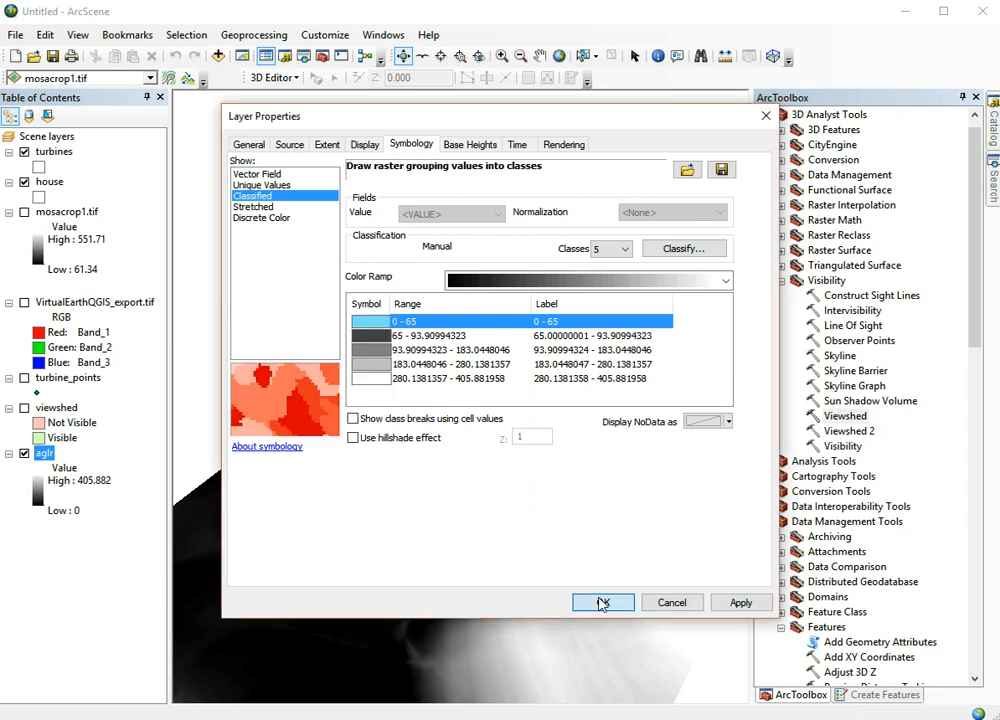
click(602, 602)
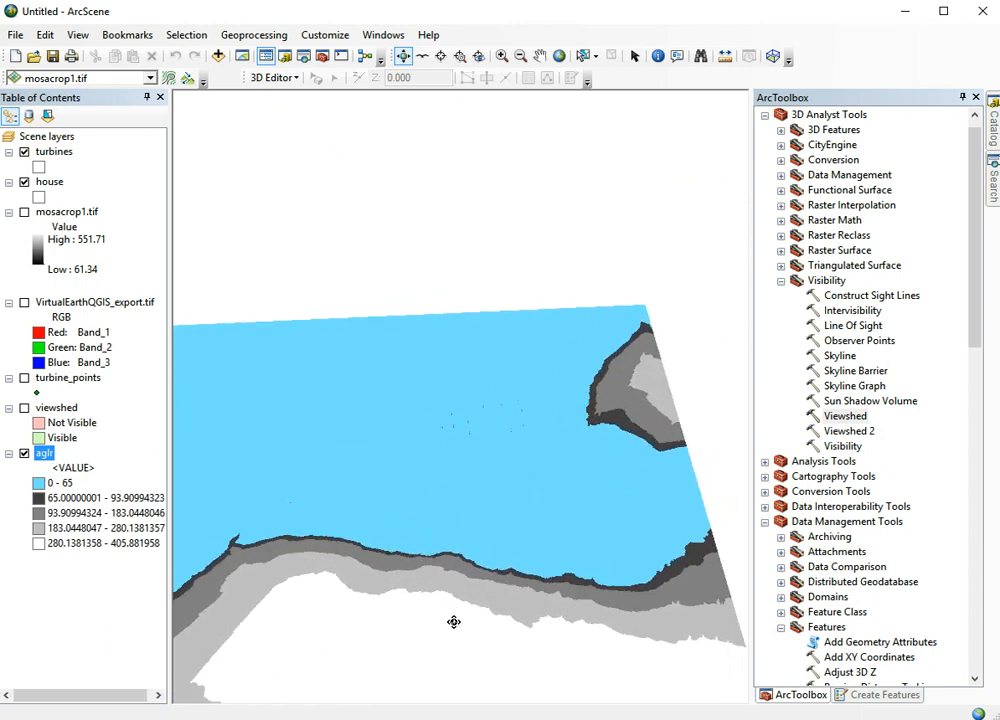
In aglr layer properties, set base heights and enable shading of areal features
right_click(45, 453)
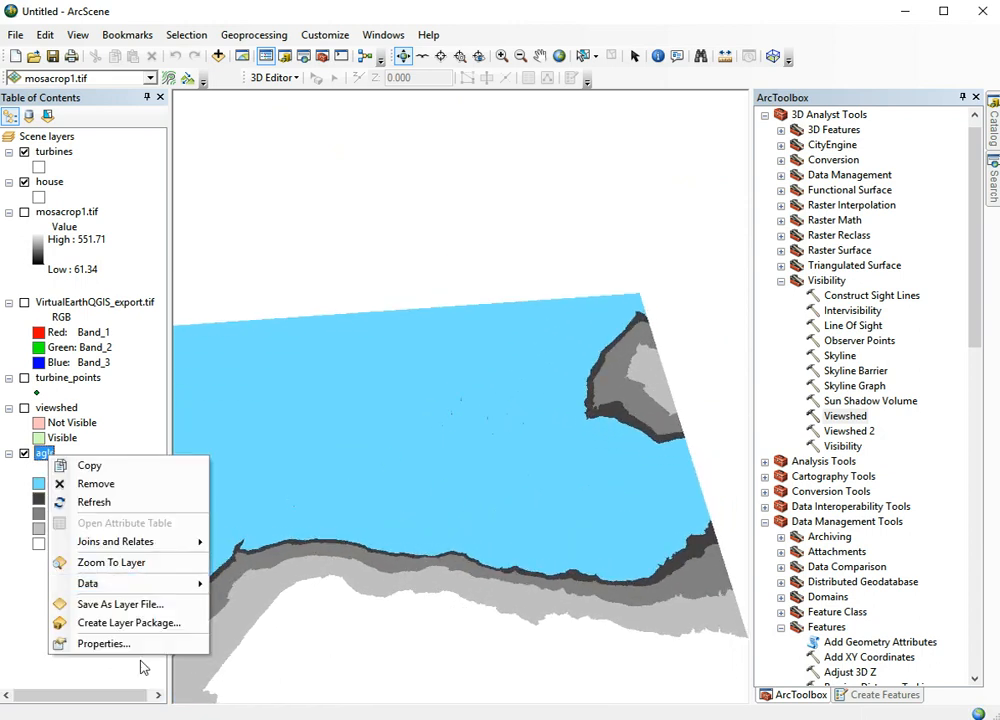
click(104, 643)
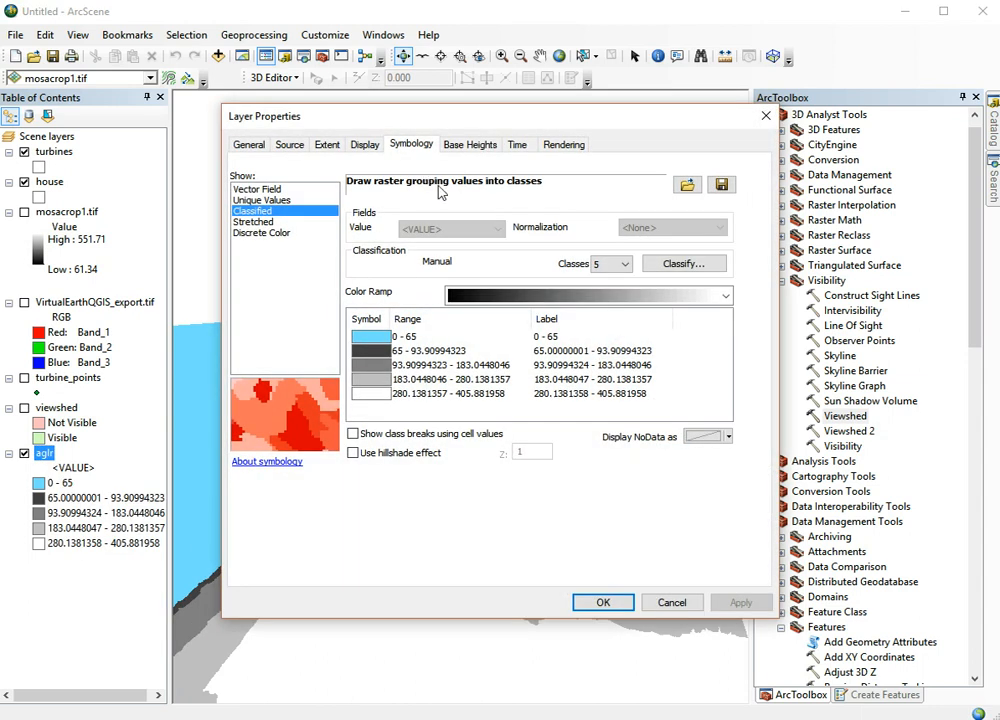
click(470, 144)
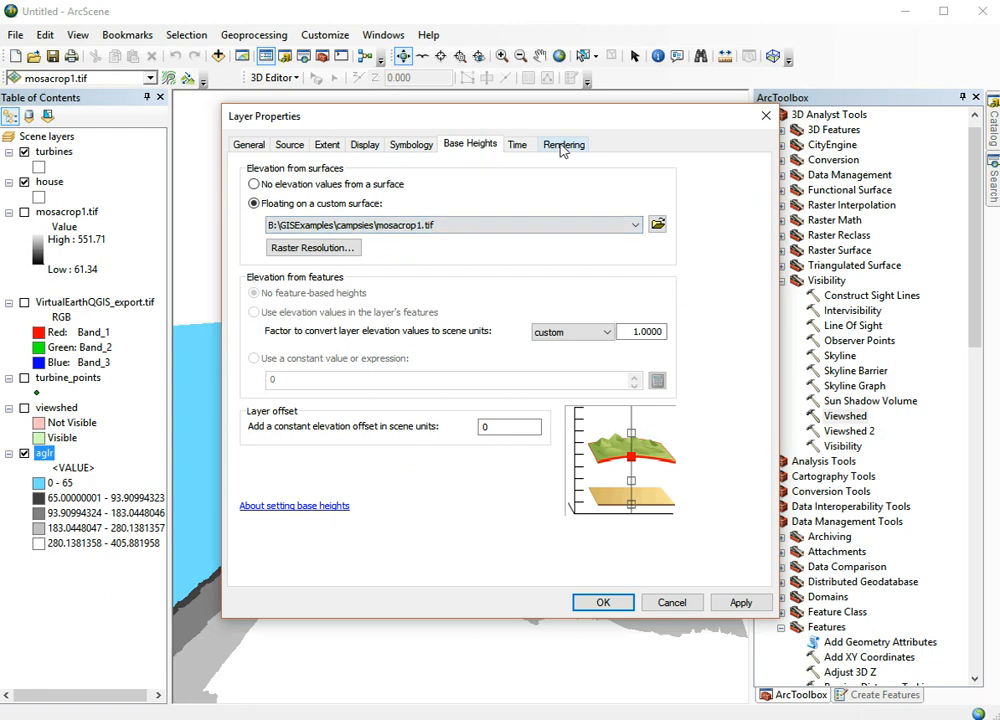
click(563, 143)
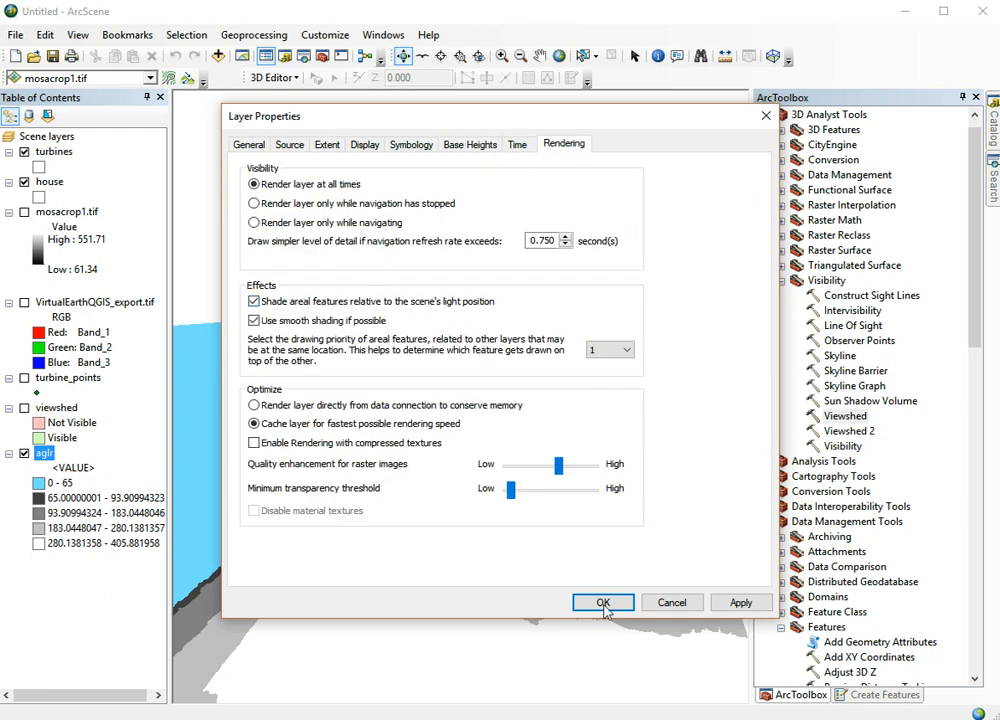
click(603, 602)
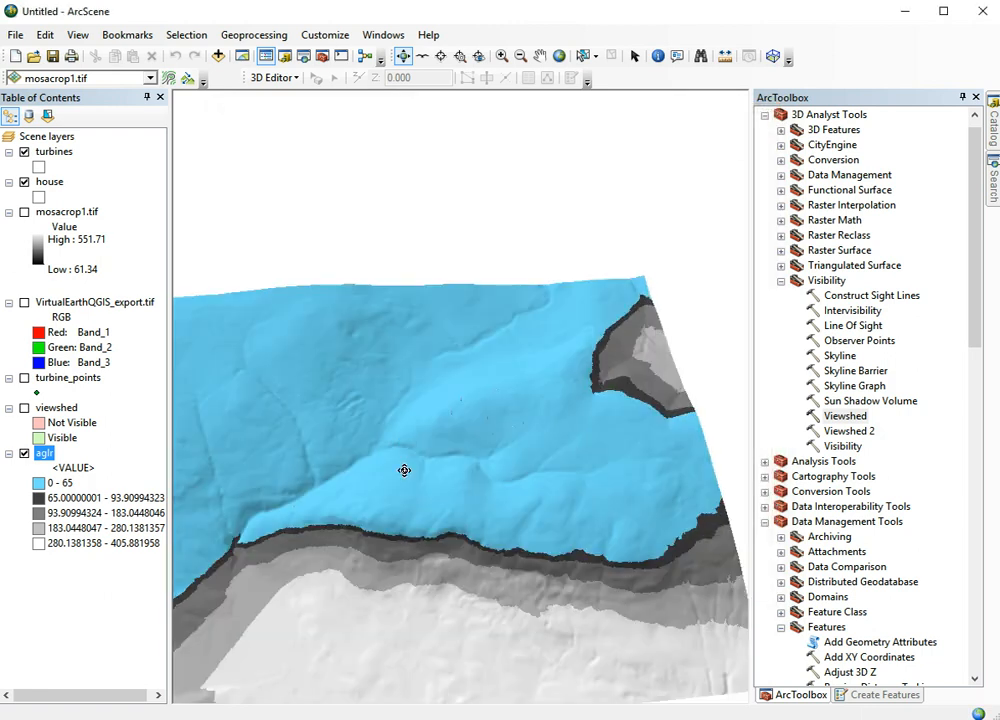
Tilt and rotate the scene to look down on the whole classified terrain
drag(404, 470, 485, 387)
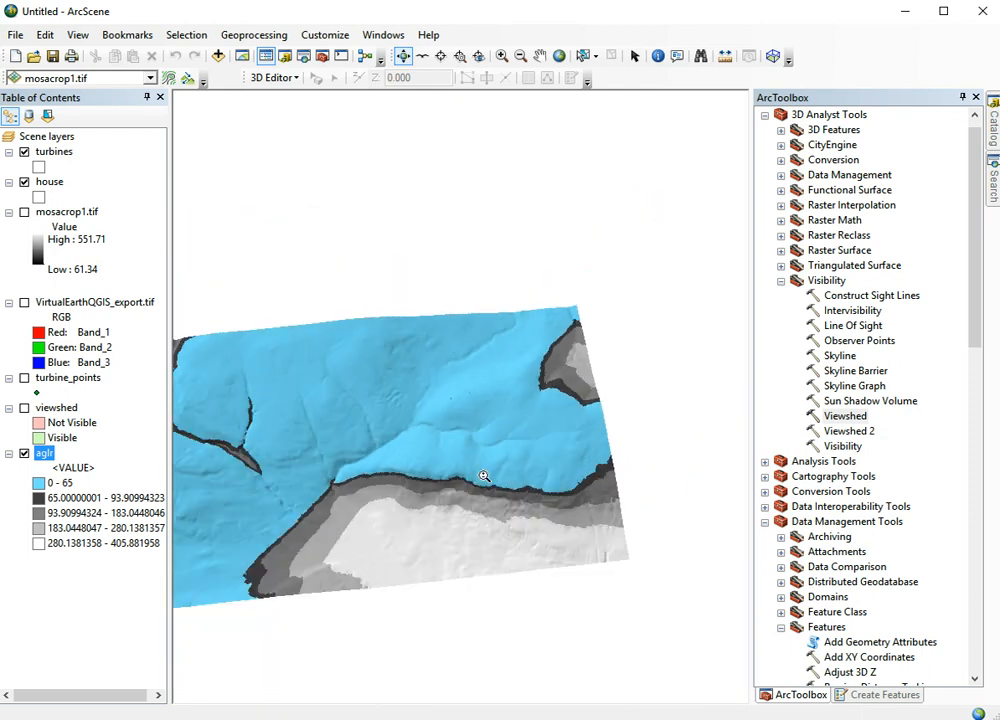
mouse_move(374, 393)
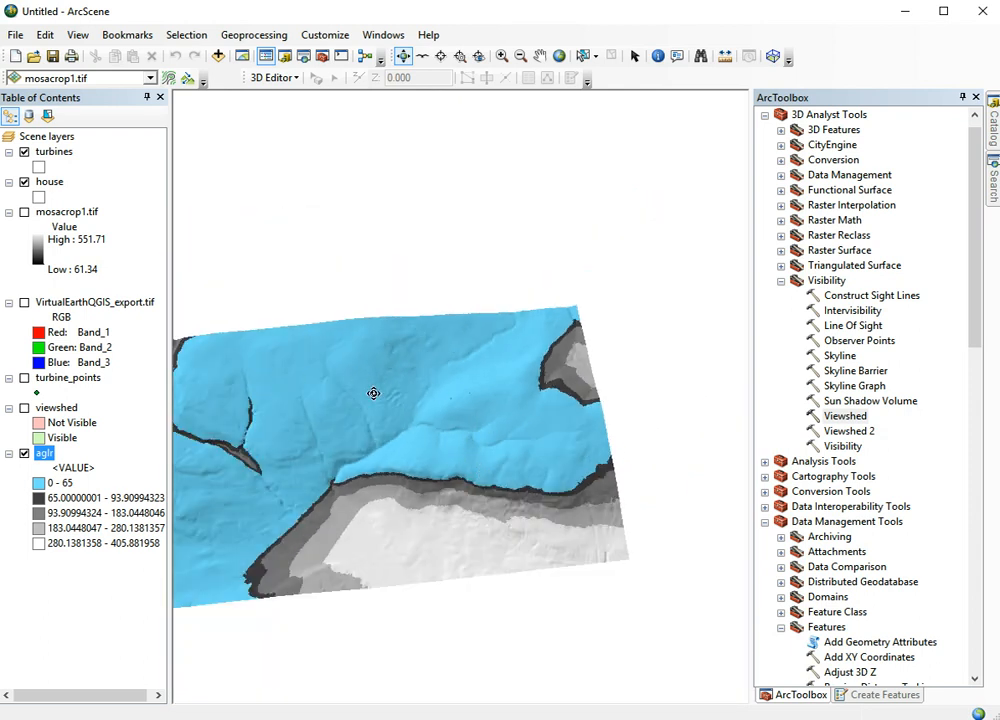
drag(400, 400, 378, 423)
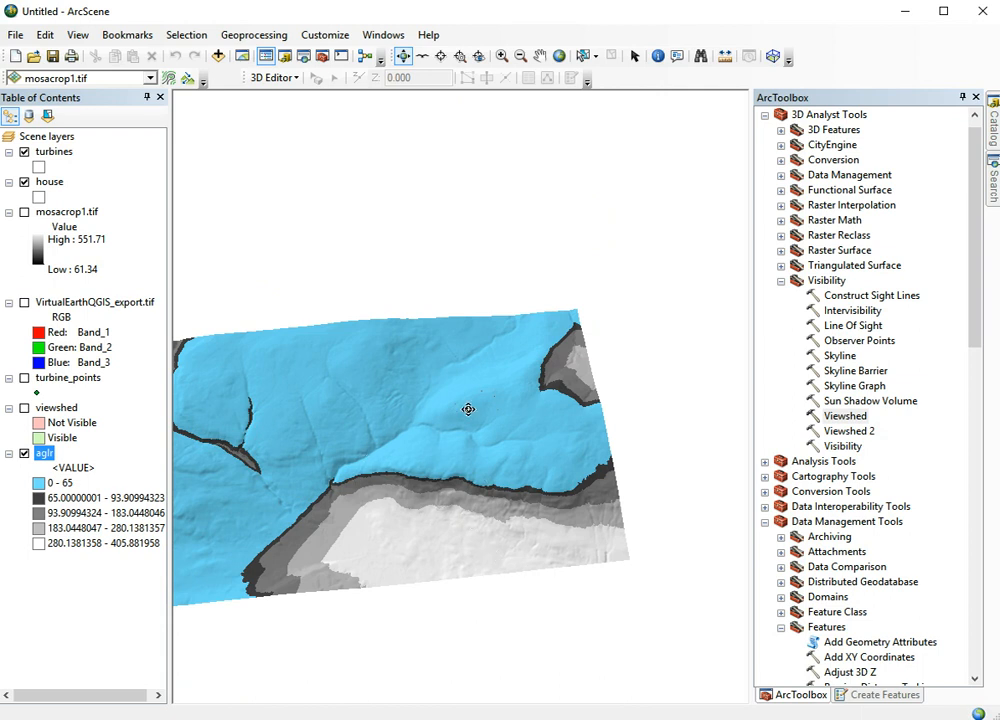
mouse_move(464, 415)
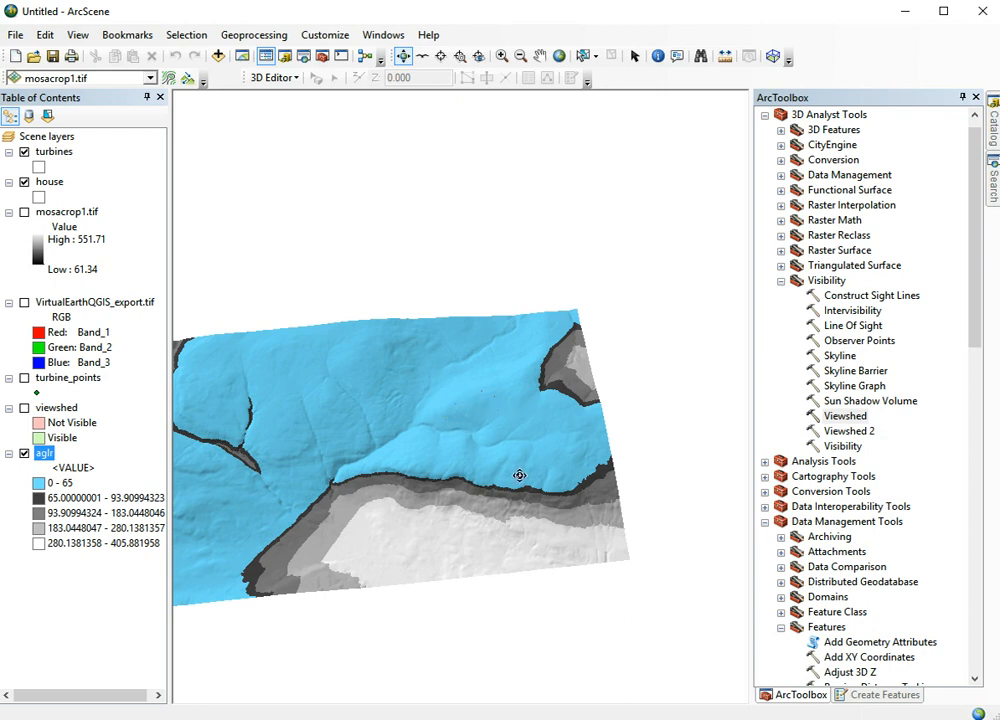
mouse_move(350, 505)
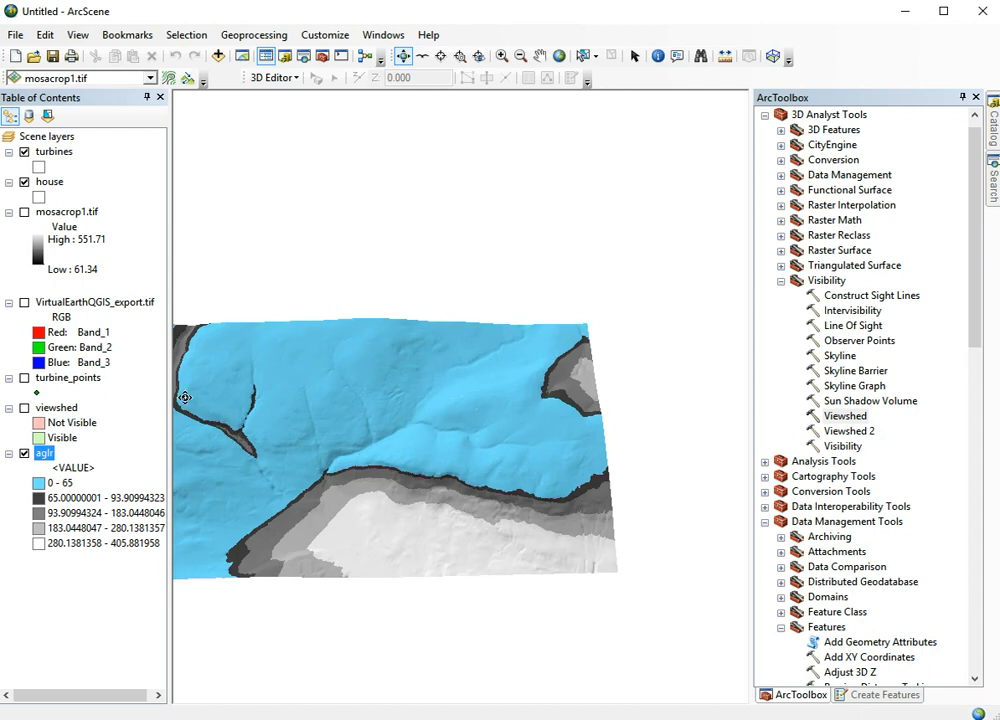
mouse_move(251, 447)
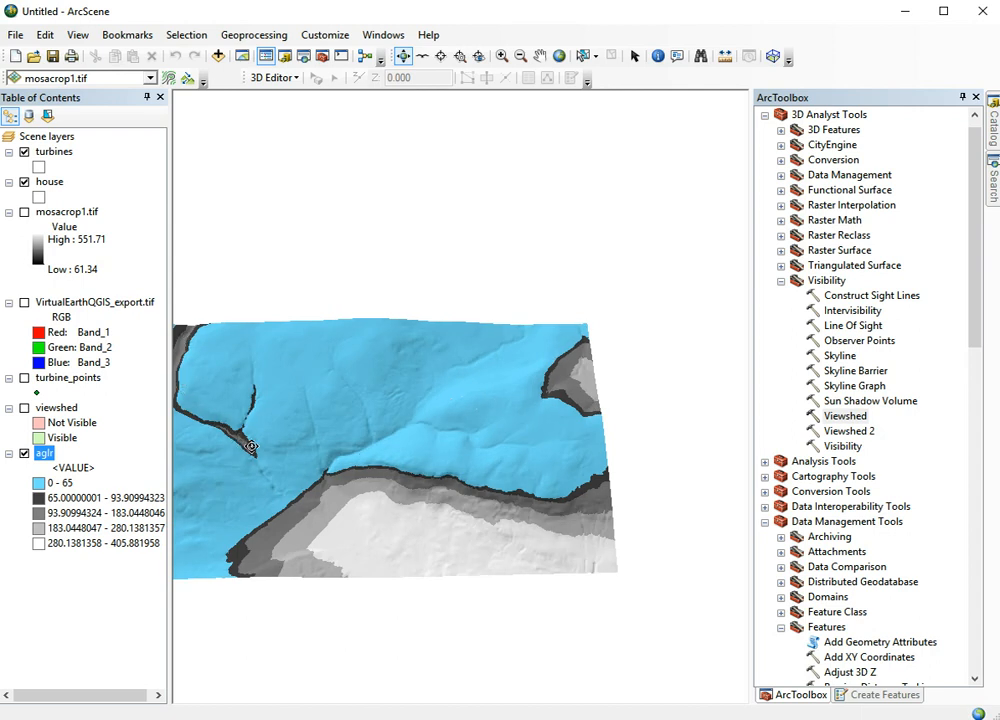
mouse_move(449, 413)
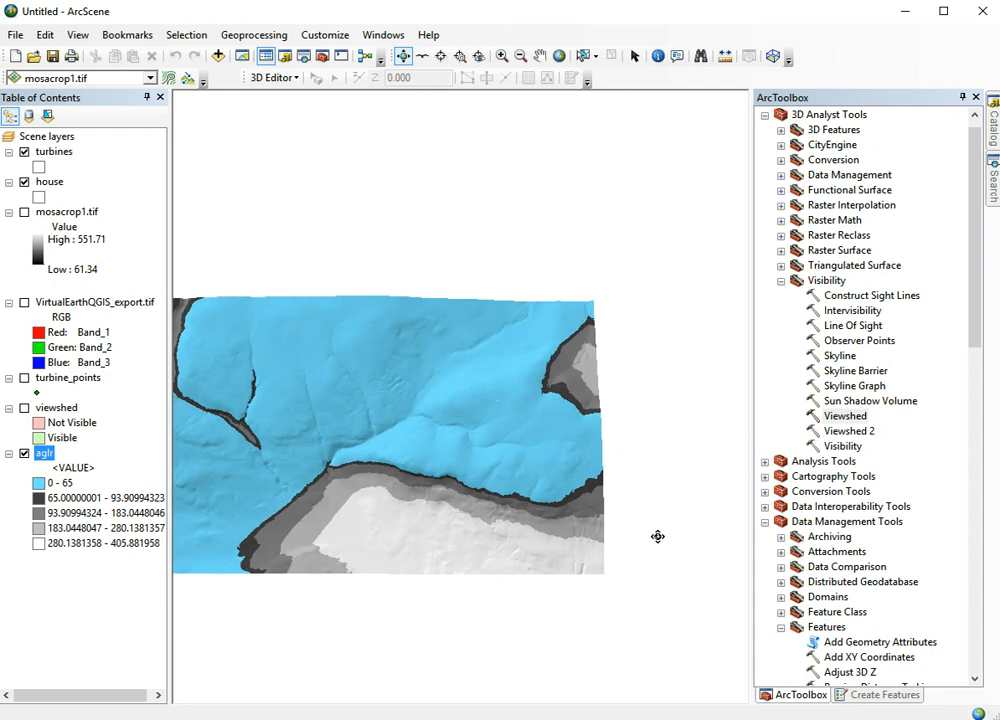
mouse_move(554, 494)
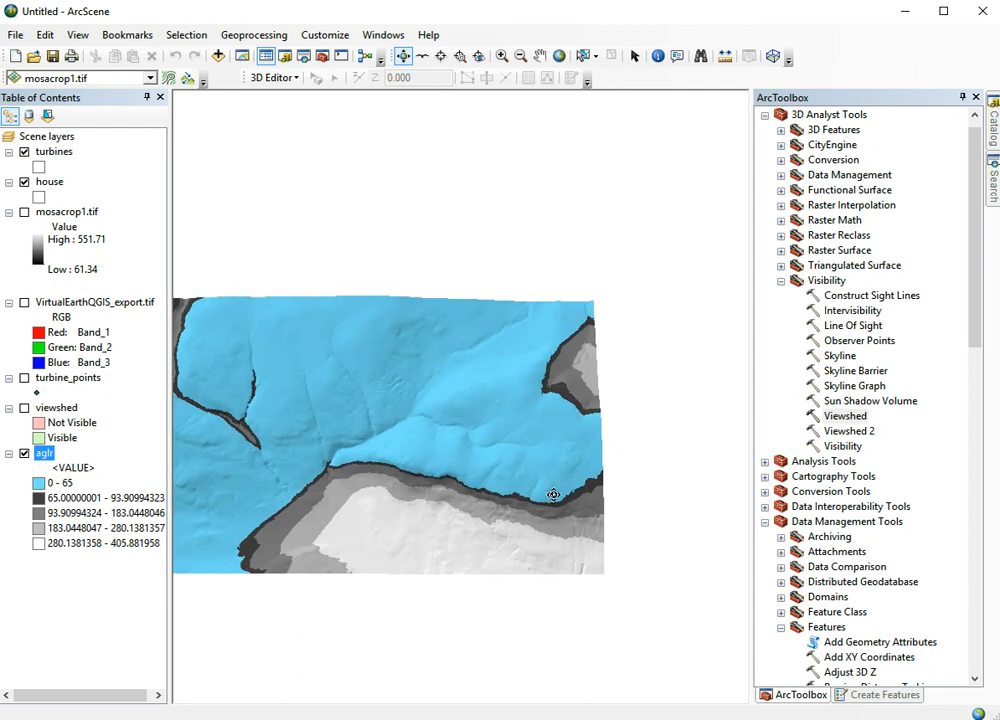